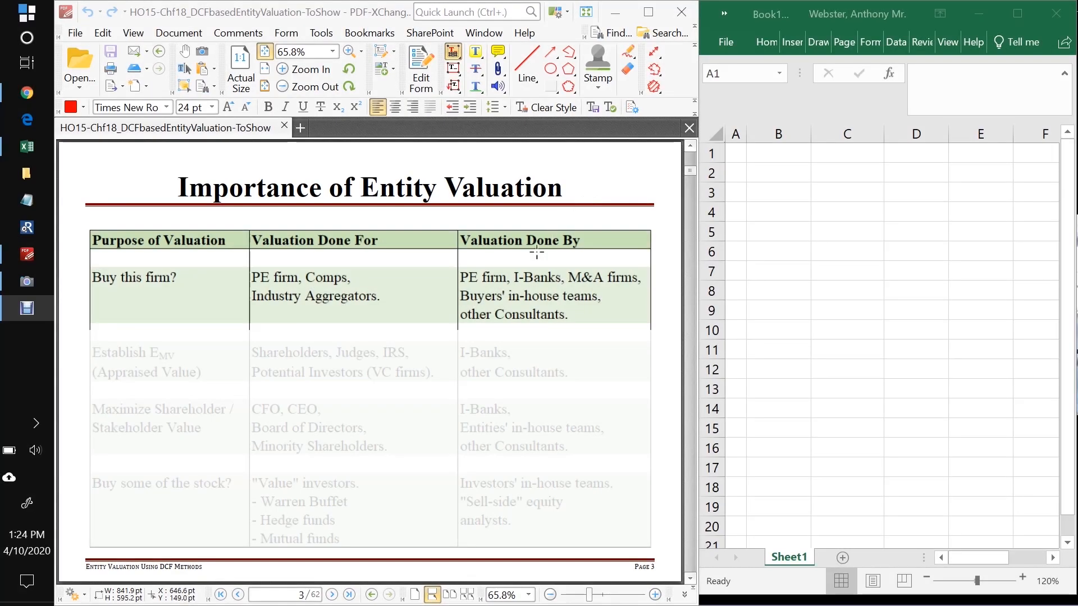
mouse_move(296, 180)
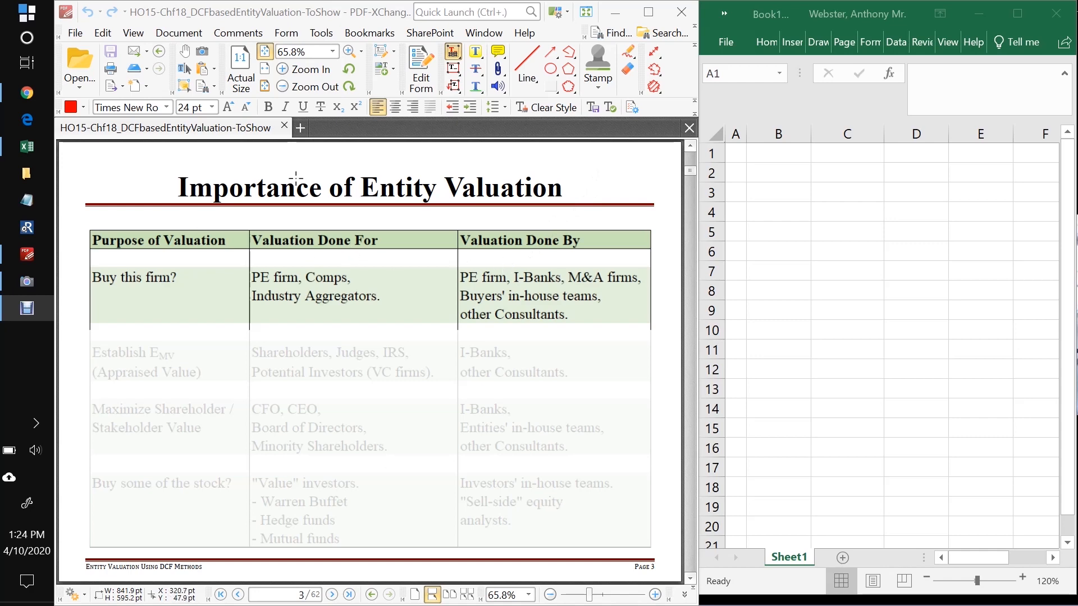
mouse_move(538, 214)
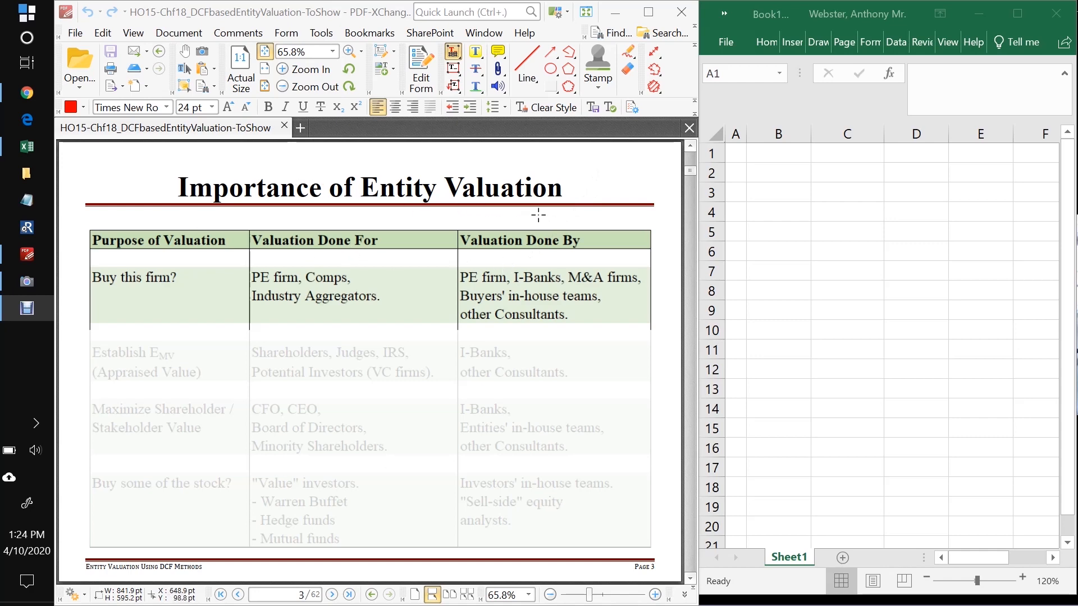
mouse_move(478, 212)
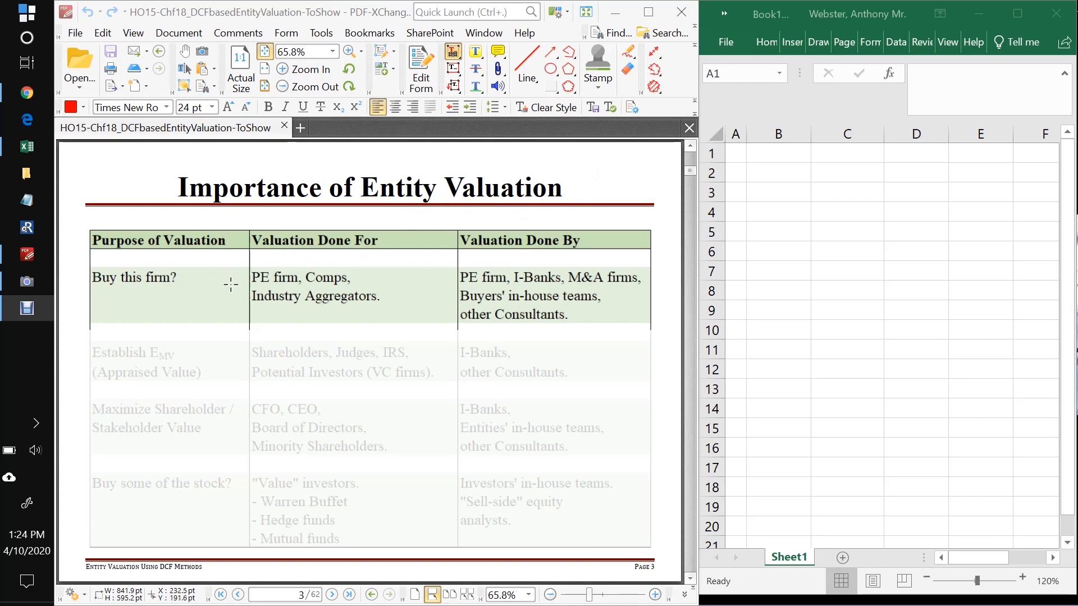
mouse_move(197, 293)
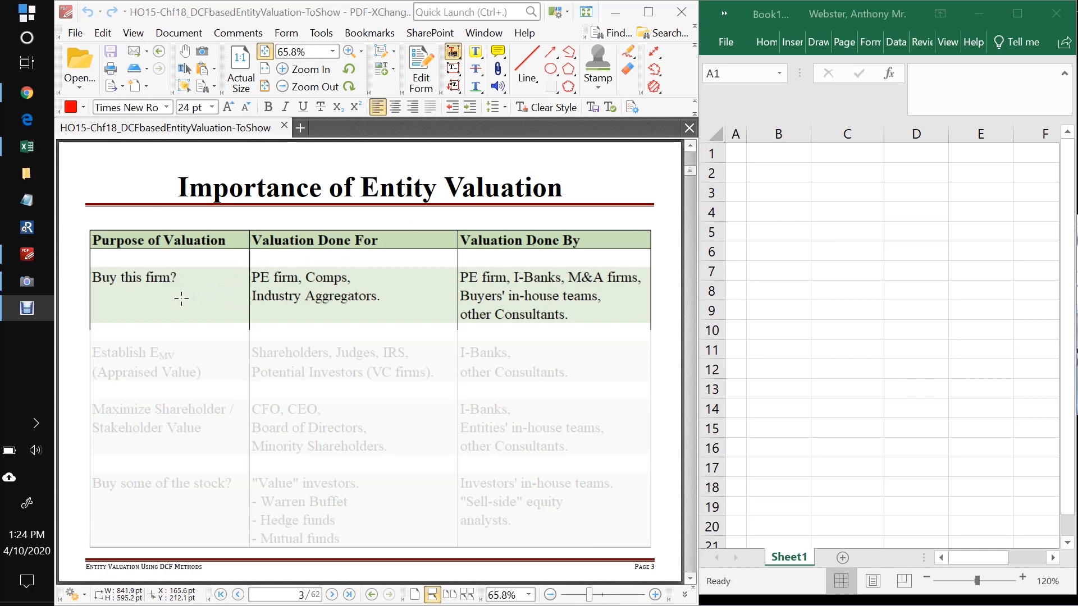
mouse_move(95, 294)
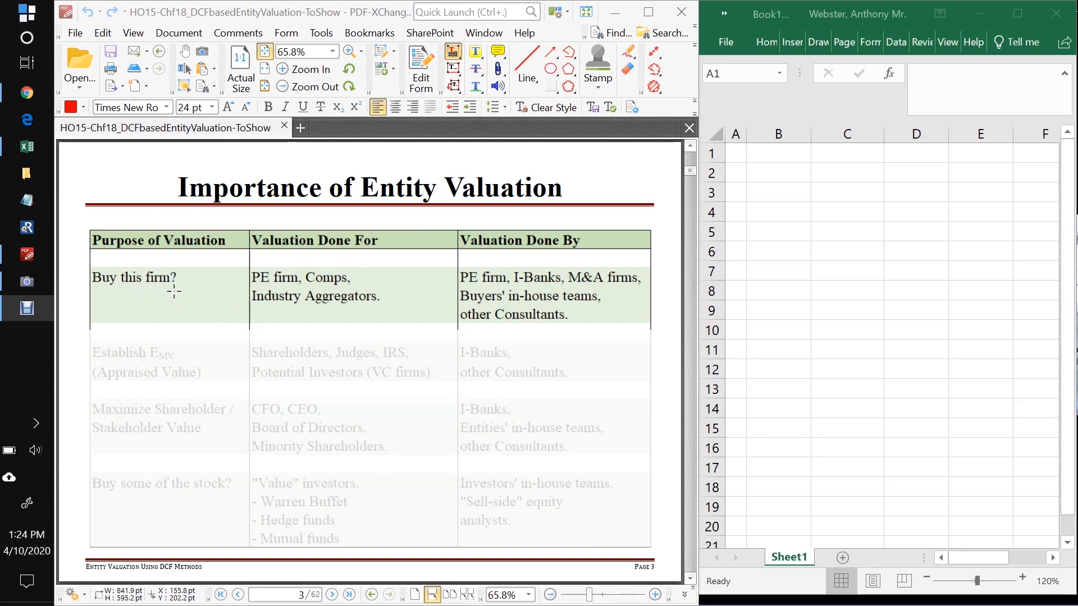
mouse_move(181, 287)
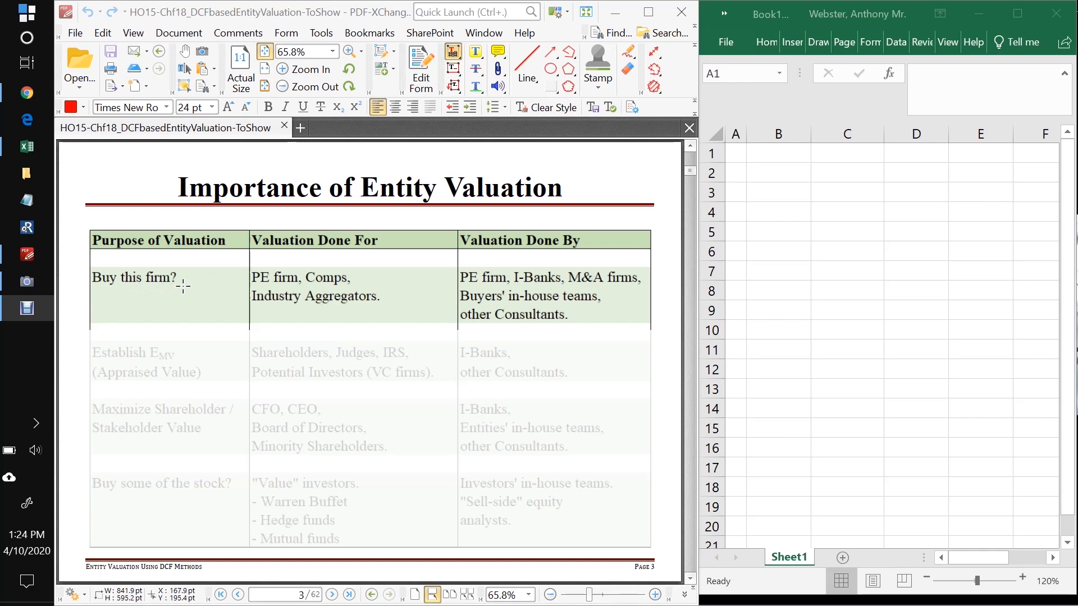
mouse_move(239, 286)
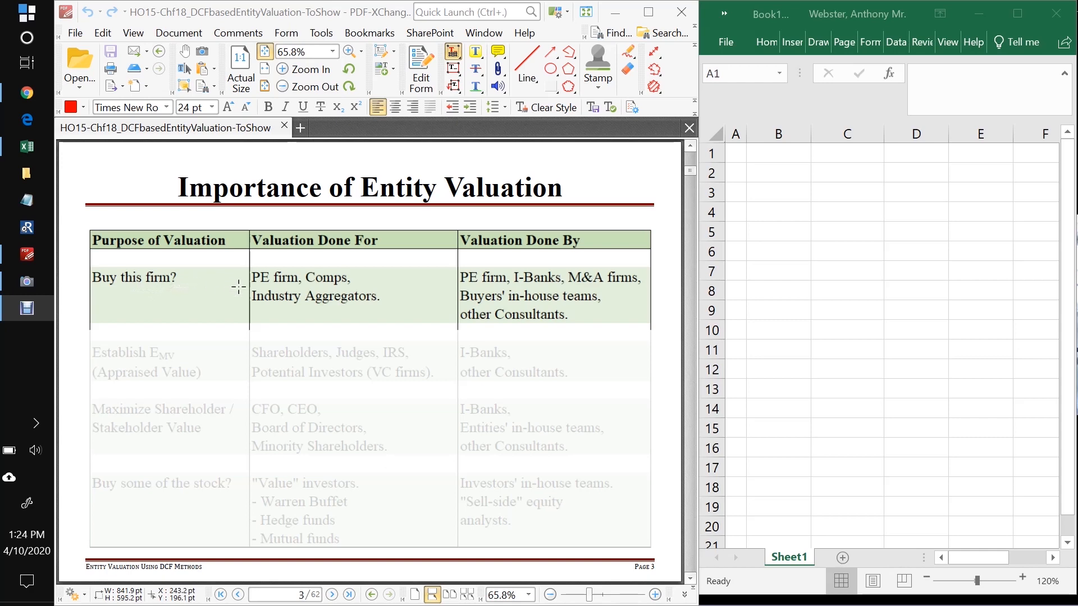
mouse_move(304, 288)
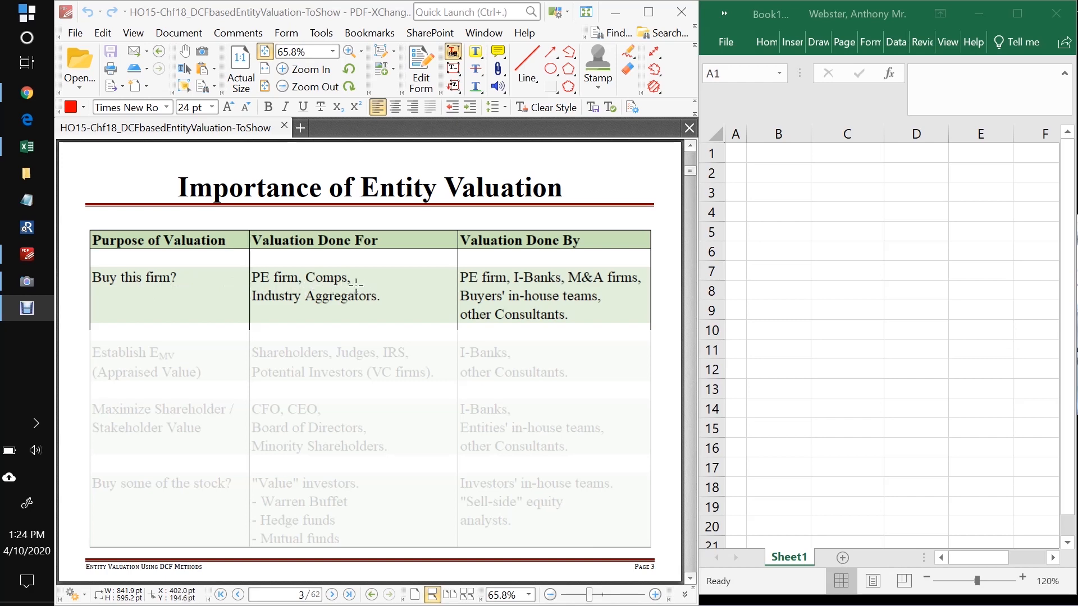
mouse_move(352, 285)
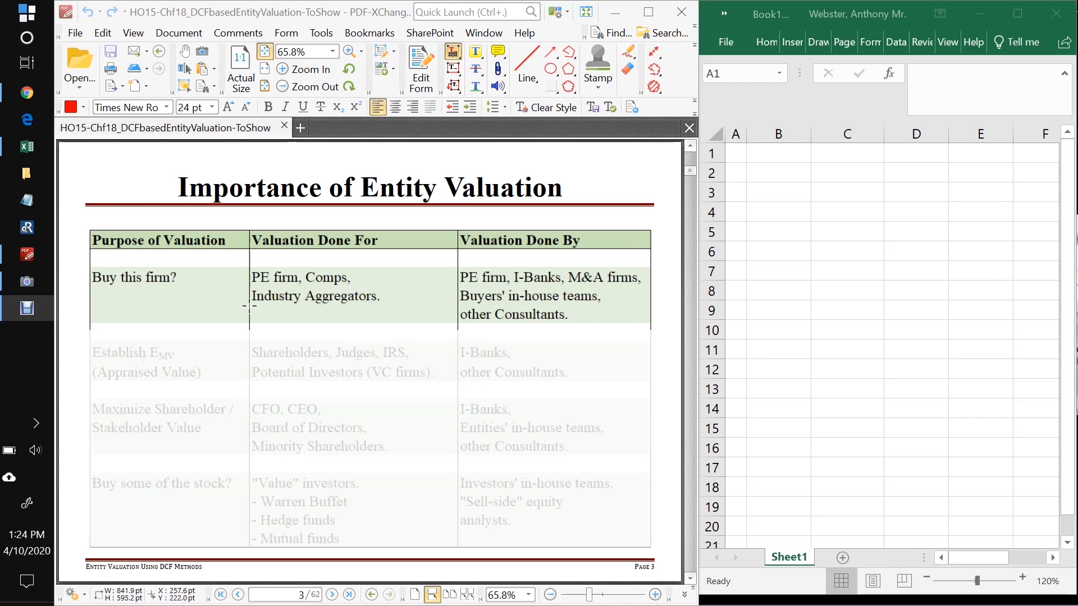
mouse_move(384, 303)
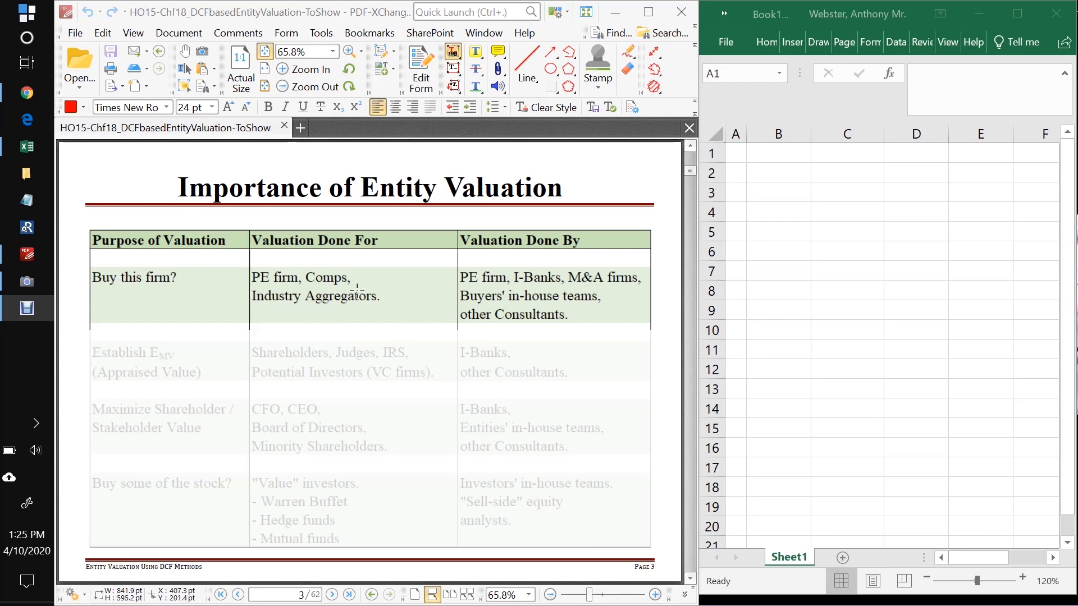
mouse_move(346, 309)
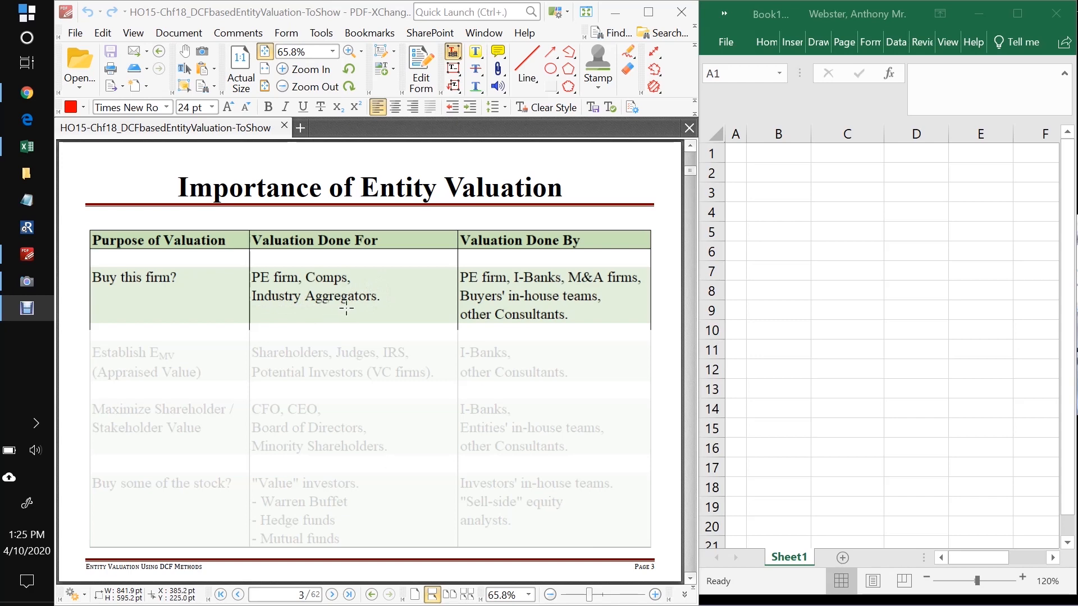
mouse_move(439, 307)
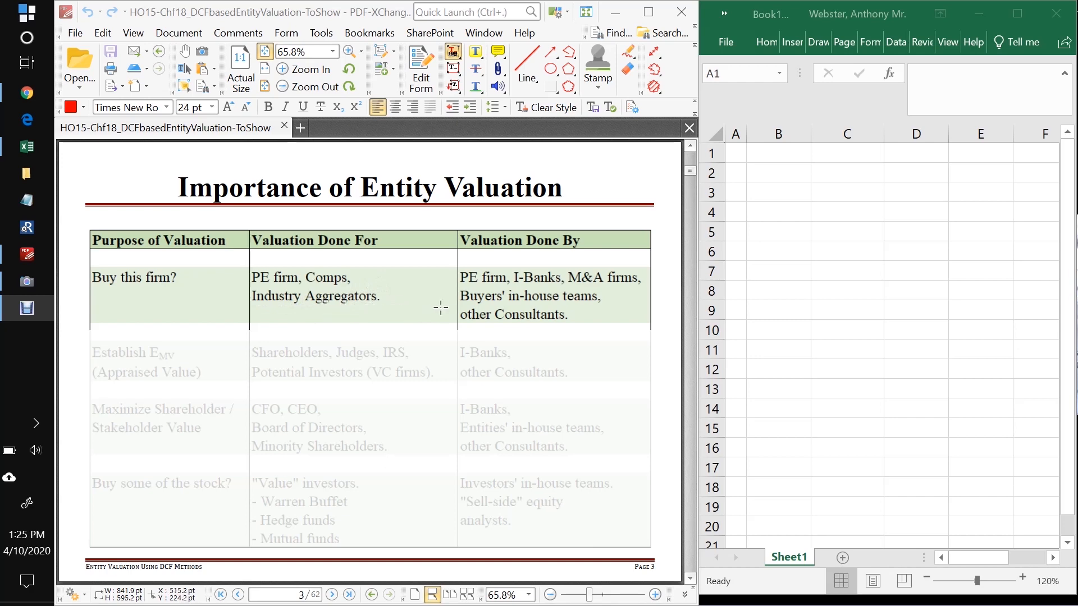
mouse_move(110, 281)
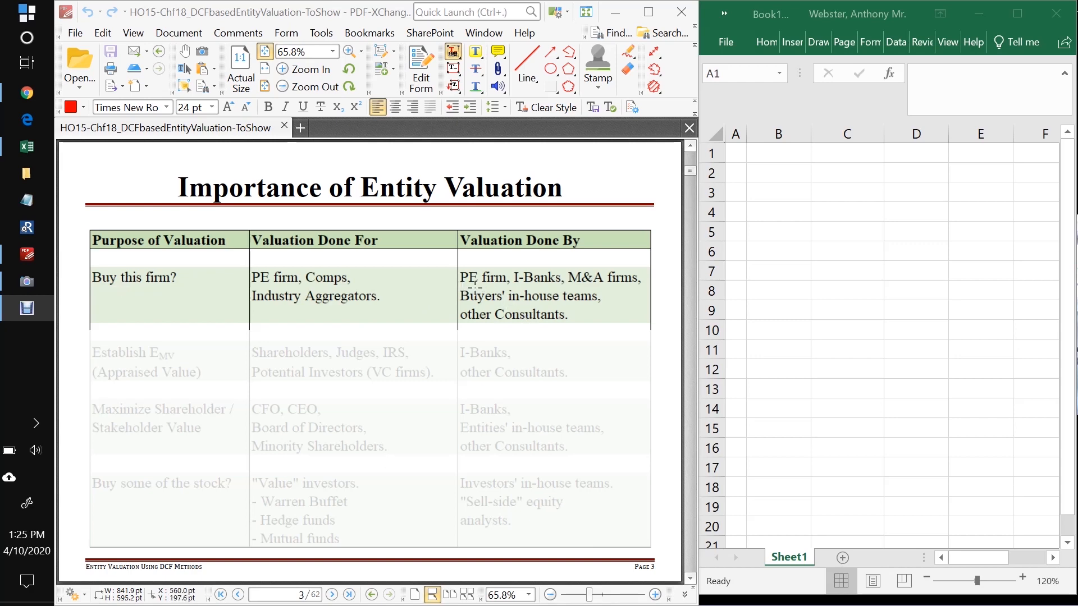
mouse_move(391, 317)
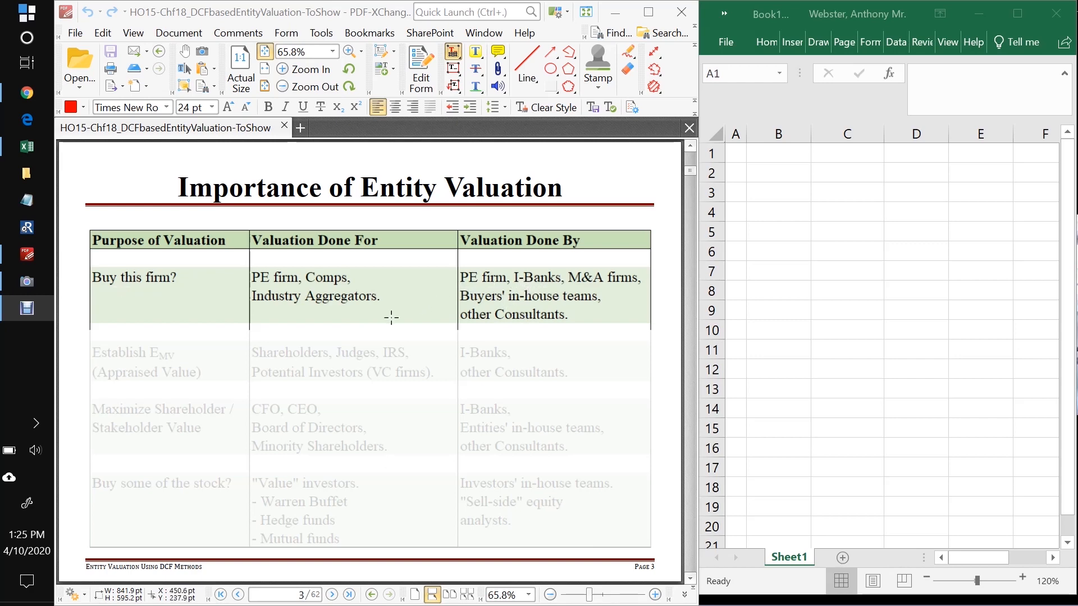
mouse_move(520, 288)
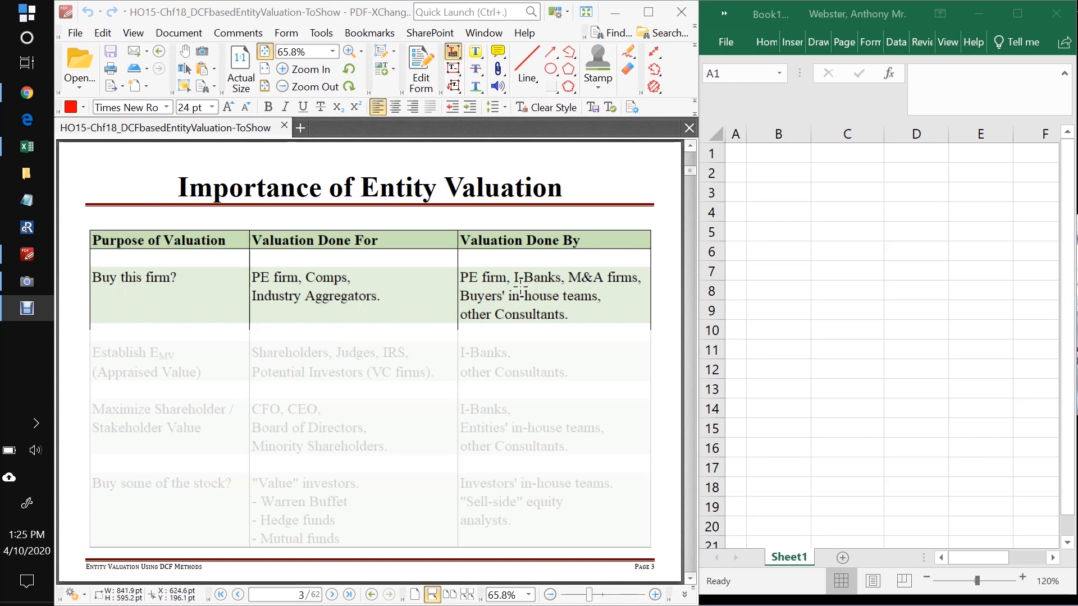
mouse_move(576, 291)
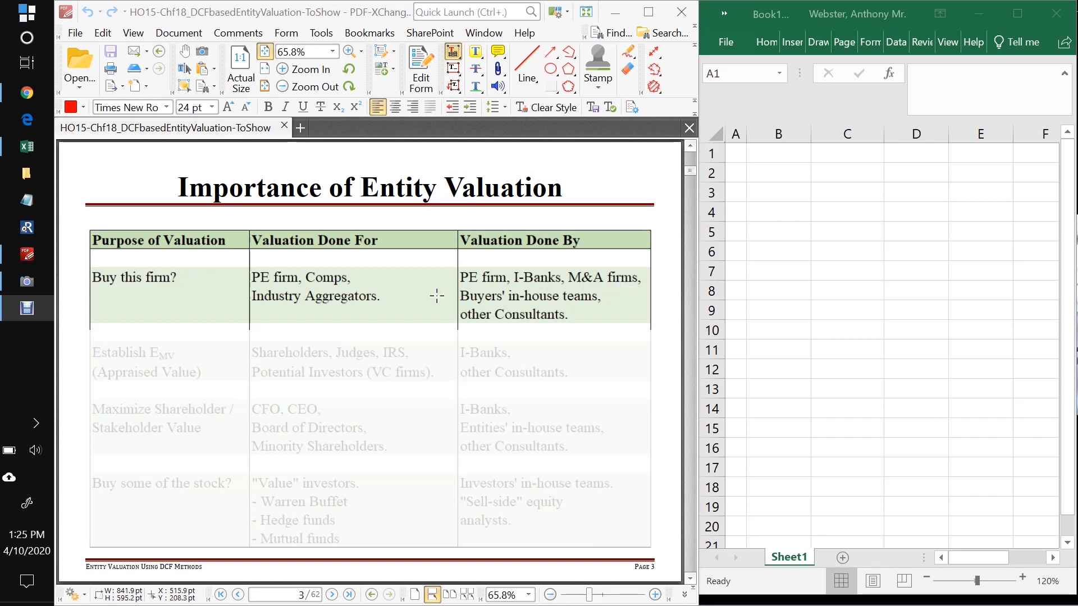
mouse_move(333, 290)
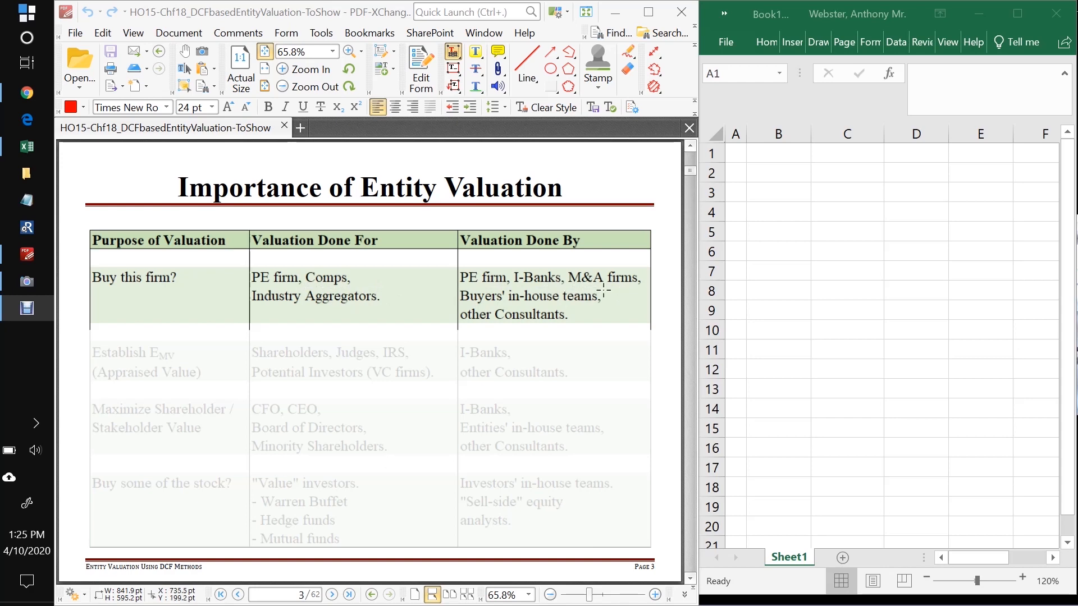
mouse_move(576, 310)
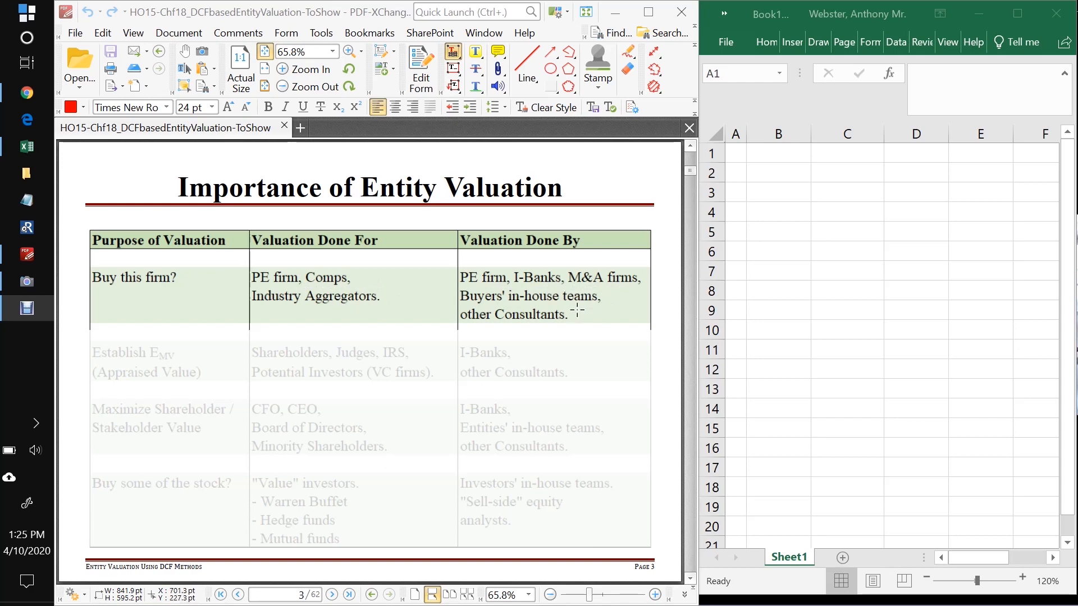
mouse_move(460, 311)
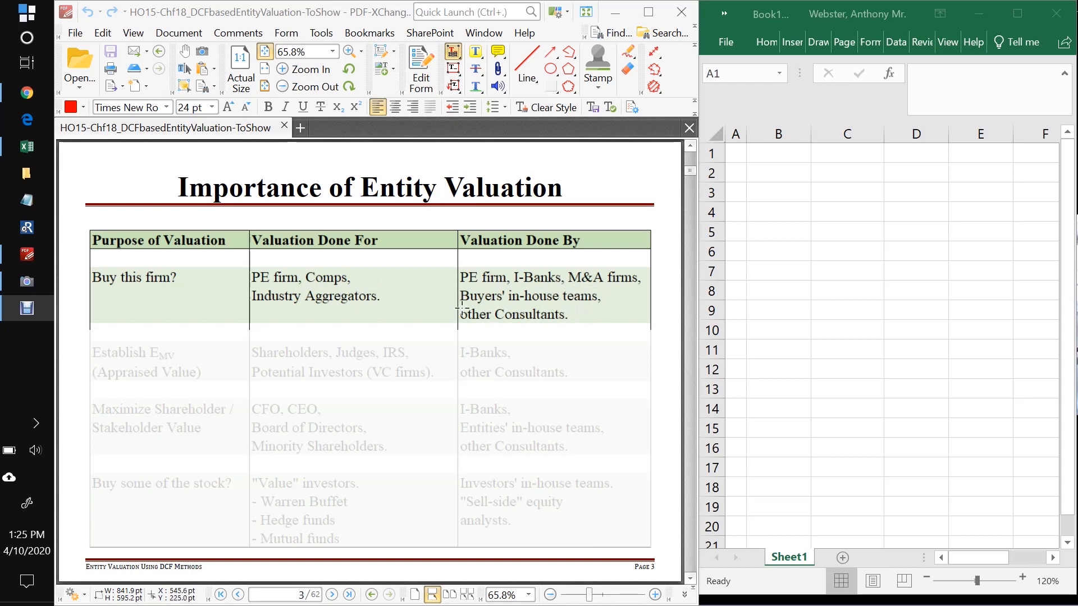
mouse_move(426, 303)
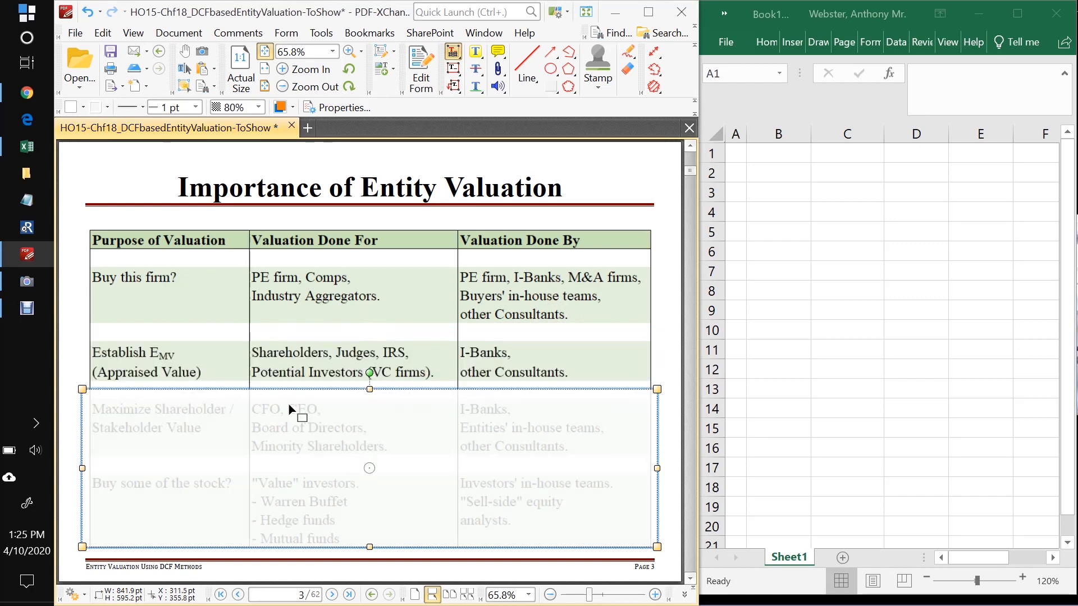
mouse_move(72, 358)
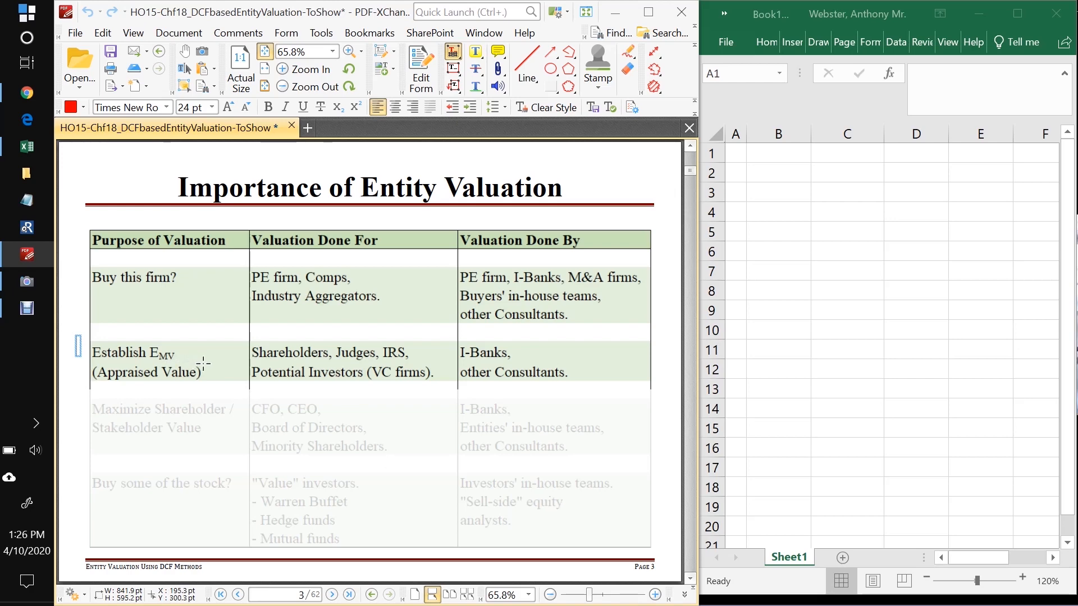
mouse_move(207, 363)
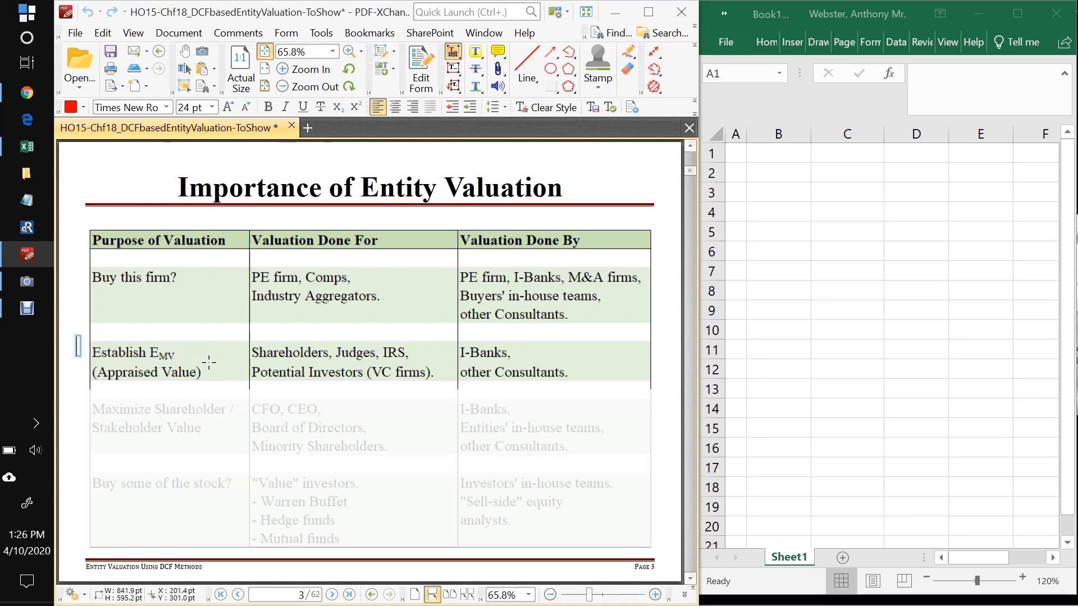
mouse_move(208, 362)
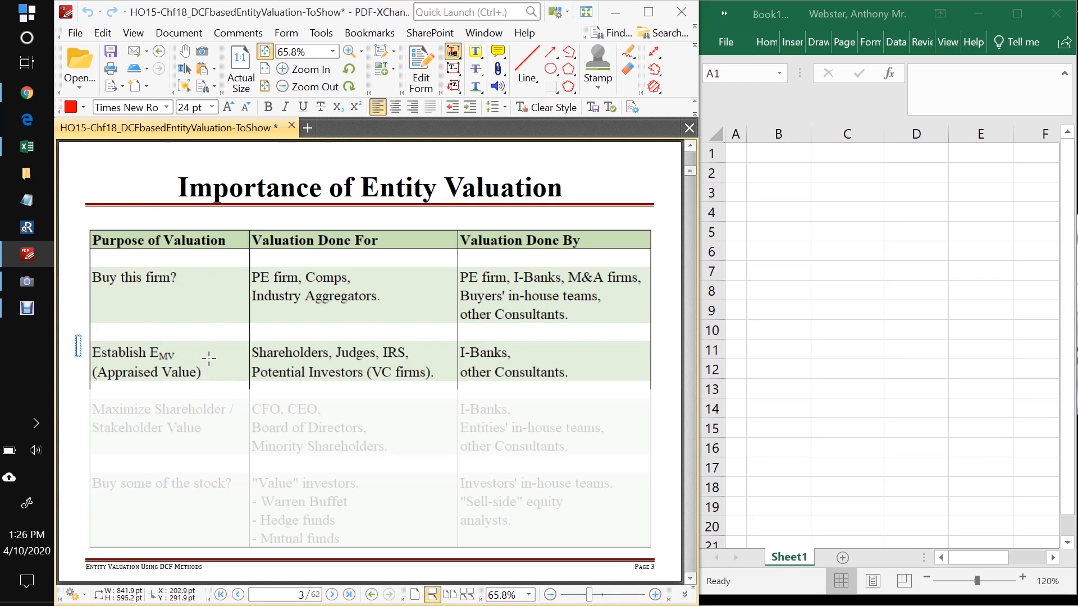
mouse_move(217, 365)
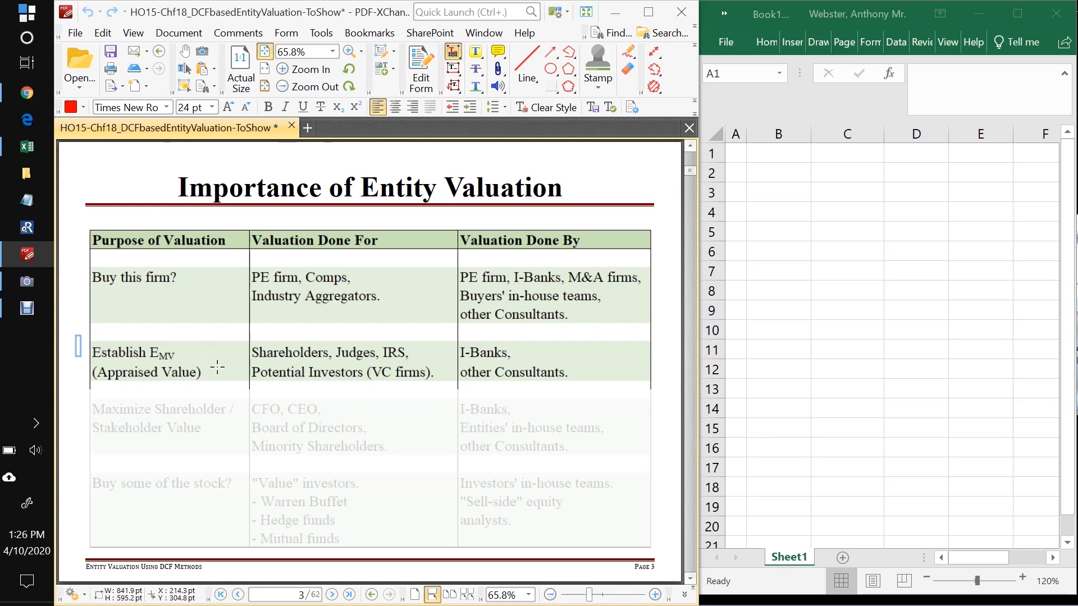
mouse_move(167, 360)
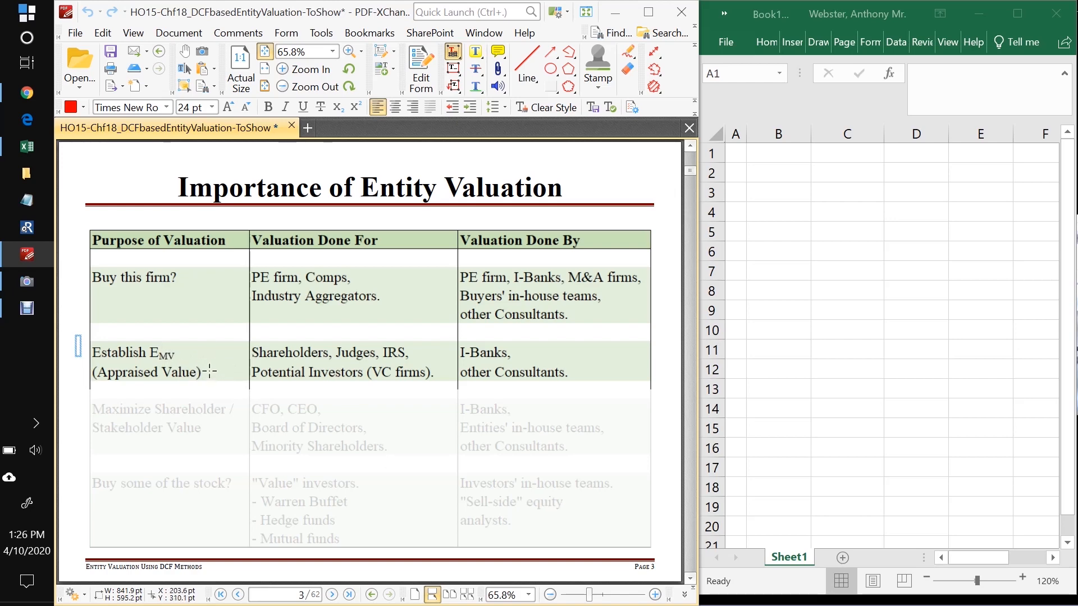
mouse_move(223, 364)
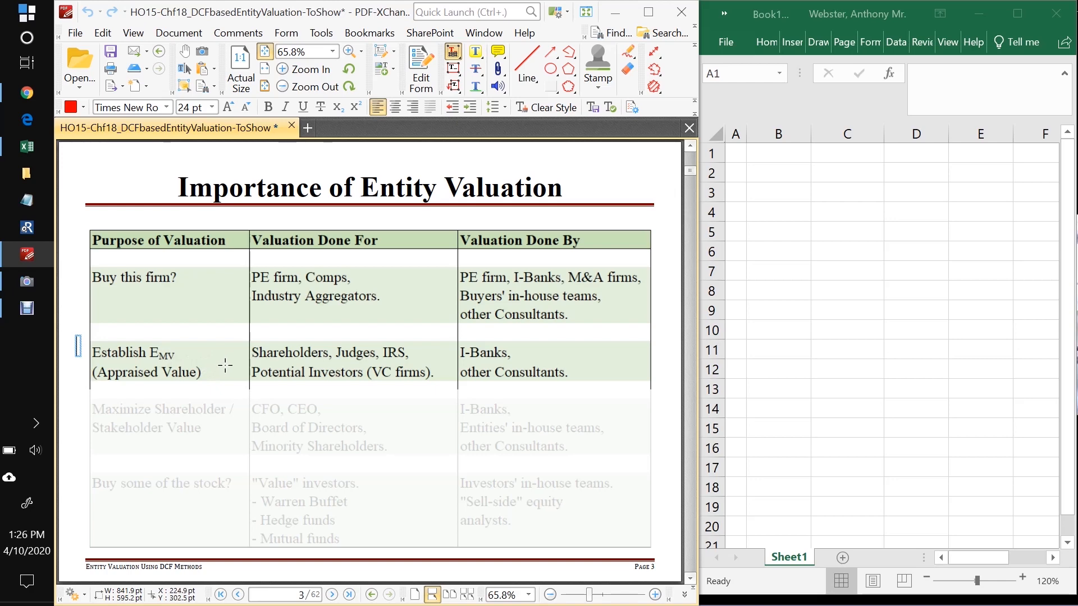
mouse_move(254, 365)
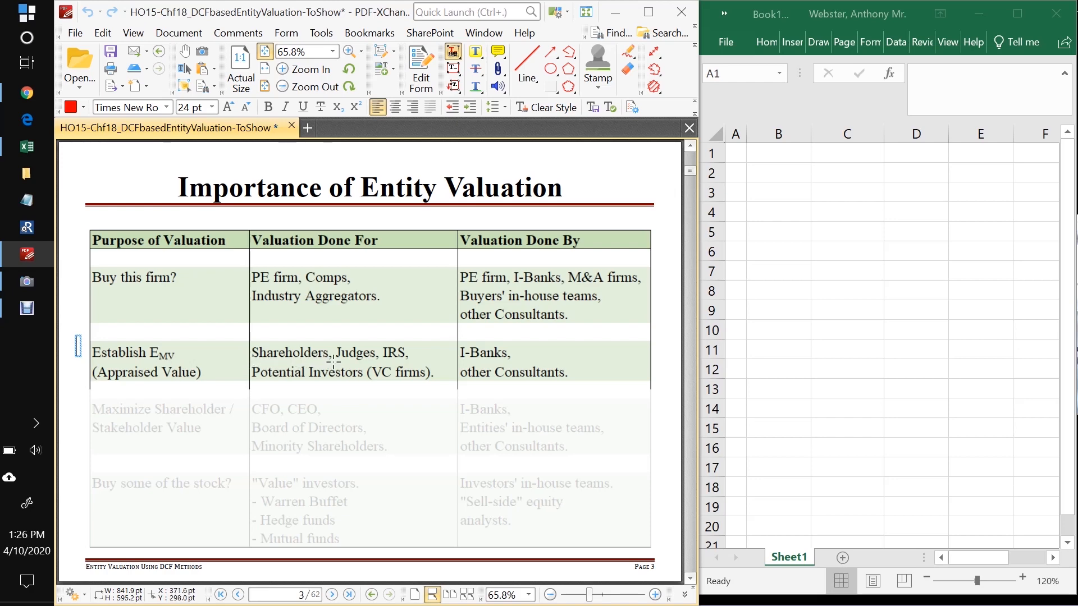
mouse_move(330, 362)
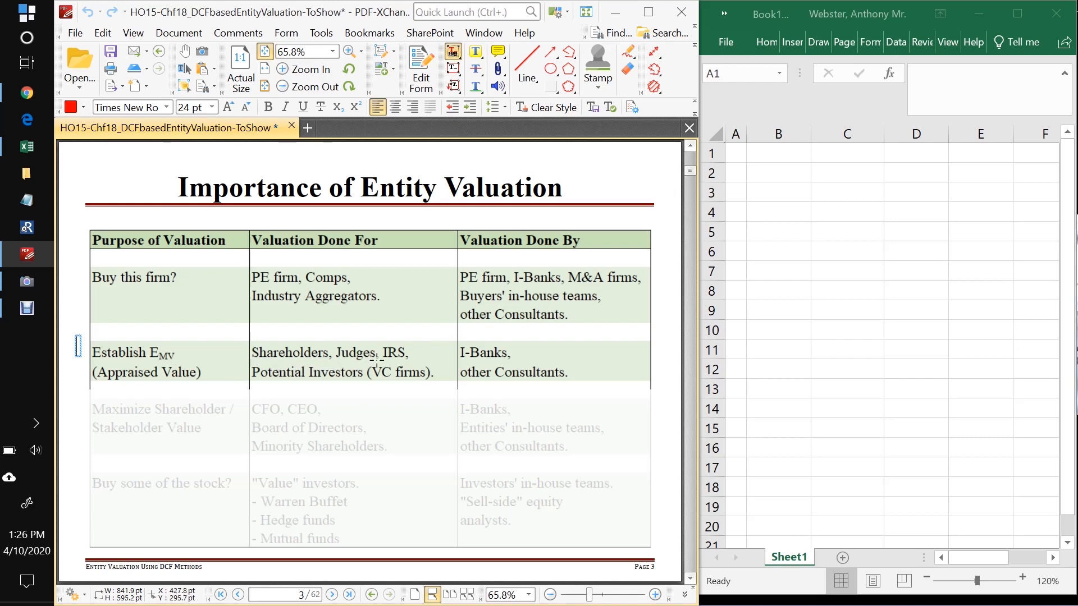
mouse_move(370, 363)
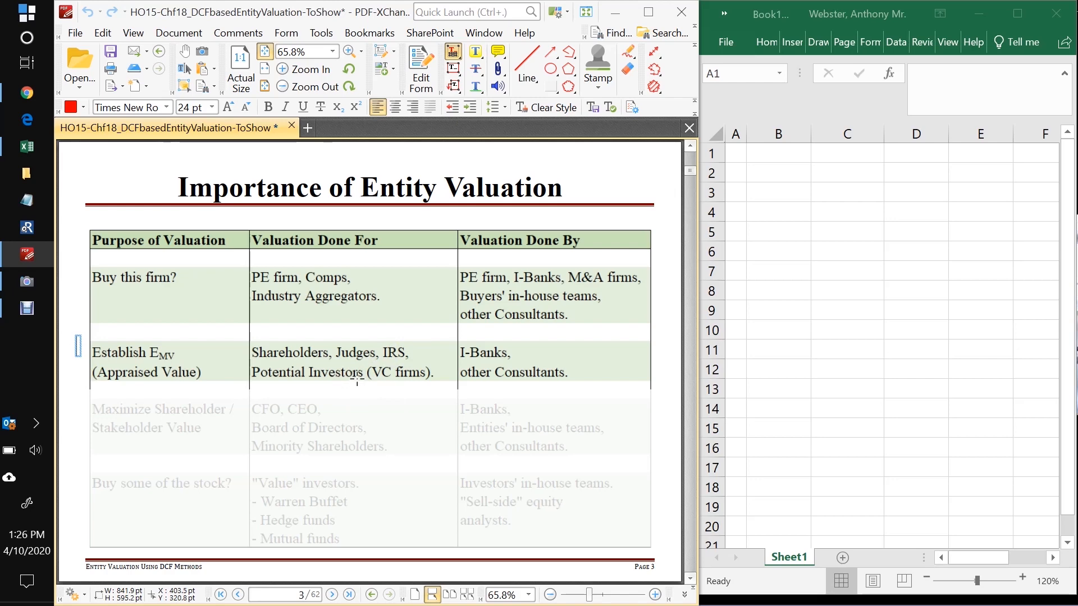
mouse_move(413, 381)
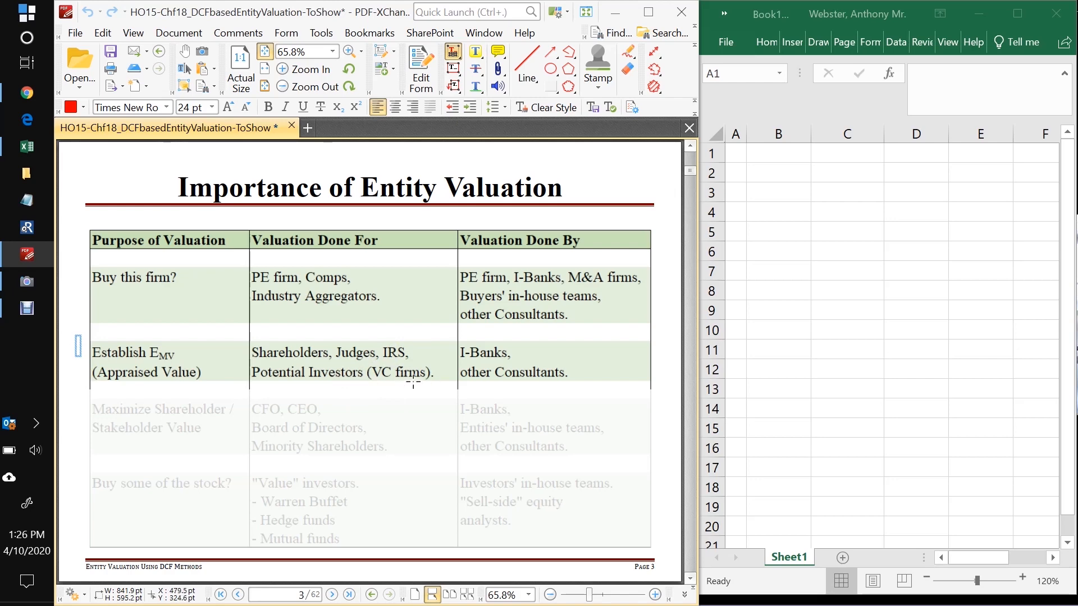
mouse_move(163, 365)
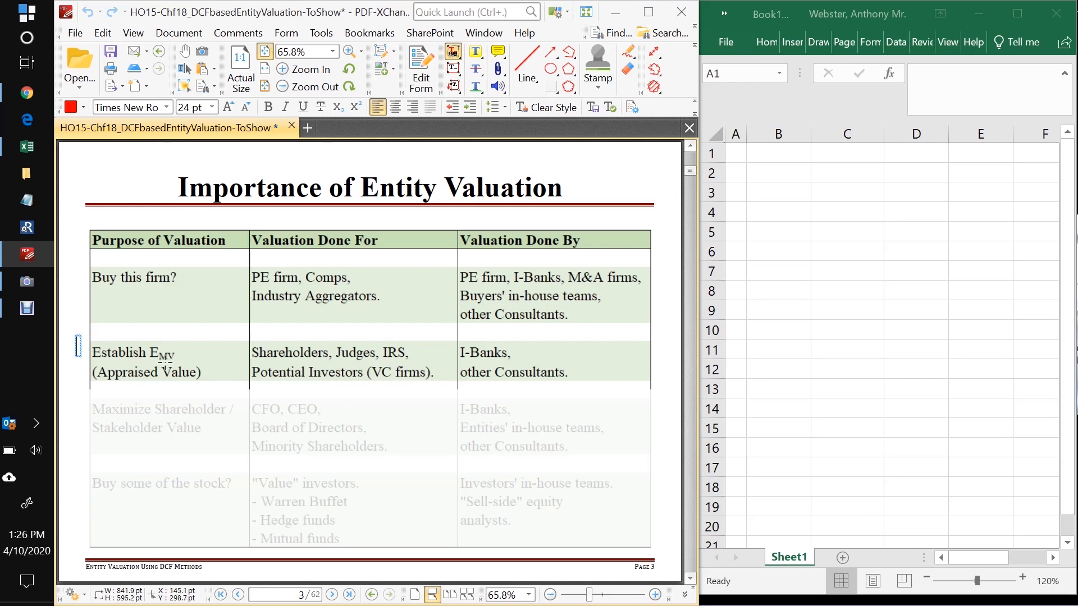
mouse_move(398, 361)
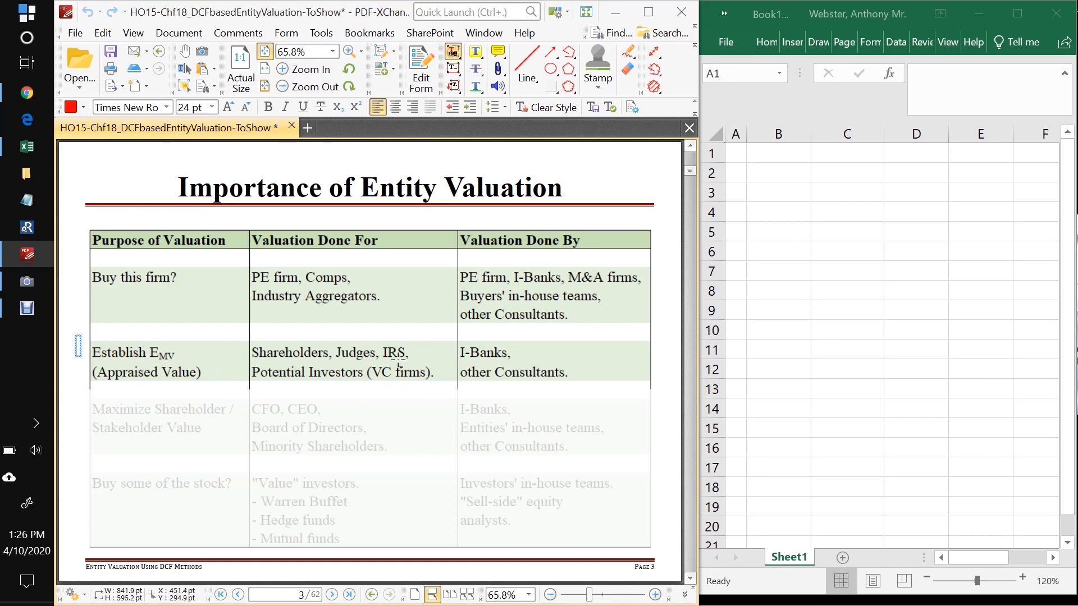
mouse_move(388, 355)
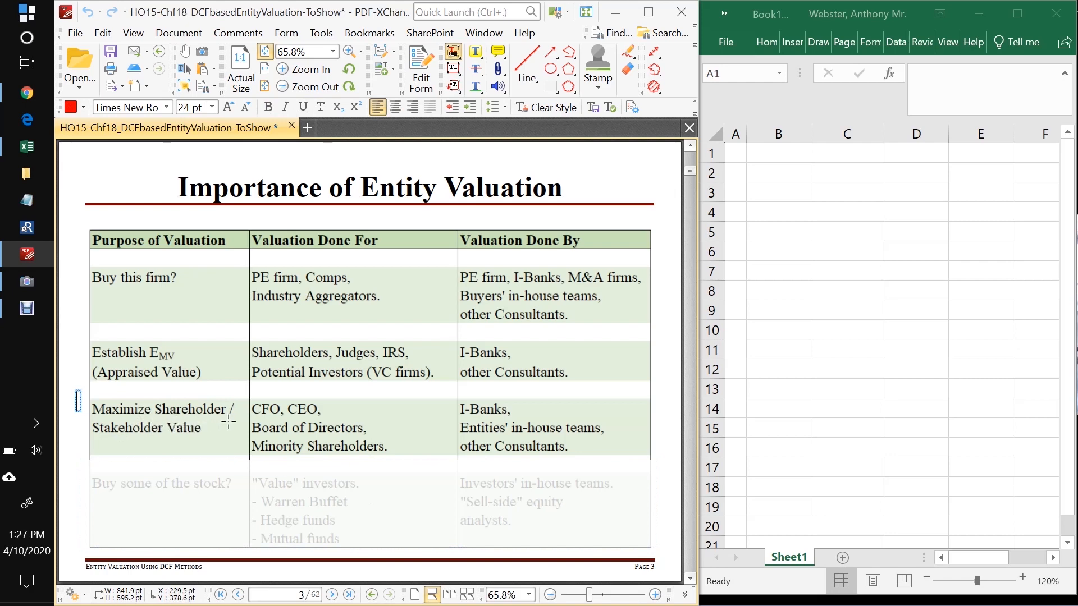
mouse_move(193, 444)
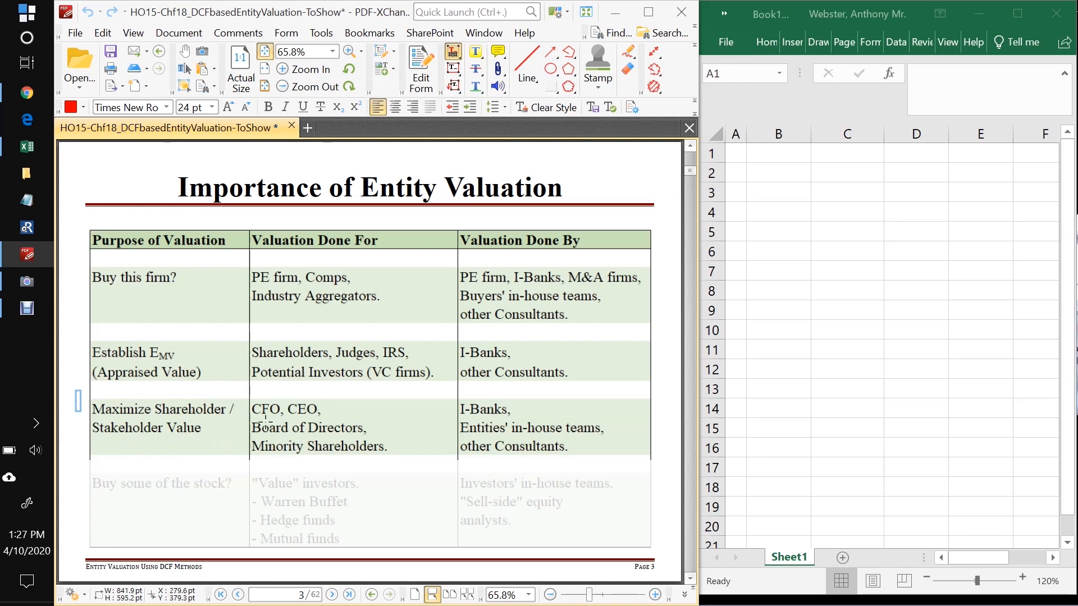
mouse_move(324, 418)
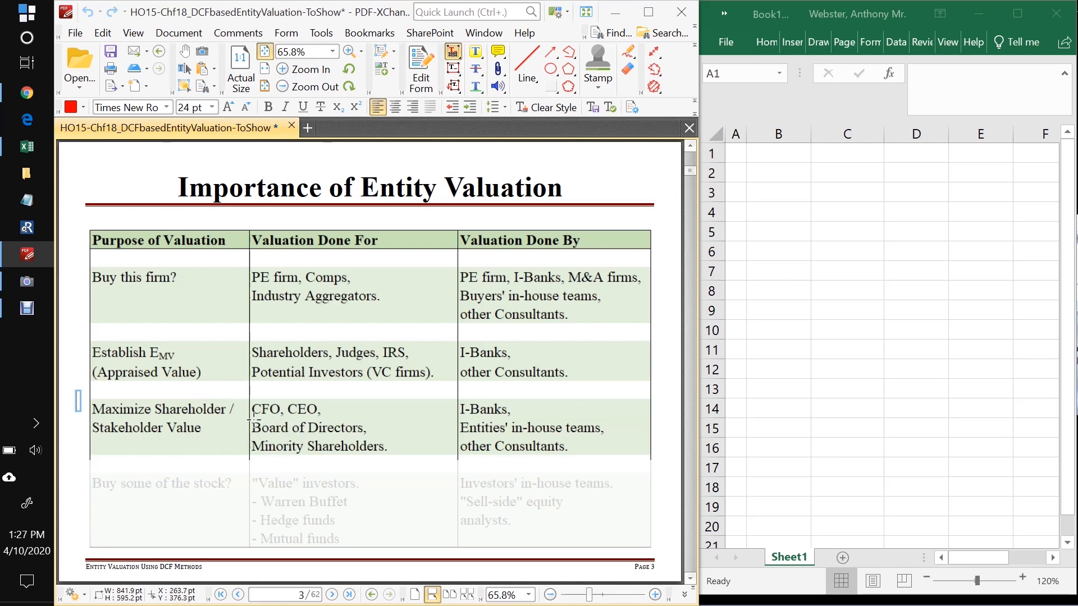
mouse_move(270, 413)
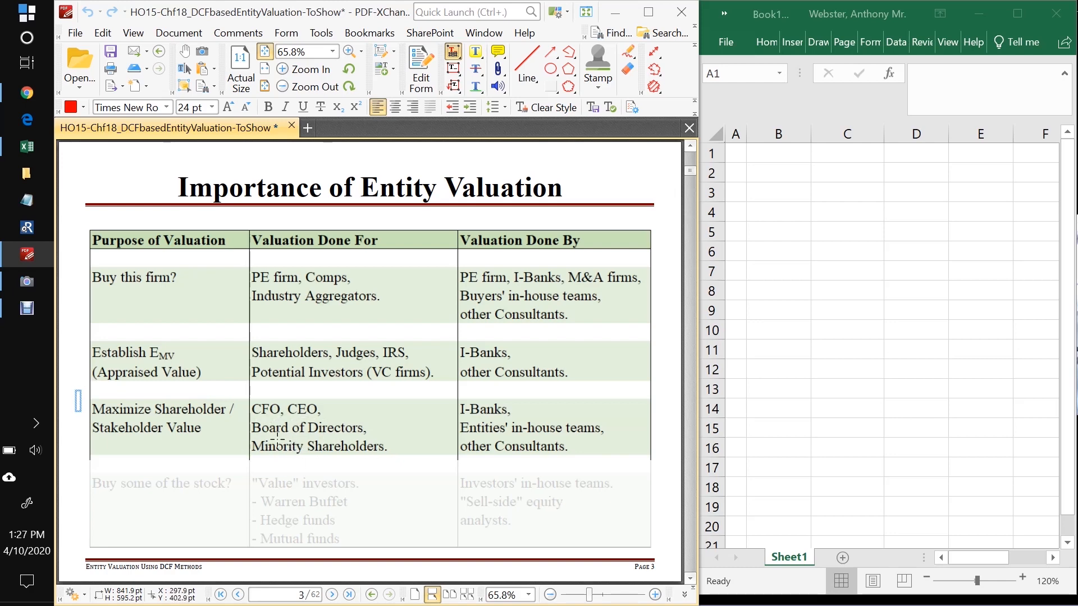
mouse_move(347, 446)
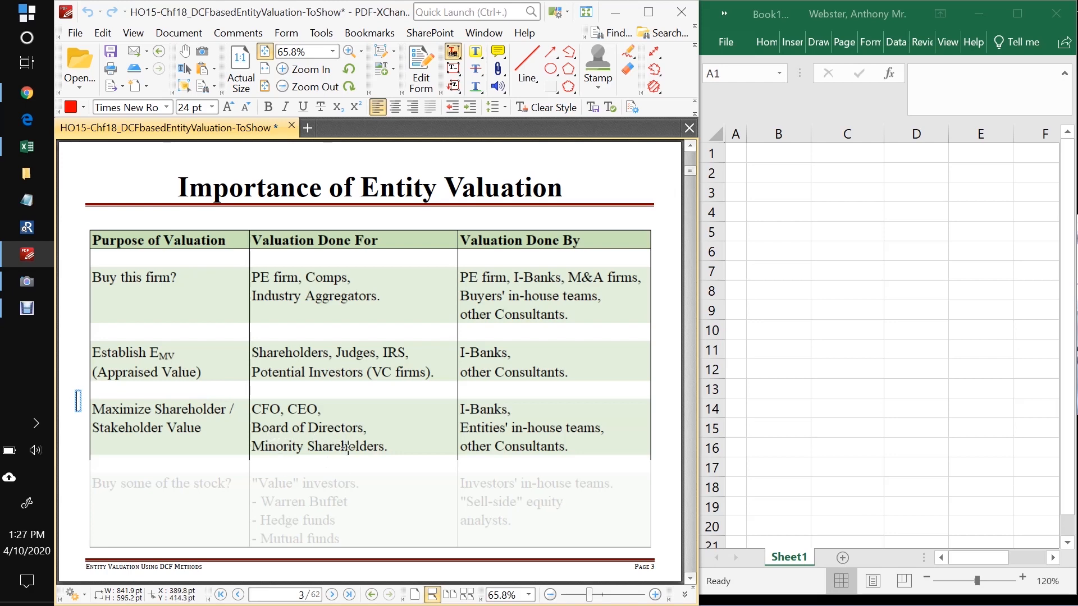
mouse_move(212, 420)
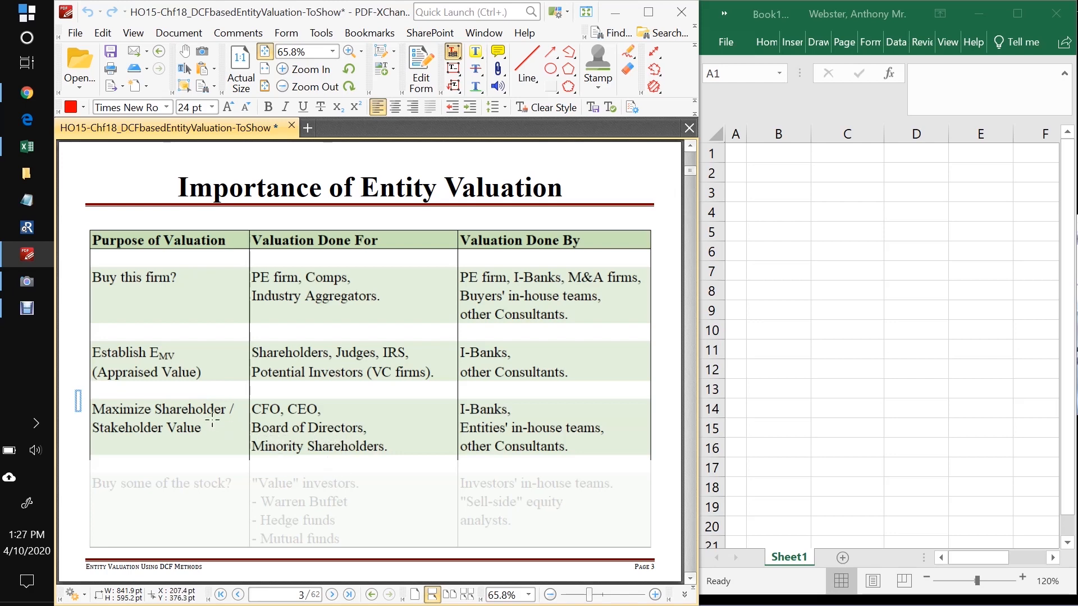
mouse_move(343, 444)
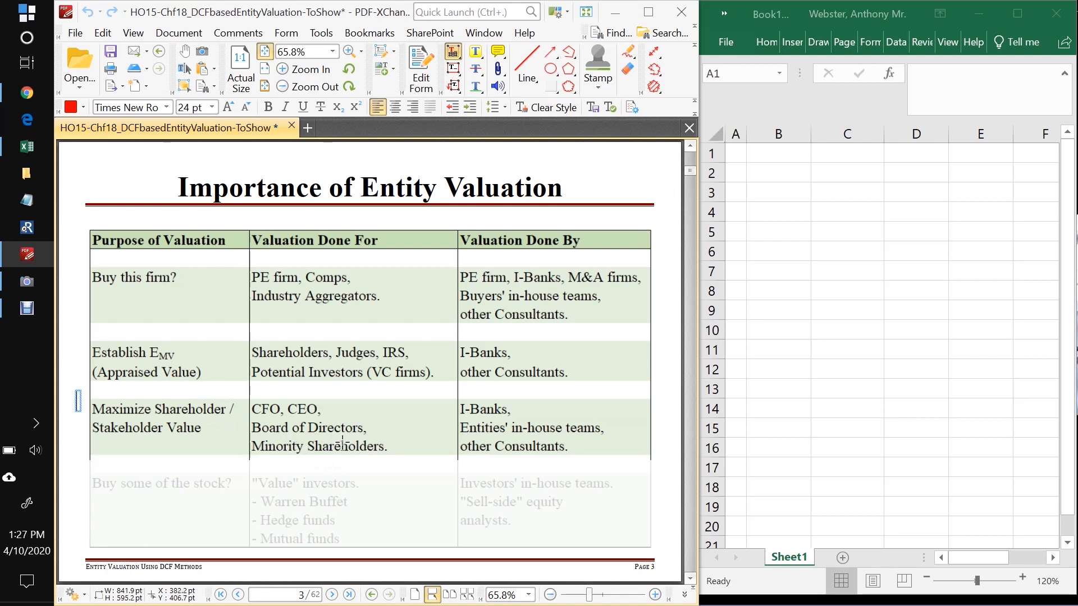
mouse_move(419, 440)
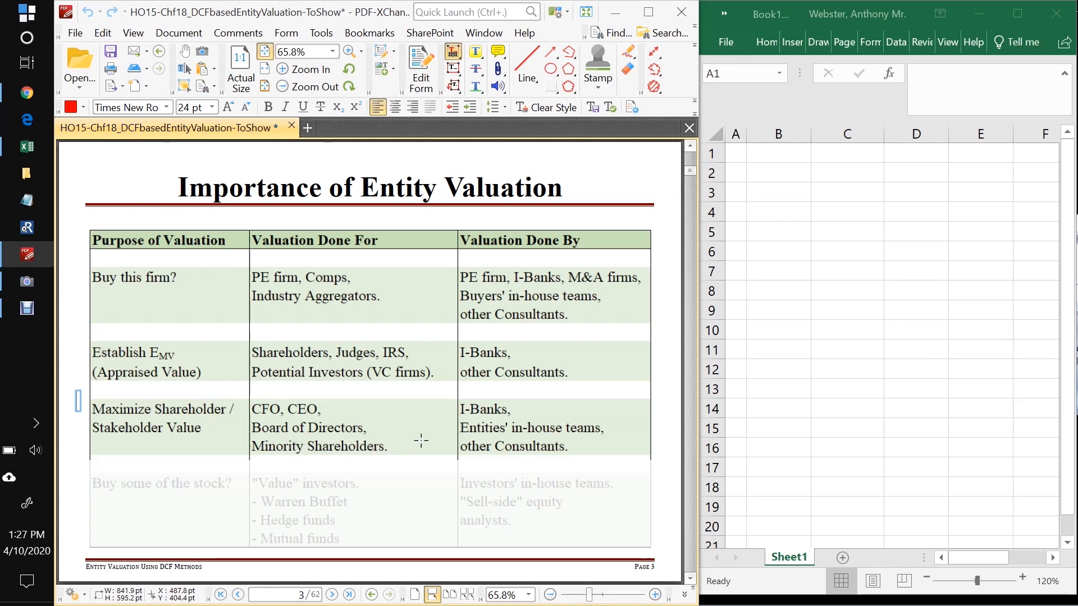
mouse_move(465, 446)
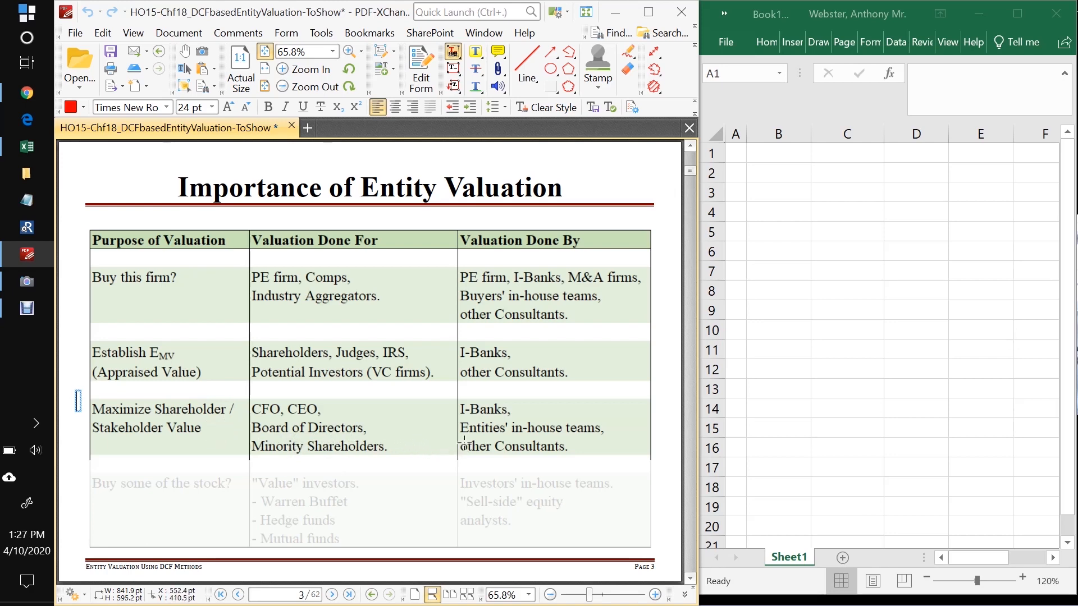
mouse_move(550, 432)
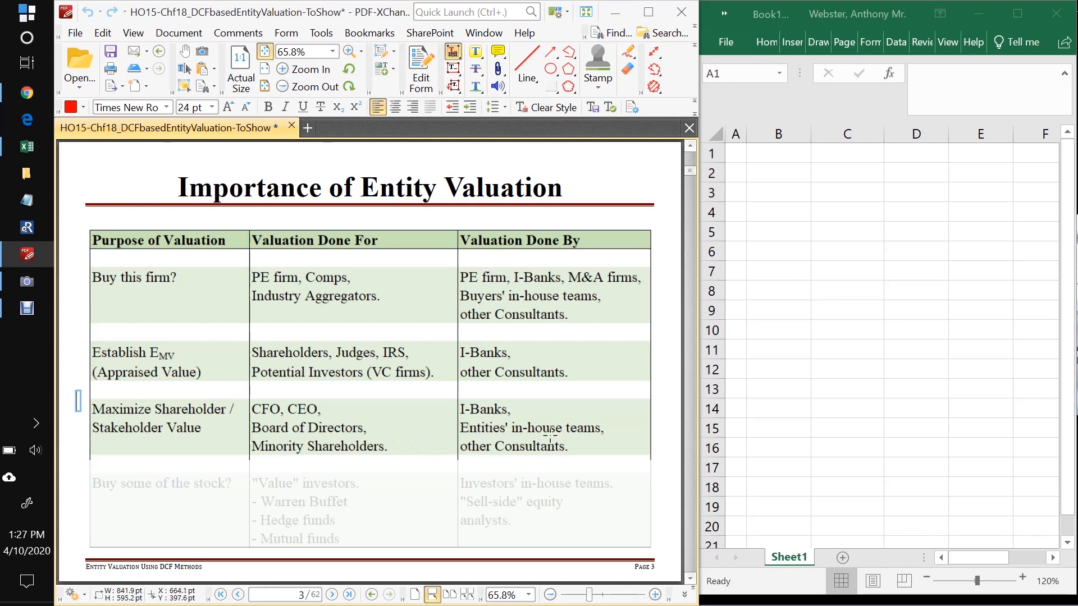
mouse_move(430, 421)
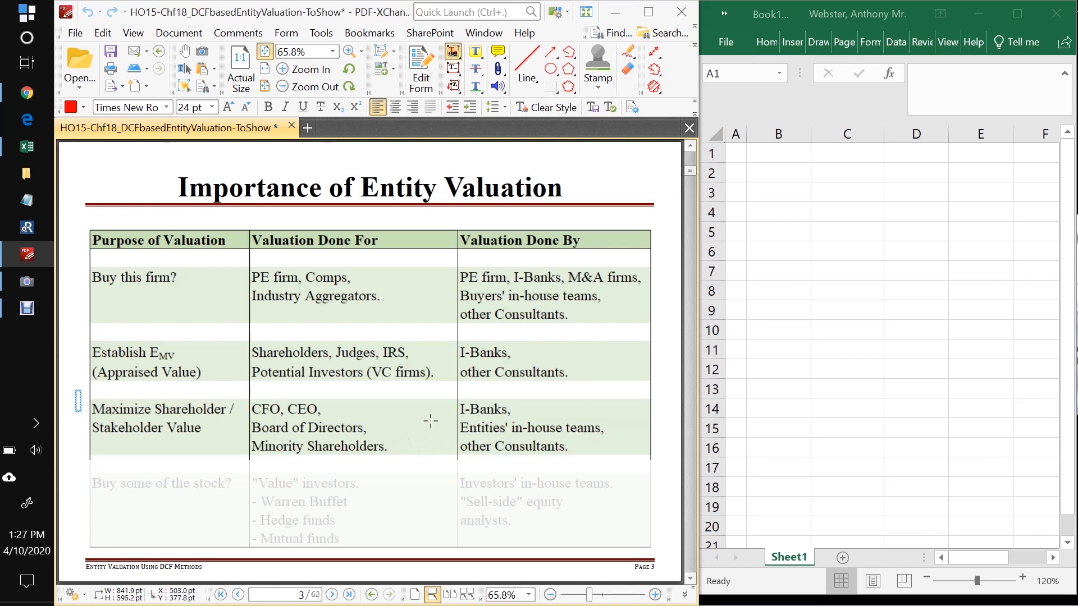
mouse_move(498, 425)
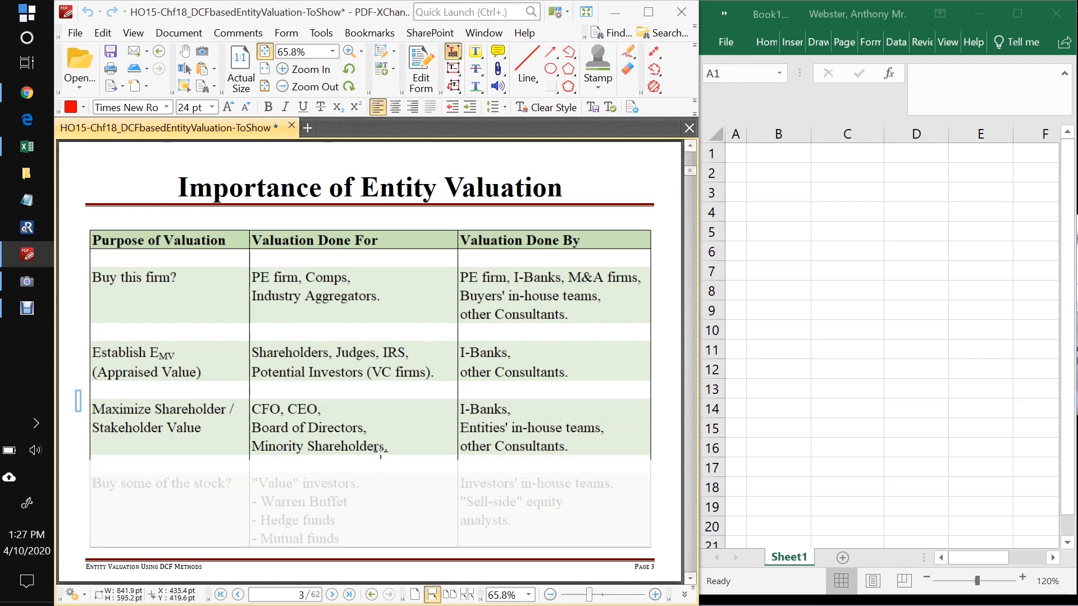
mouse_move(395, 419)
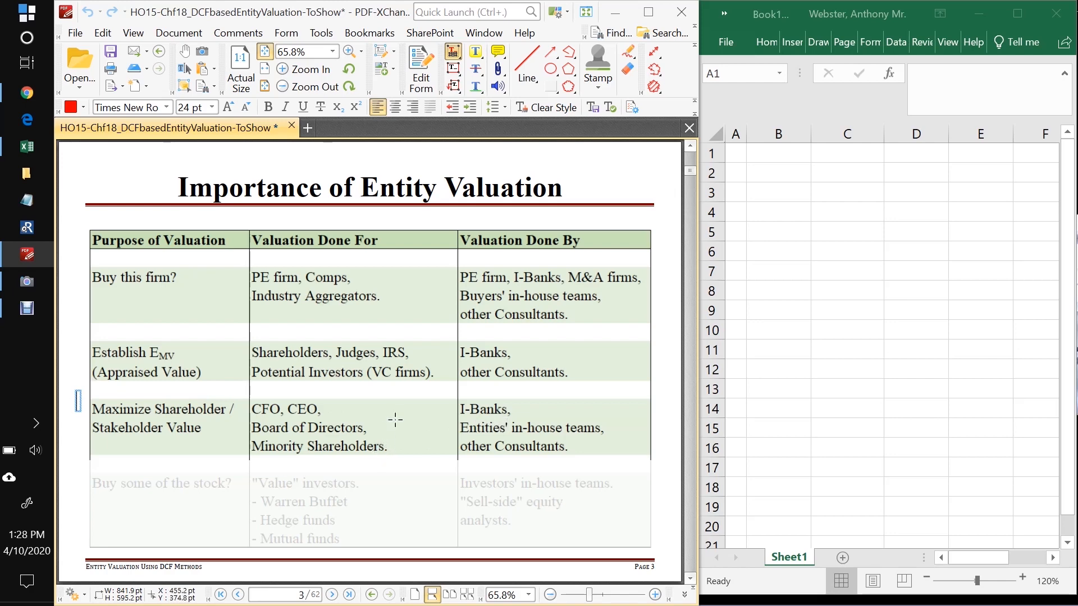
mouse_move(426, 490)
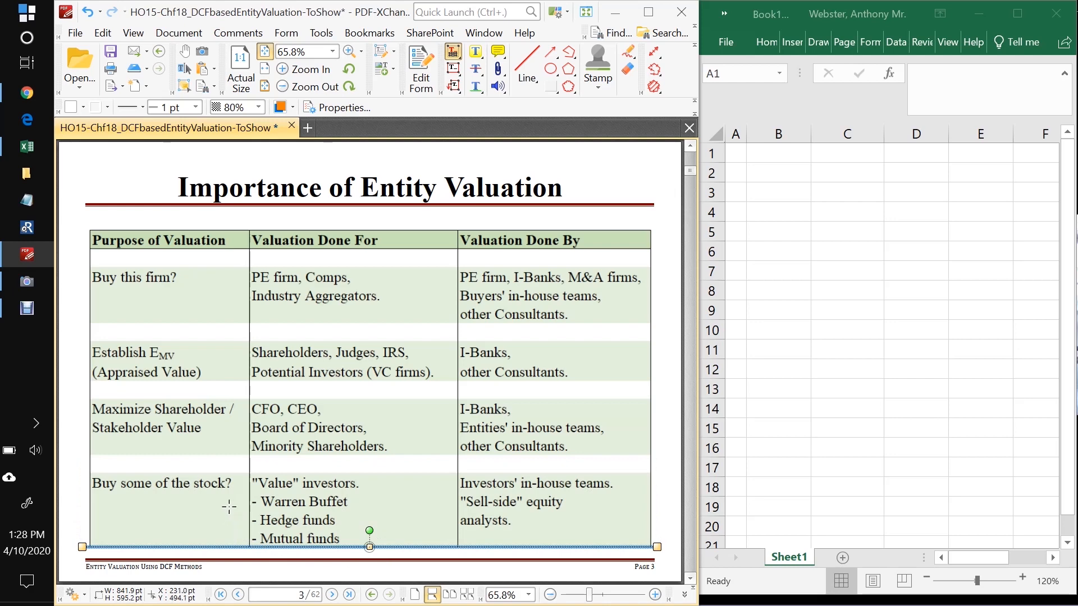
mouse_move(203, 499)
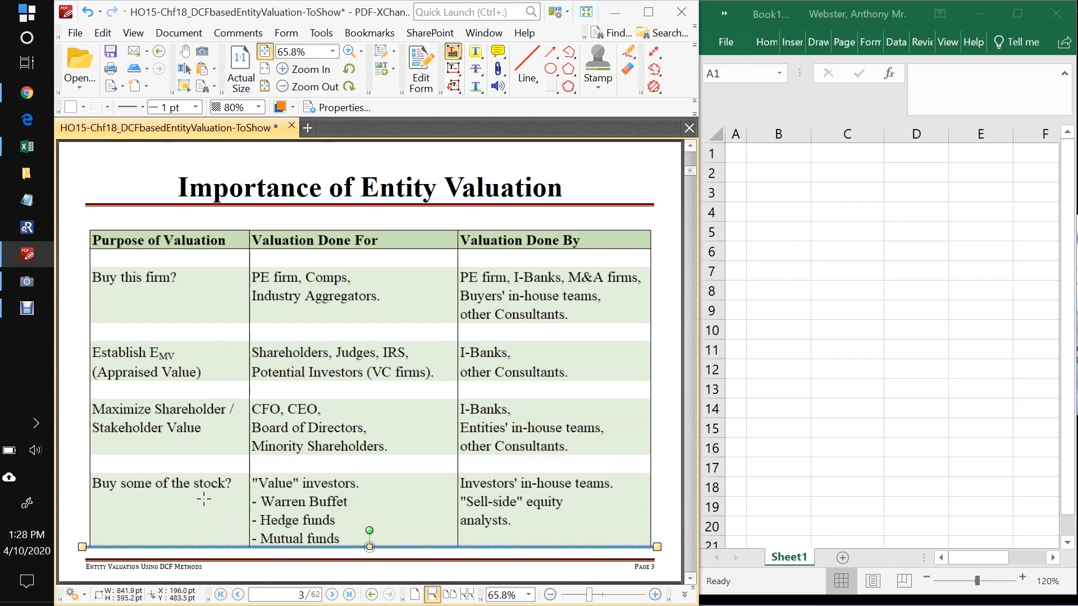
mouse_move(202, 500)
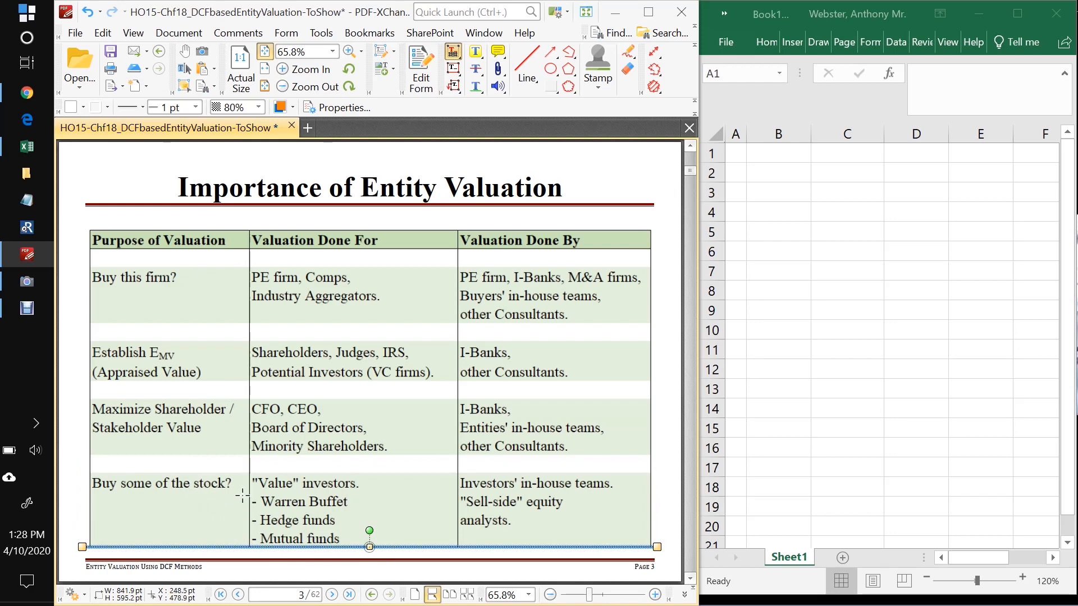
mouse_move(349, 500)
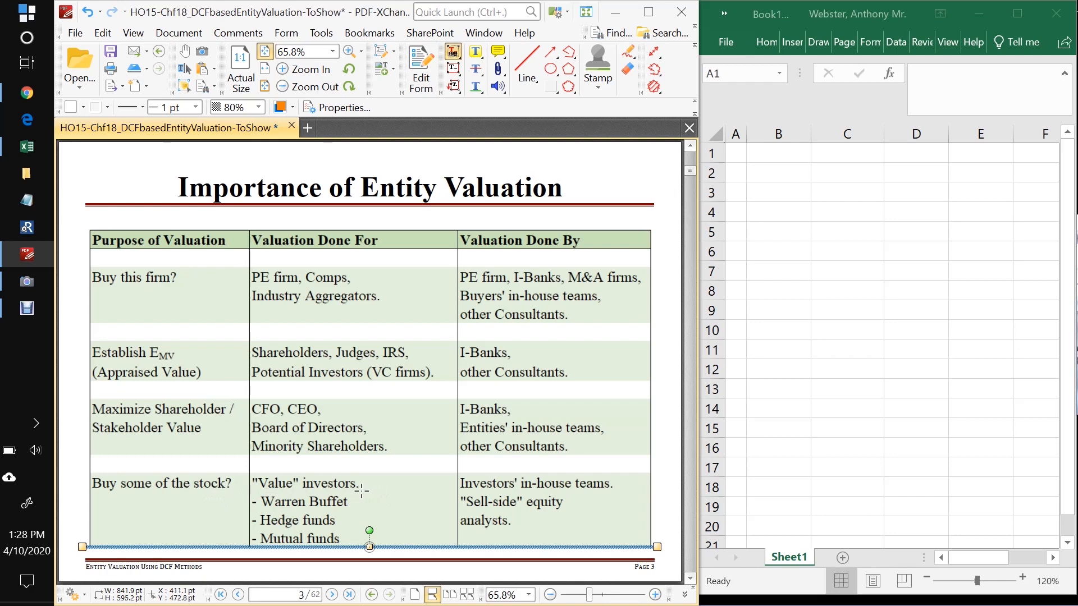
mouse_move(263, 490)
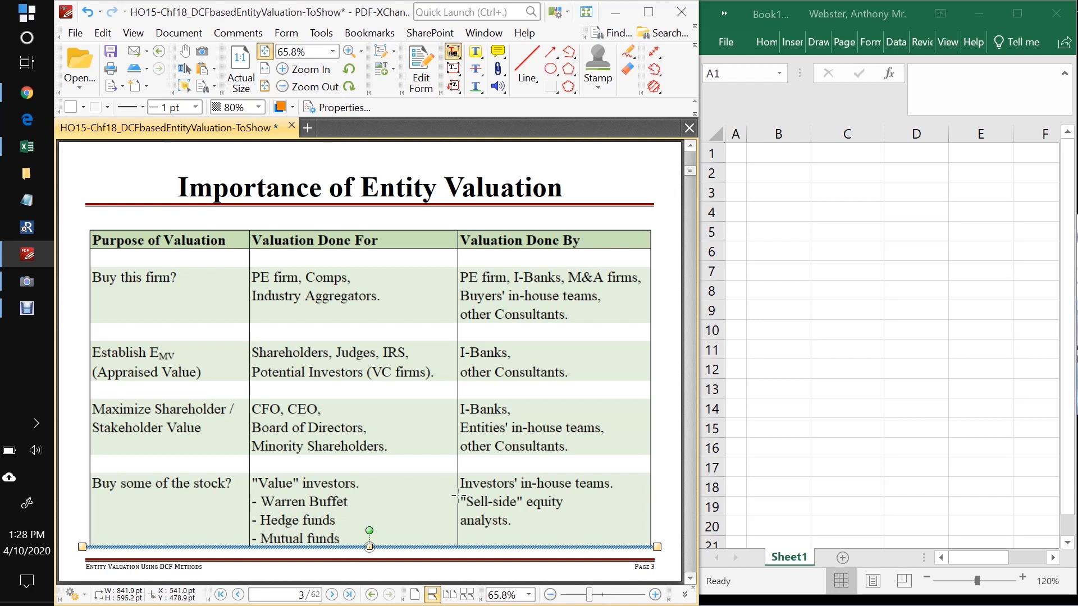
mouse_move(512, 492)
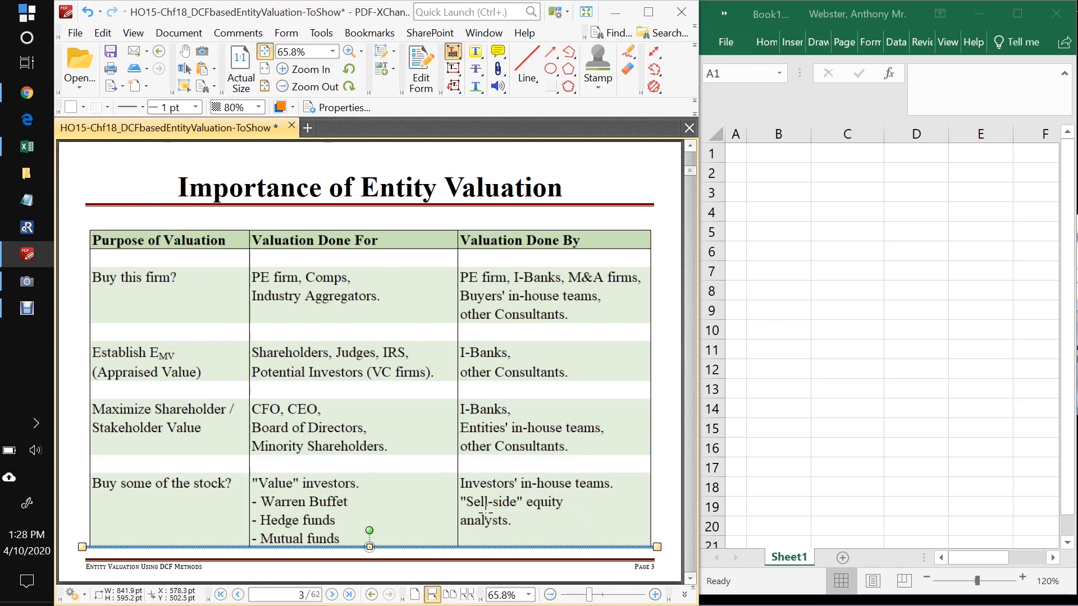
mouse_move(555, 514)
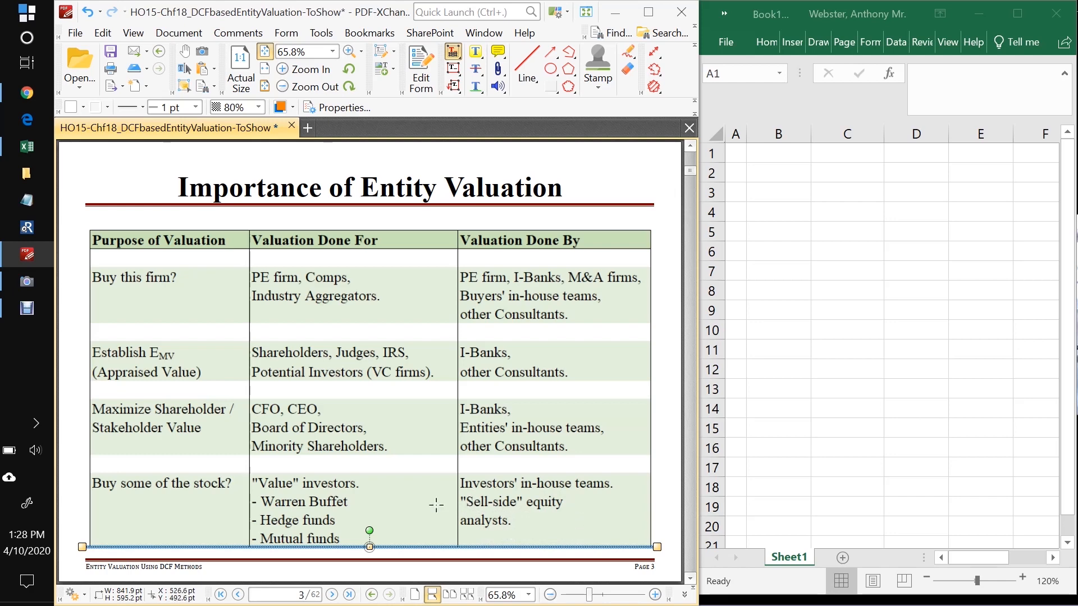
mouse_move(422, 538)
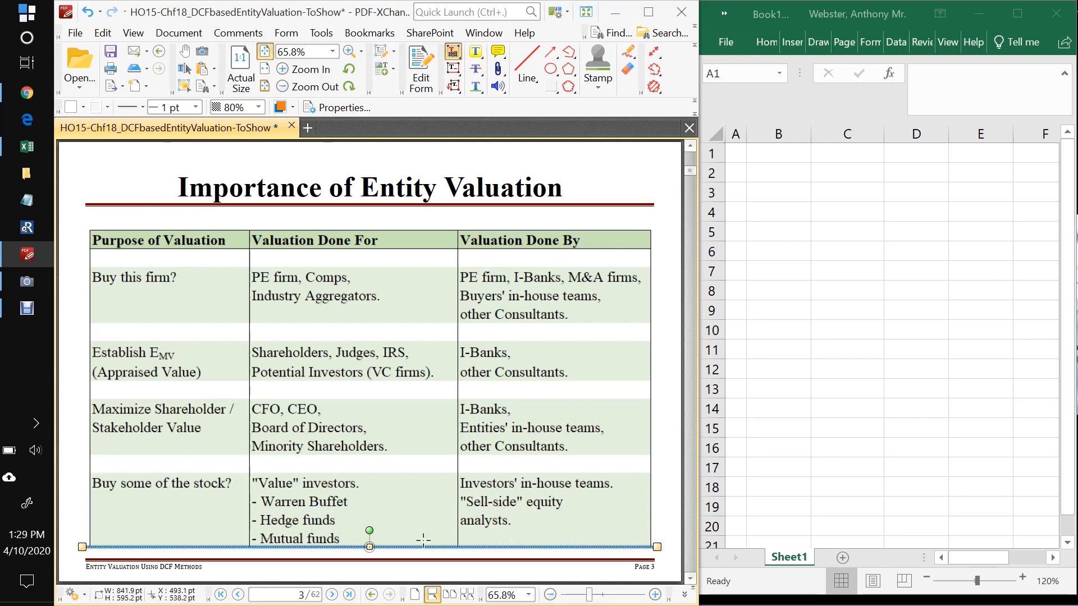
Step: Deselect the resized cover shape so the final 'Buy some of the stock?' row shows
click(369, 548)
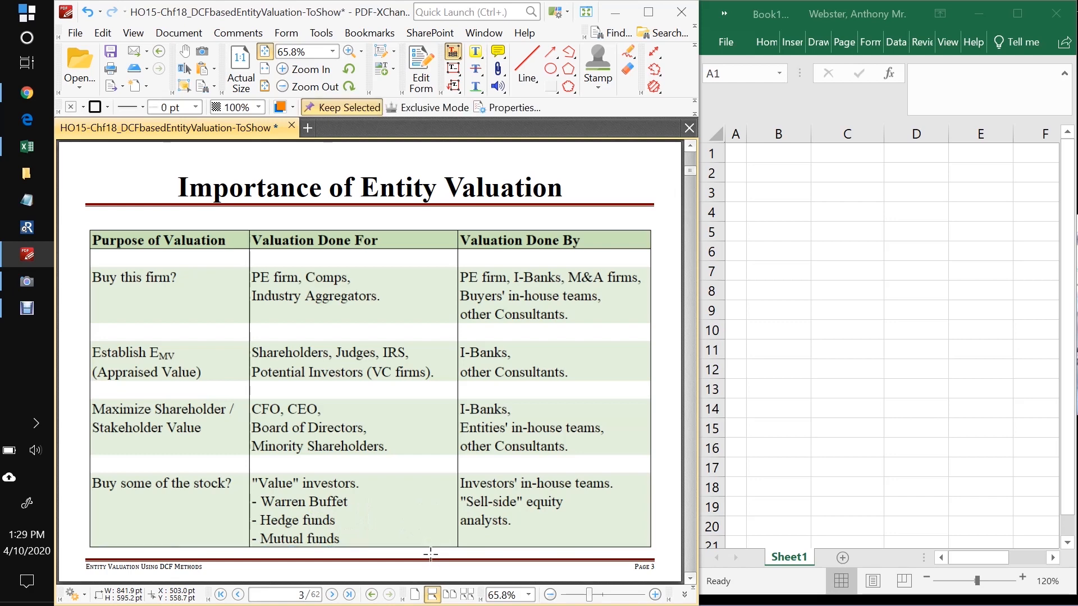
mouse_move(368, 216)
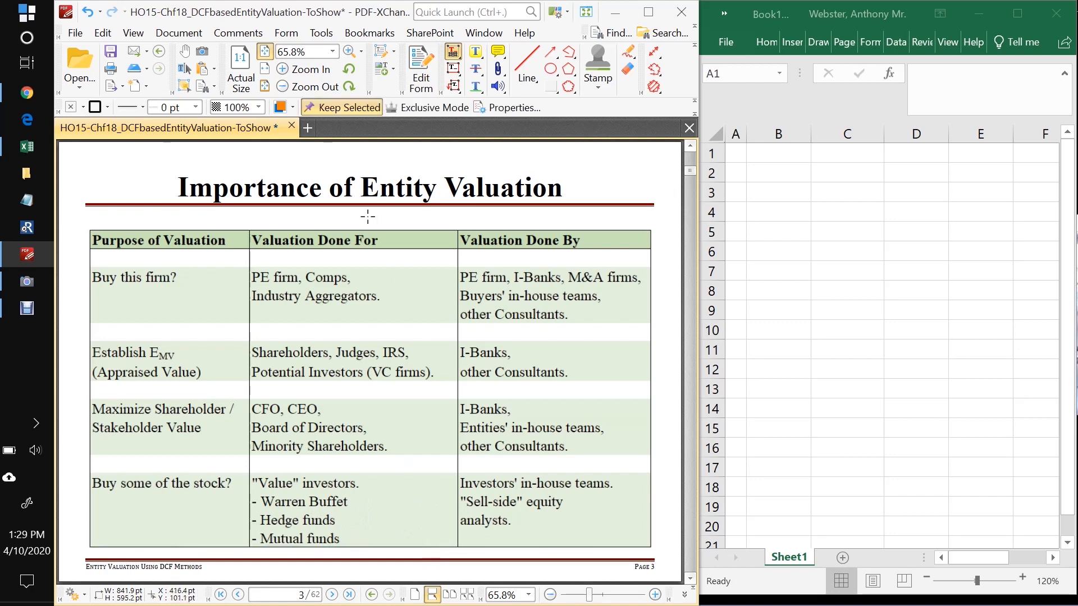
mouse_move(240, 459)
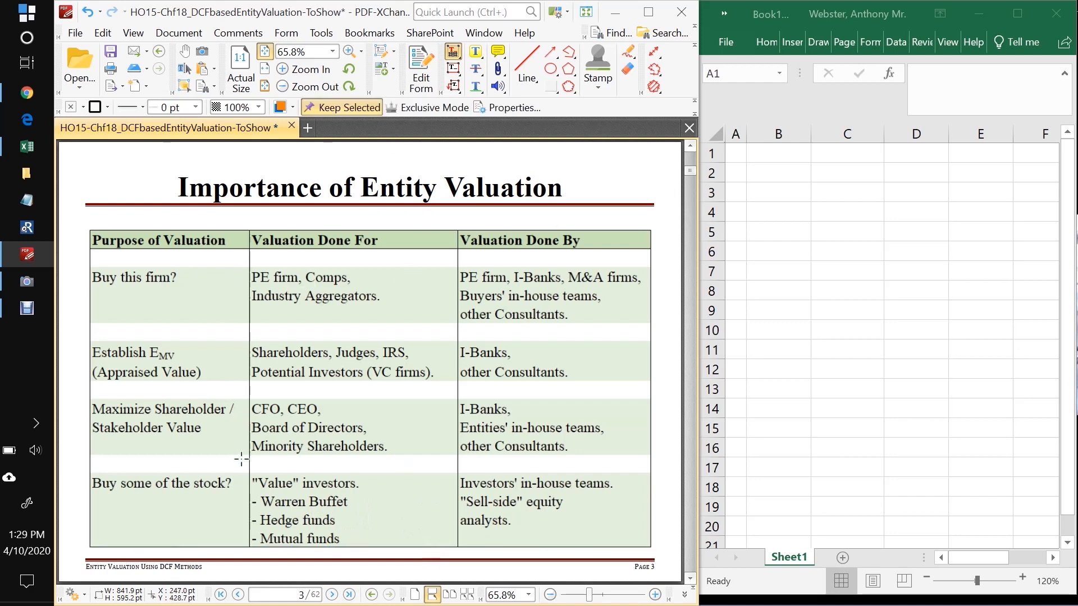
Step: Move to page 4, Valuation Methods for Entities, and mark a Difficulties bullet
click(332, 595)
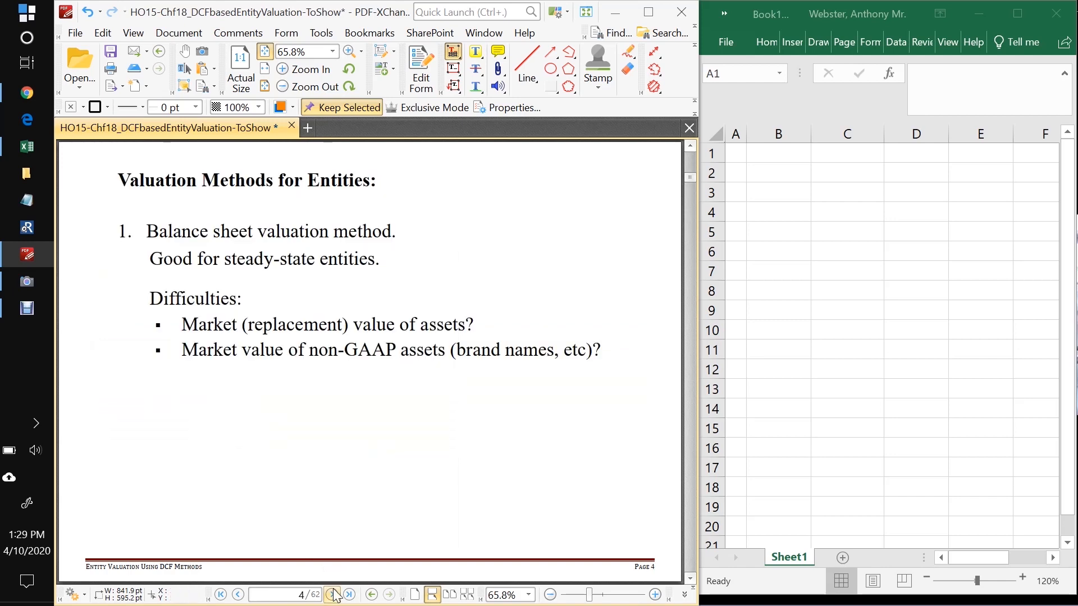
mouse_move(365, 280)
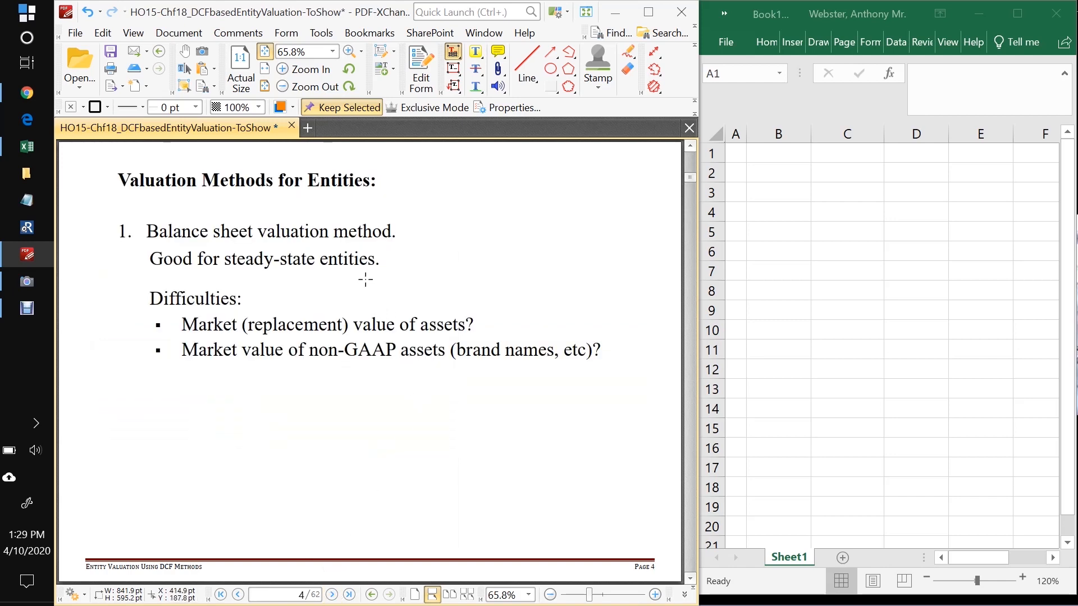
mouse_move(113, 248)
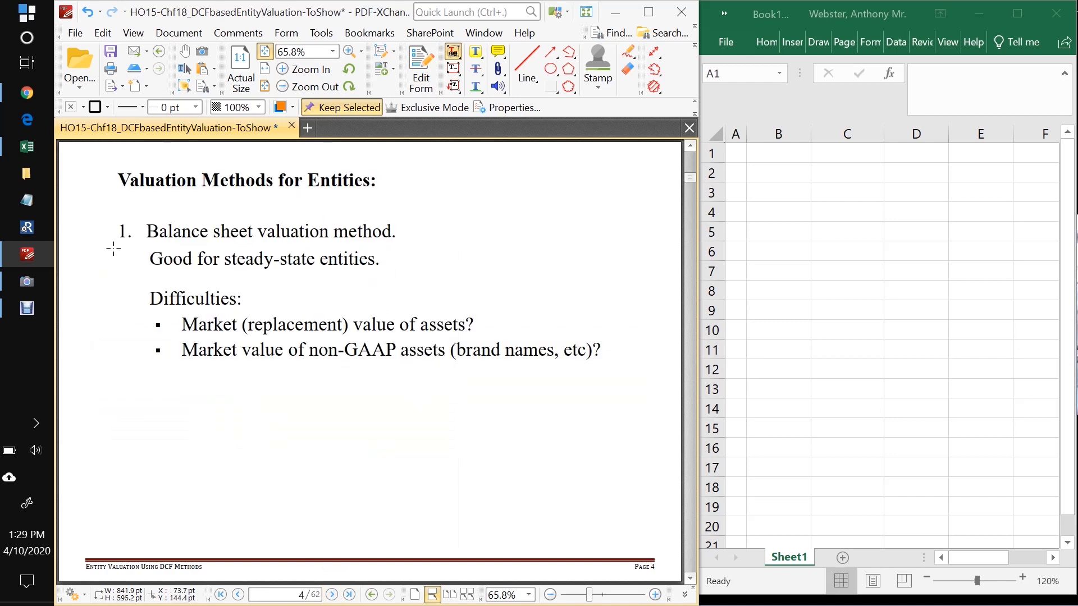
click(116, 242)
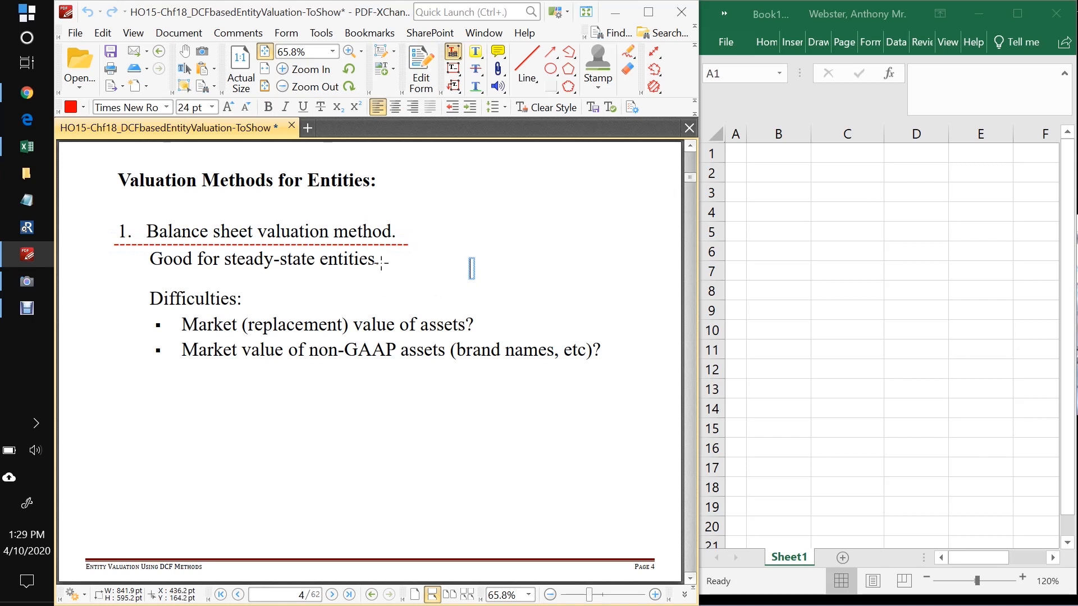
mouse_move(189, 343)
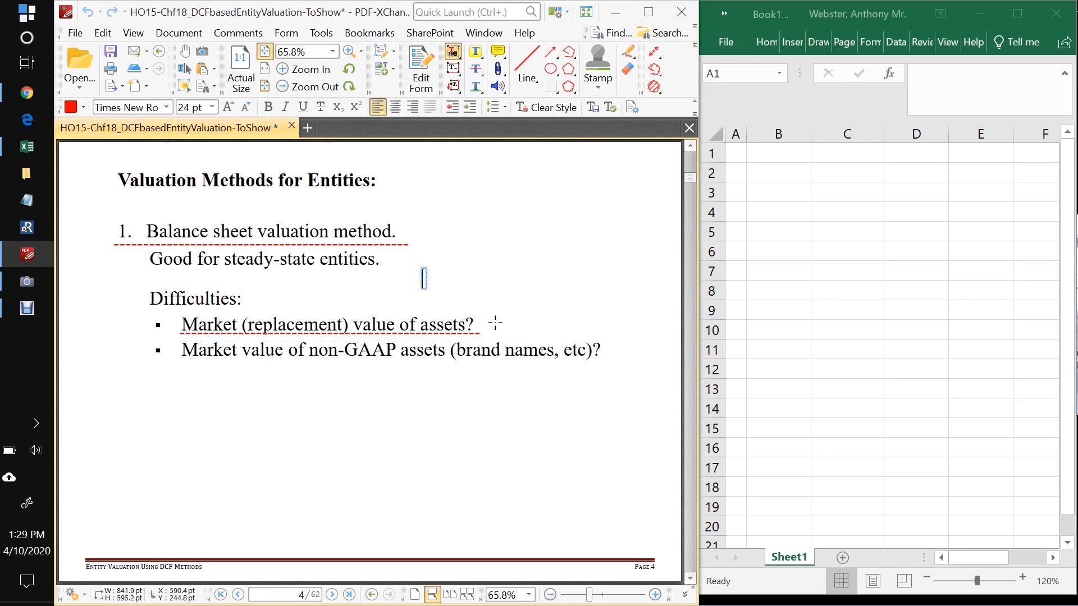
mouse_move(490, 329)
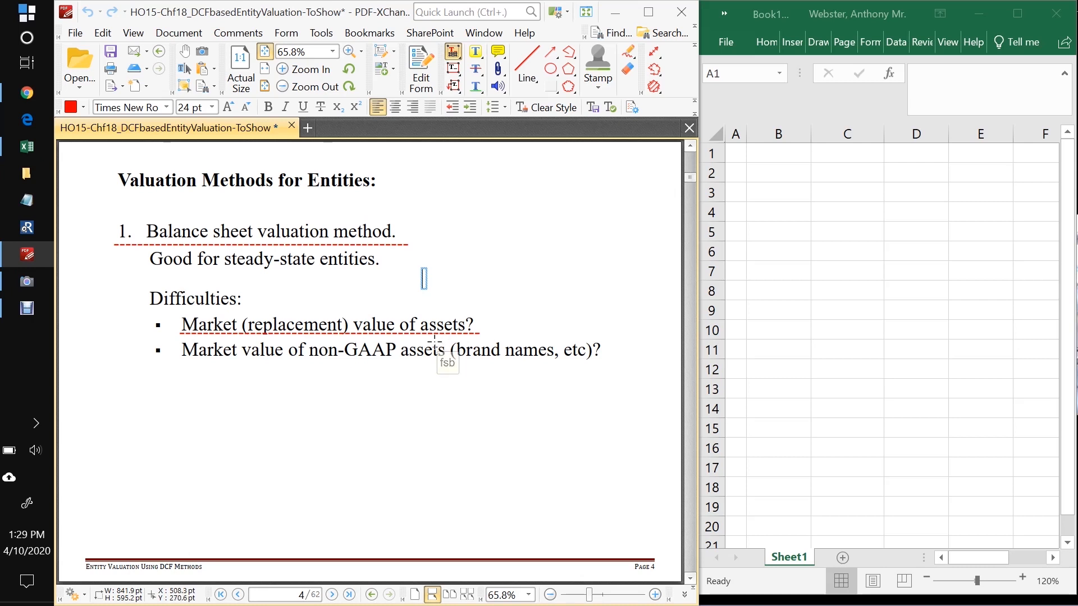
mouse_move(208, 375)
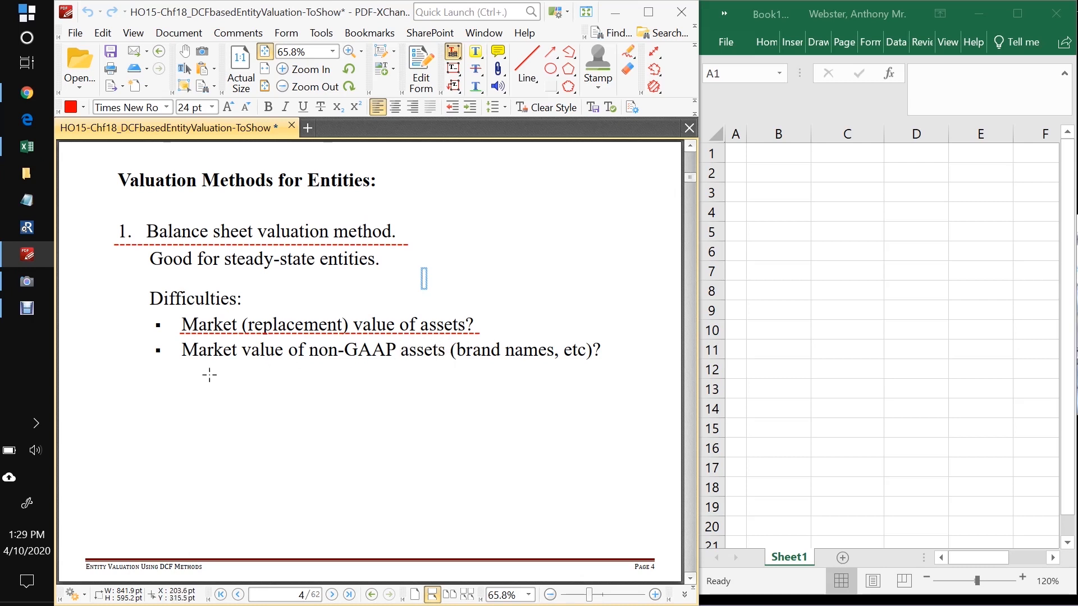
mouse_move(180, 350)
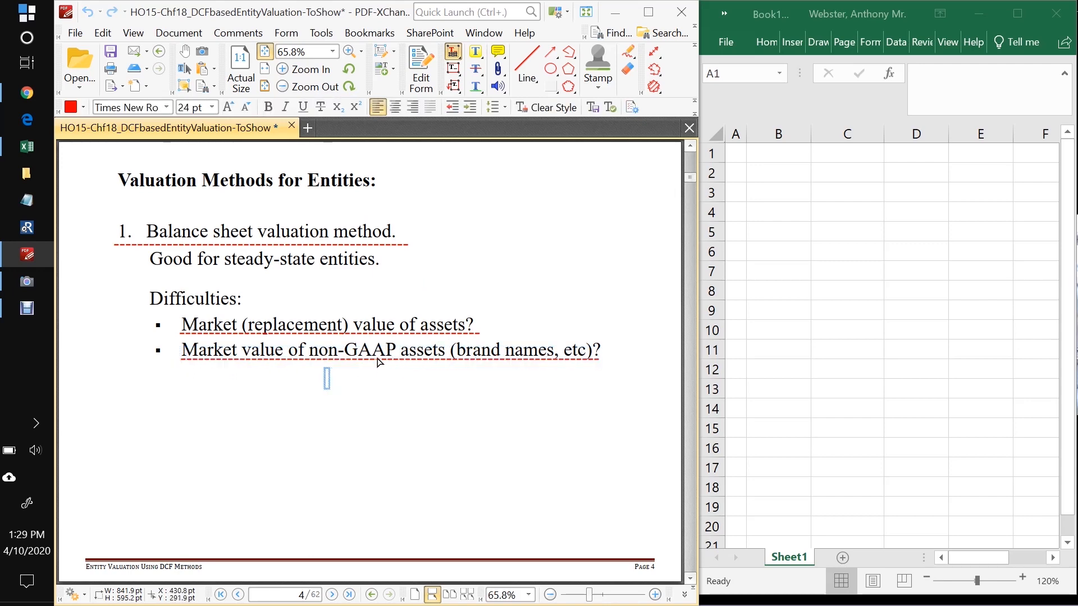
mouse_move(428, 374)
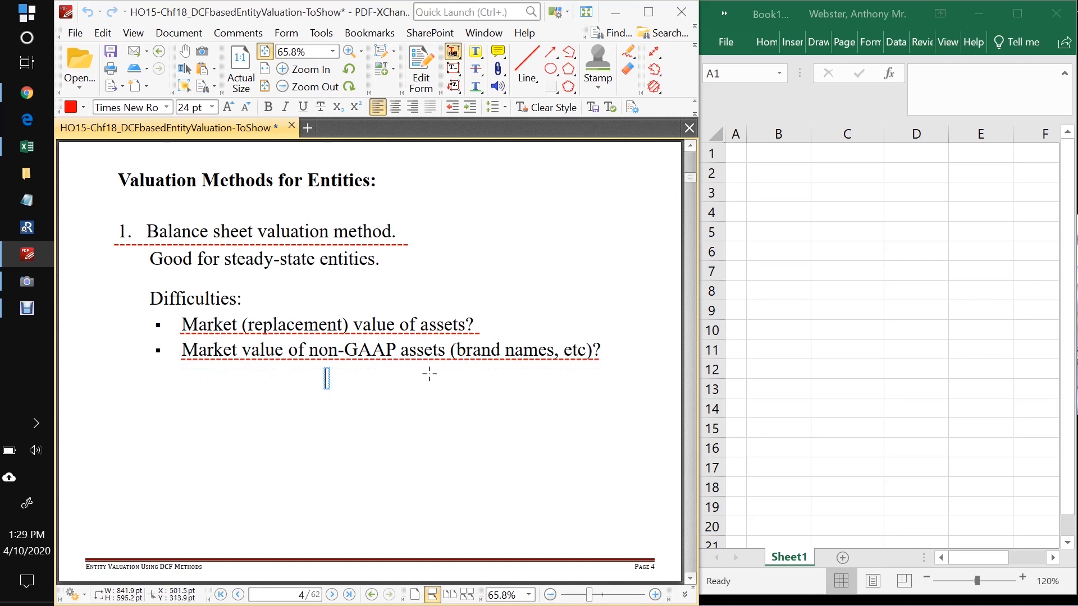
mouse_move(500, 373)
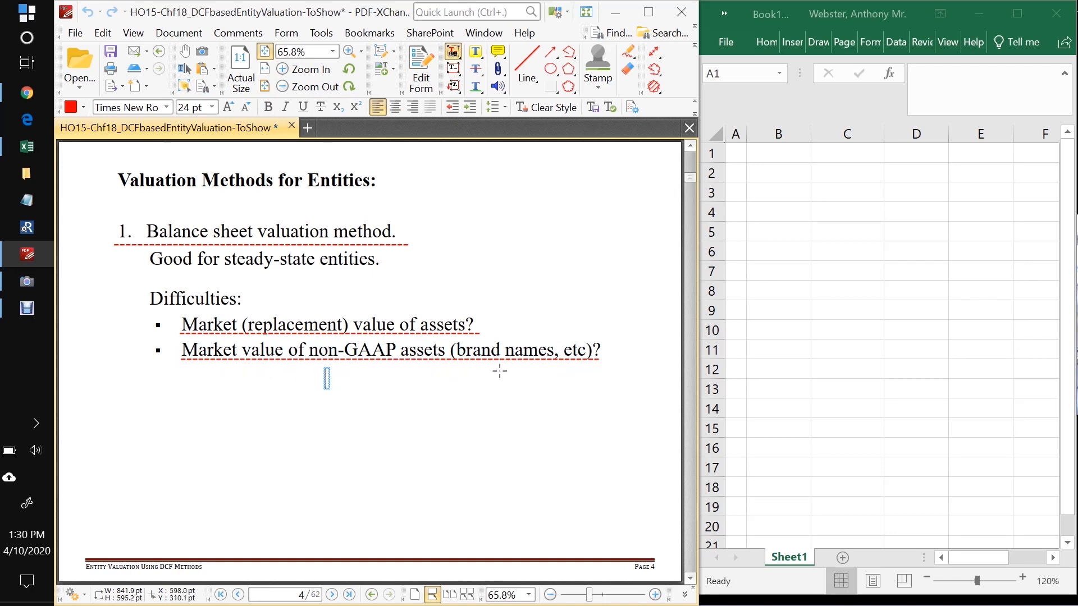
mouse_move(552, 371)
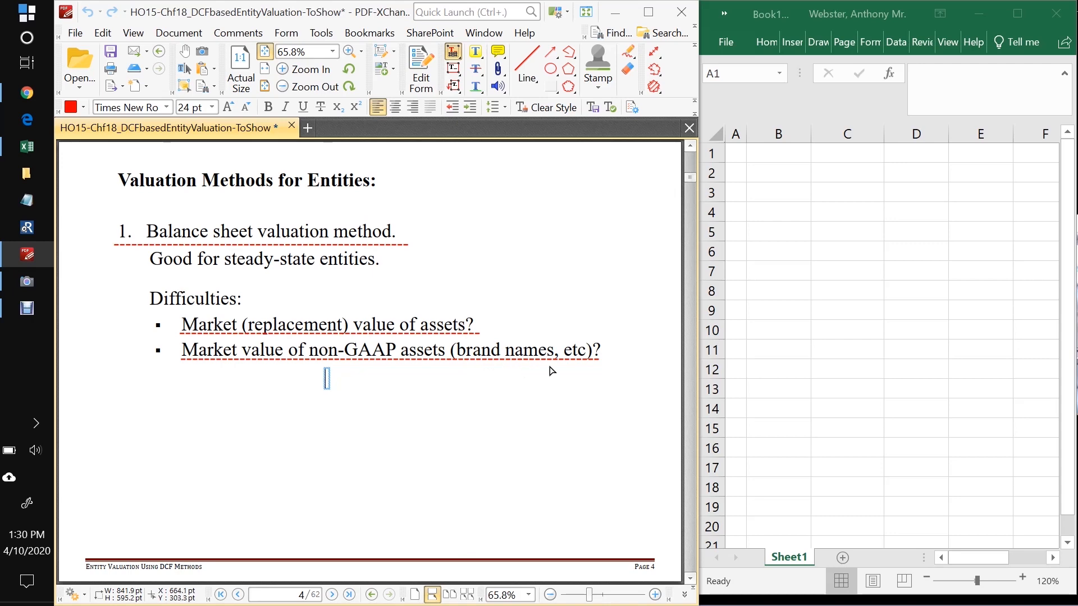
mouse_move(521, 398)
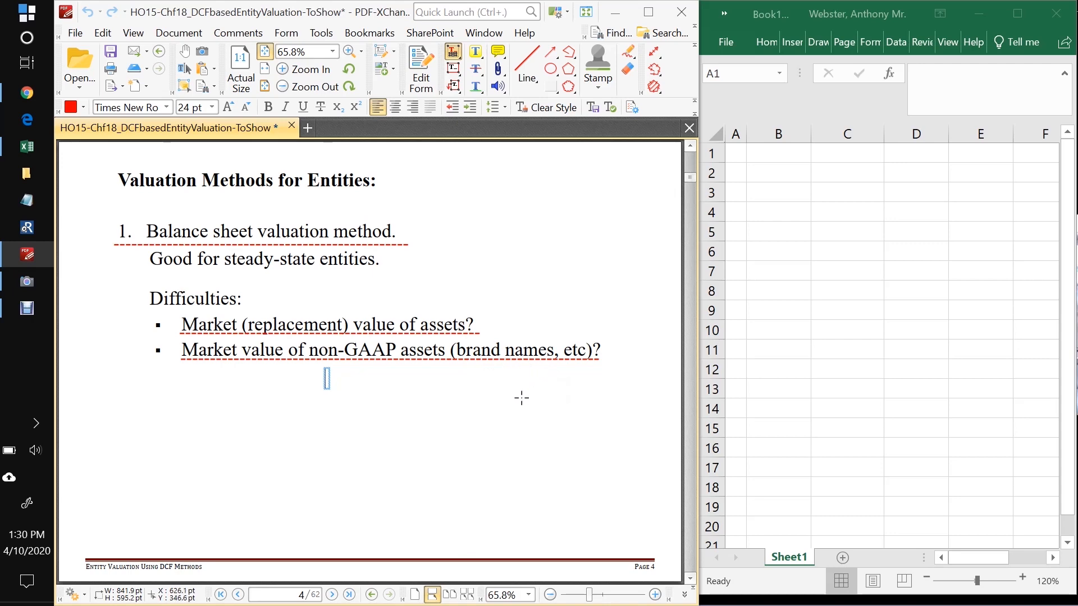
mouse_move(494, 368)
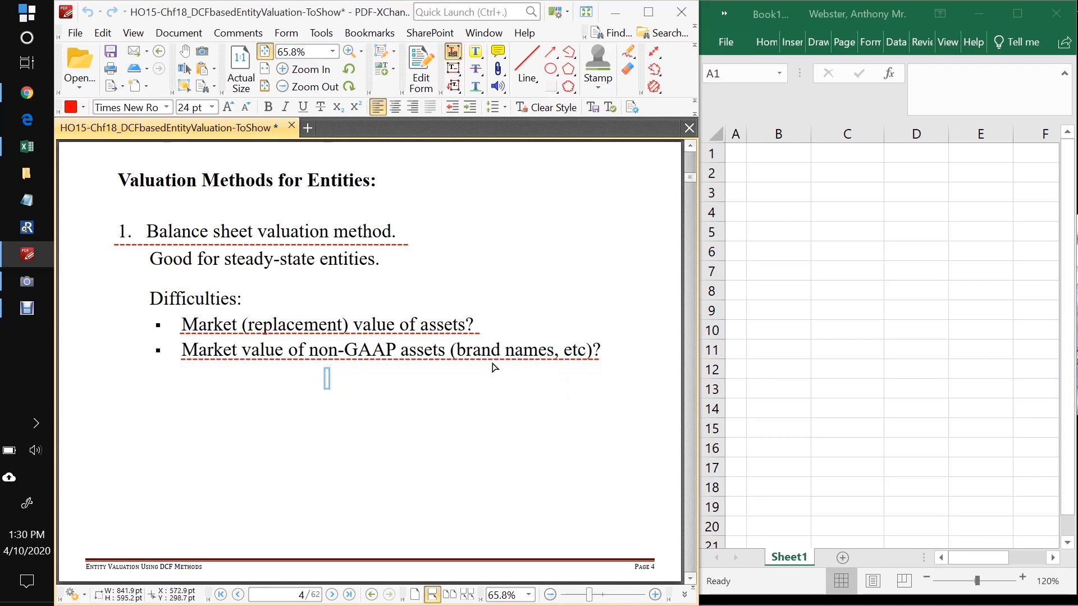
mouse_move(536, 362)
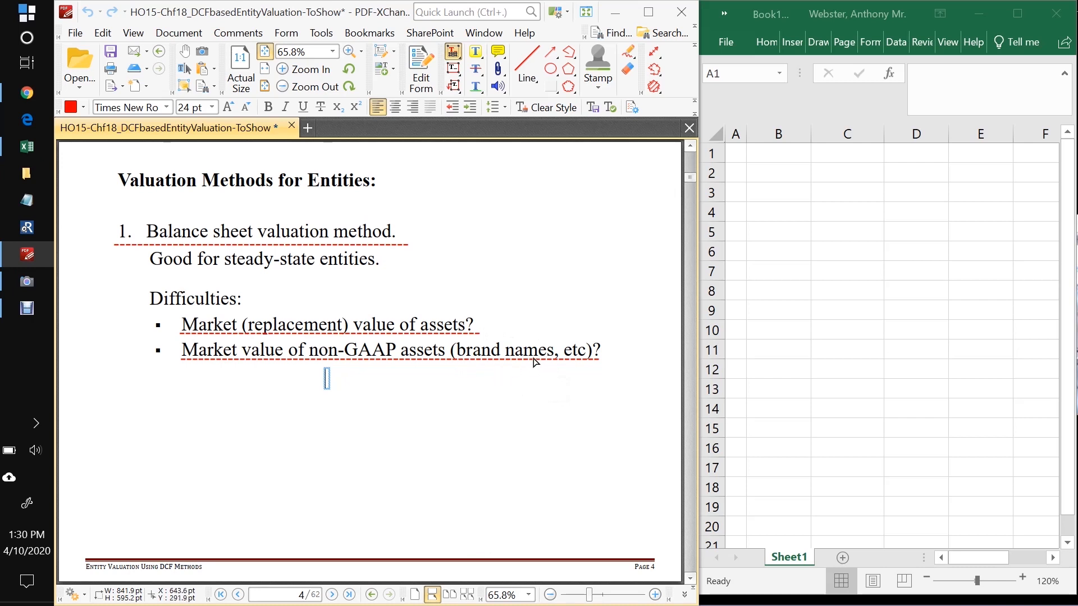
mouse_move(453, 515)
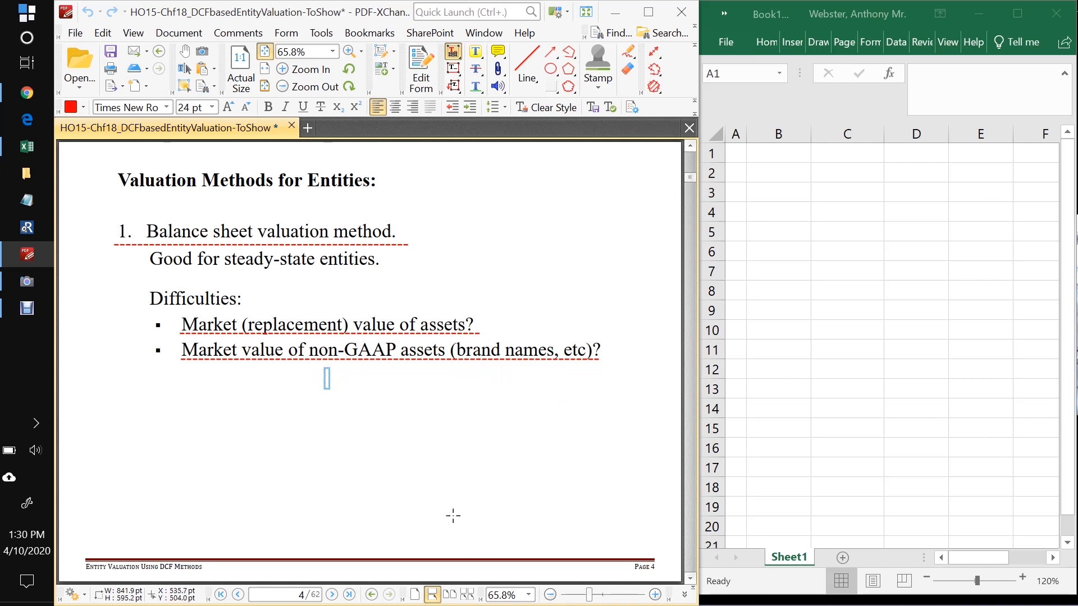
mouse_move(429, 369)
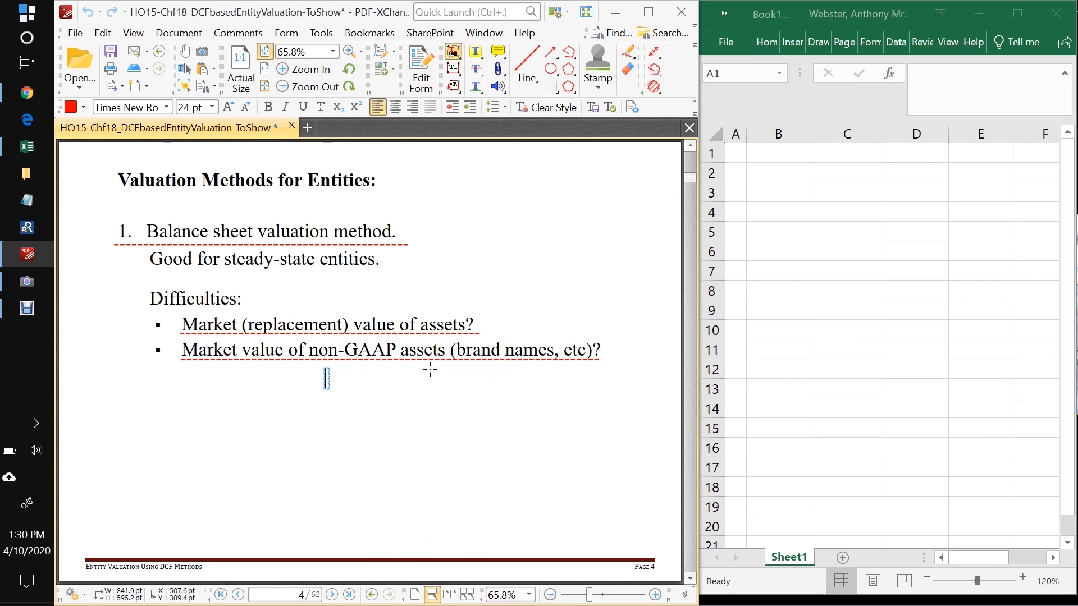
mouse_move(285, 418)
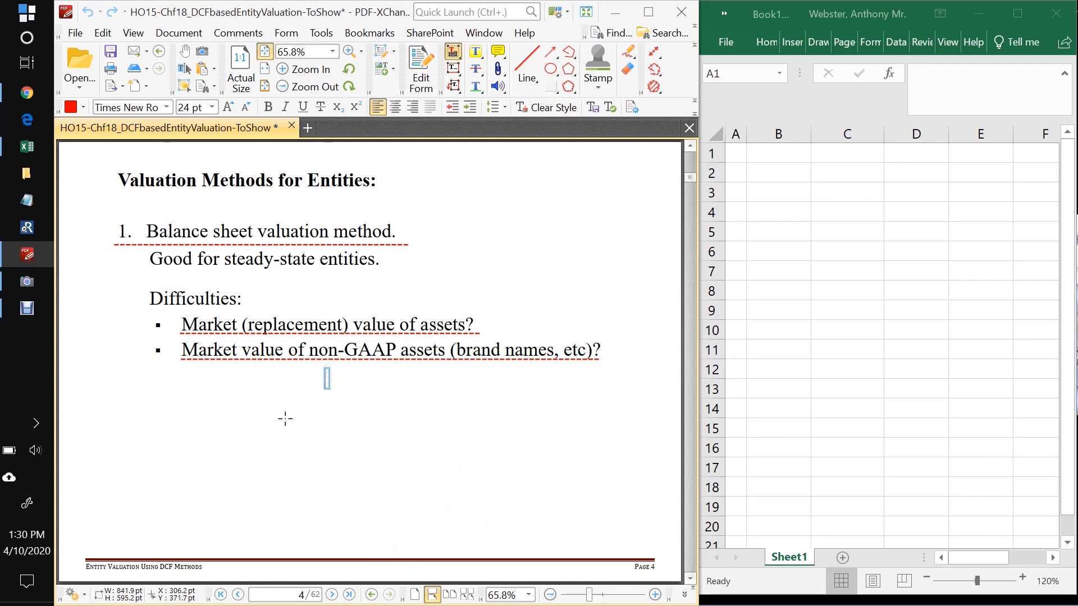
Step: Go to page 5 and underline 'NPV good for any project' in red dashes
click(331, 594)
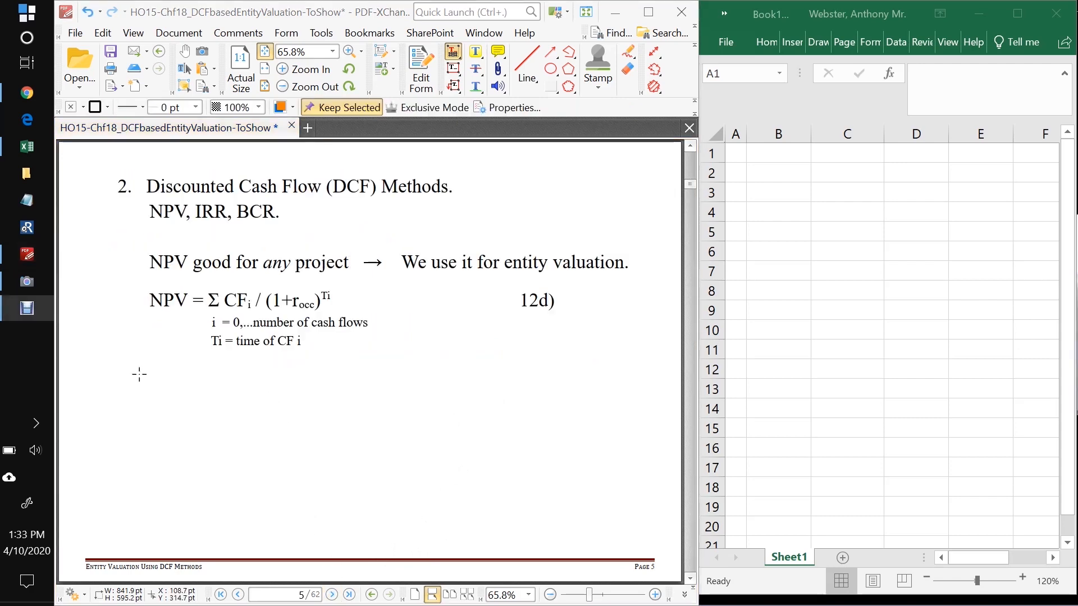
mouse_move(155, 206)
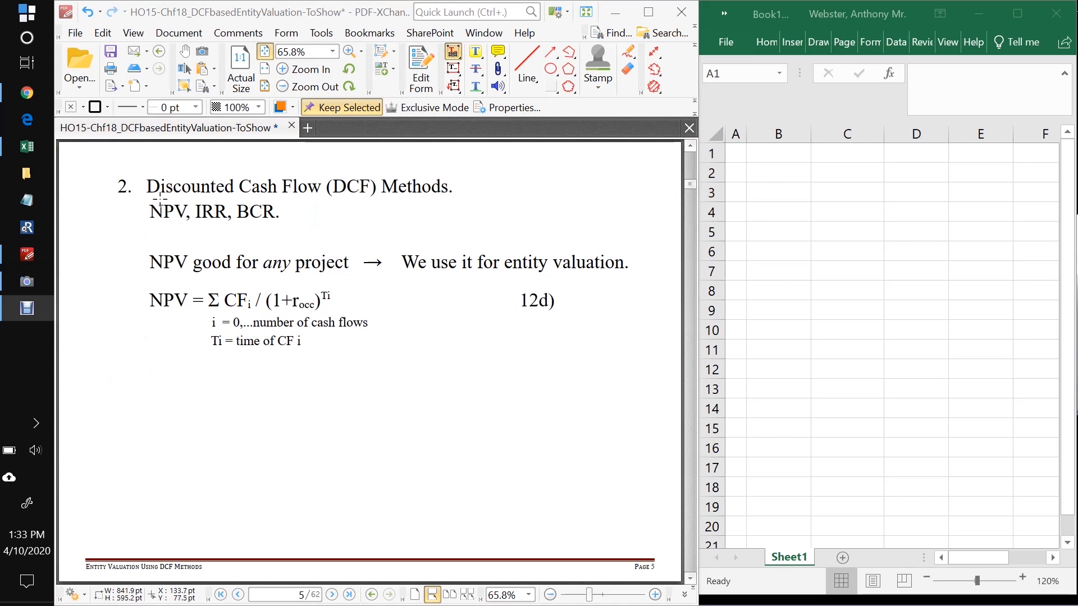
mouse_move(463, 205)
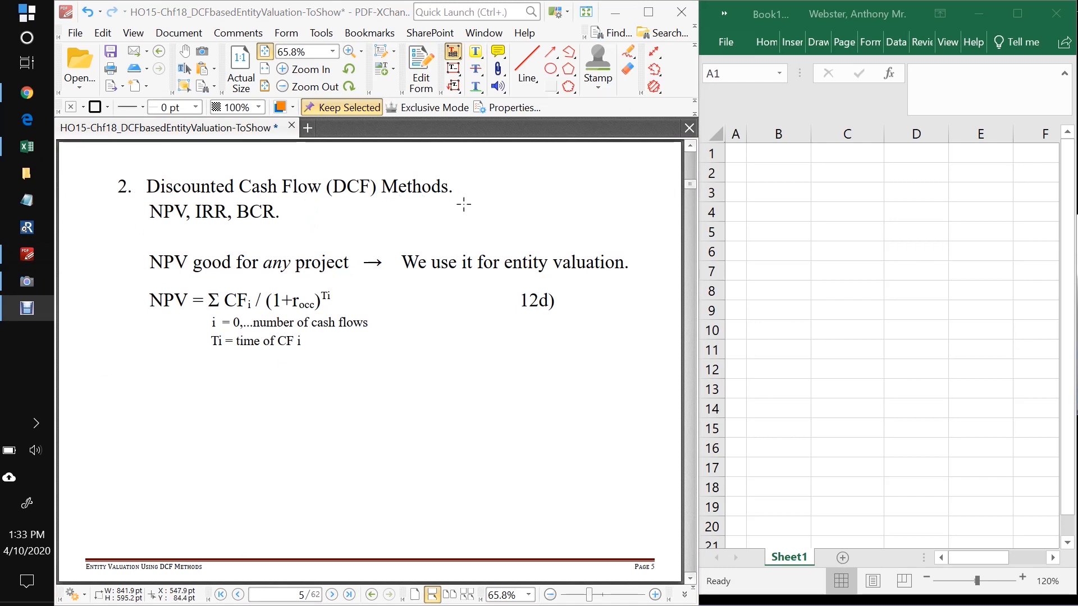
mouse_move(230, 228)
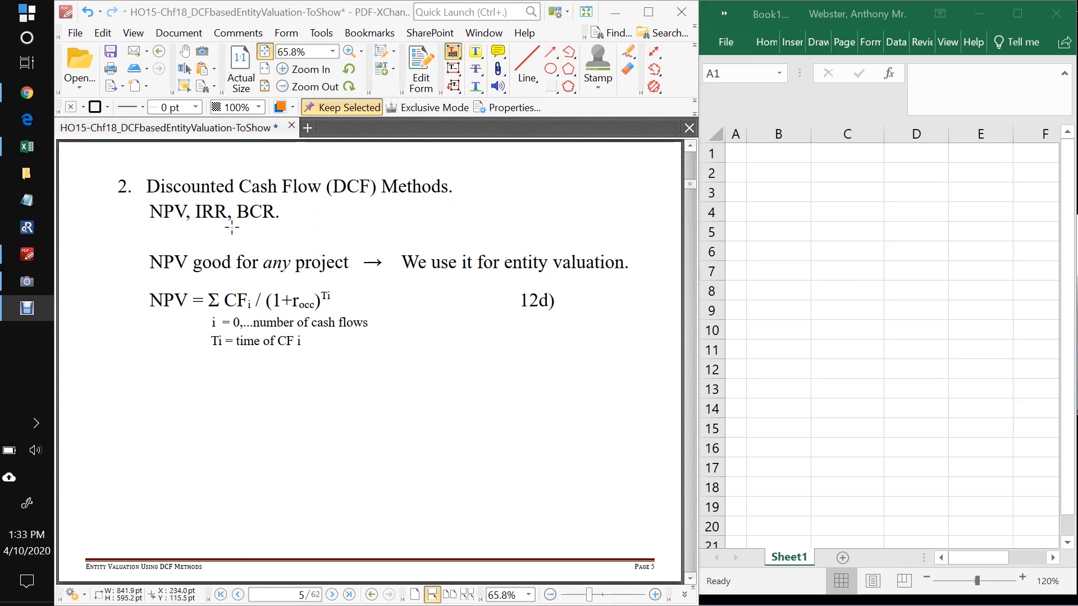
mouse_move(147, 280)
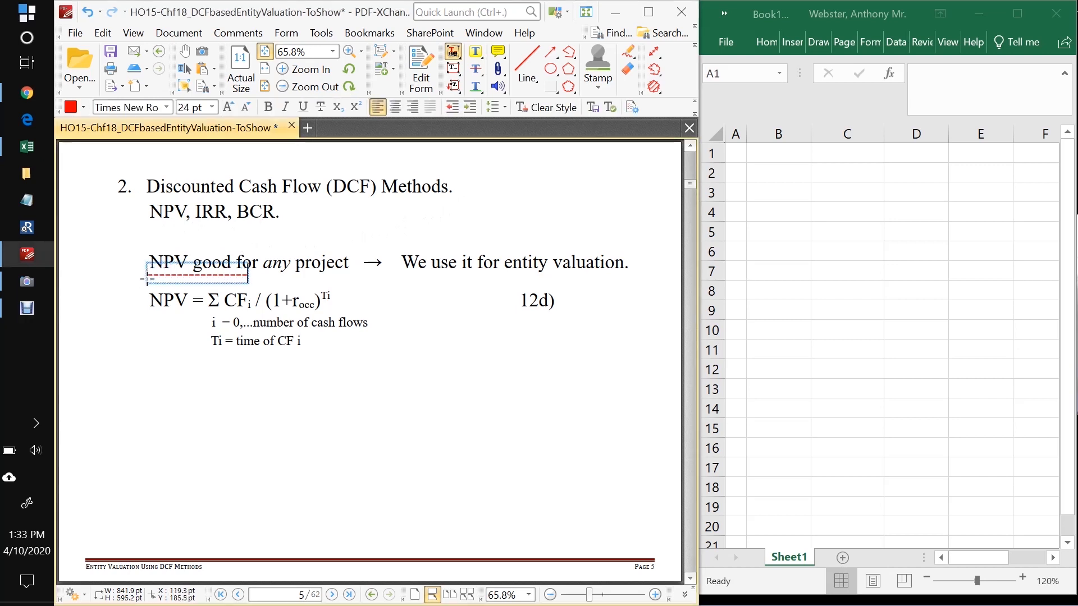
drag(249, 274, 348, 273)
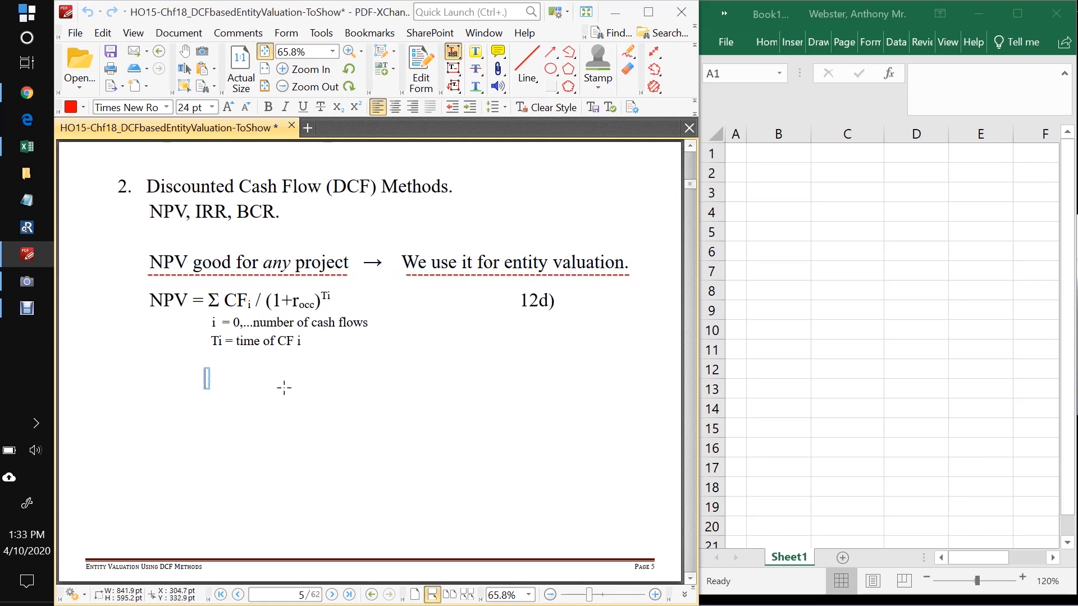
mouse_move(160, 313)
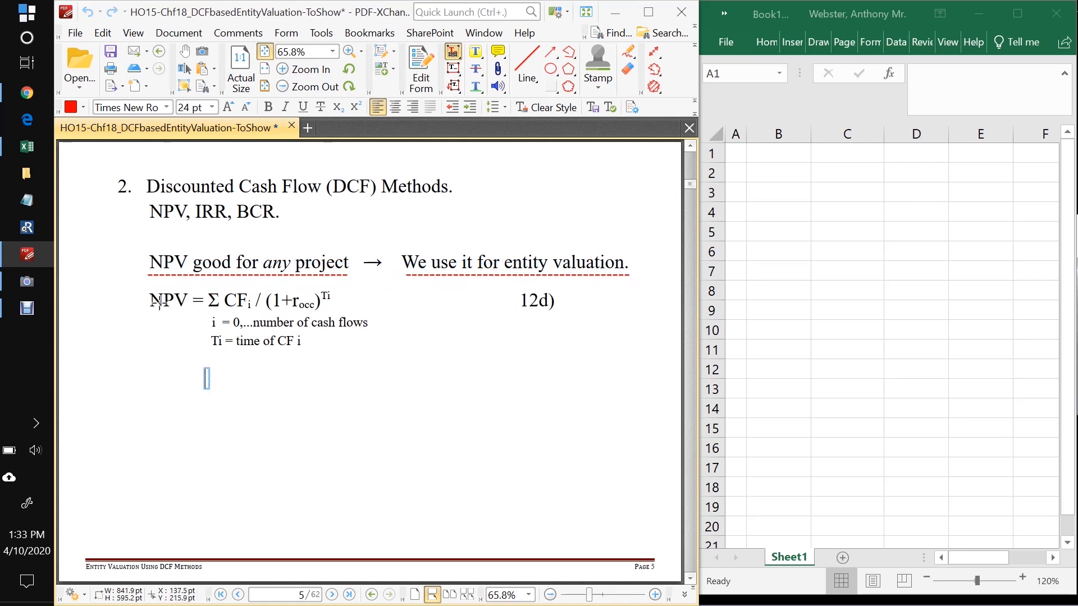
mouse_move(242, 314)
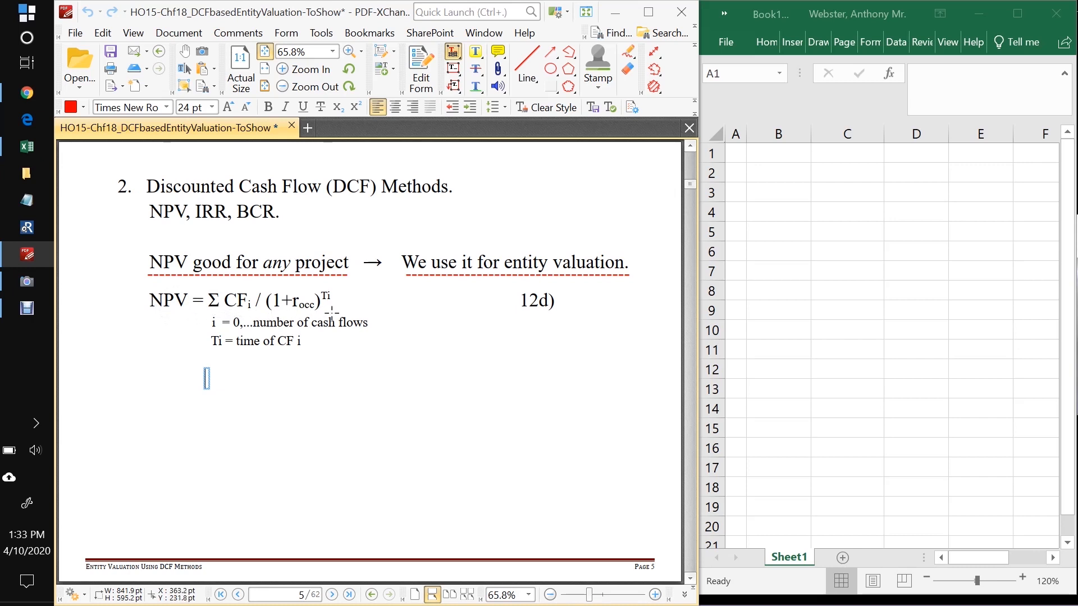
mouse_move(332, 315)
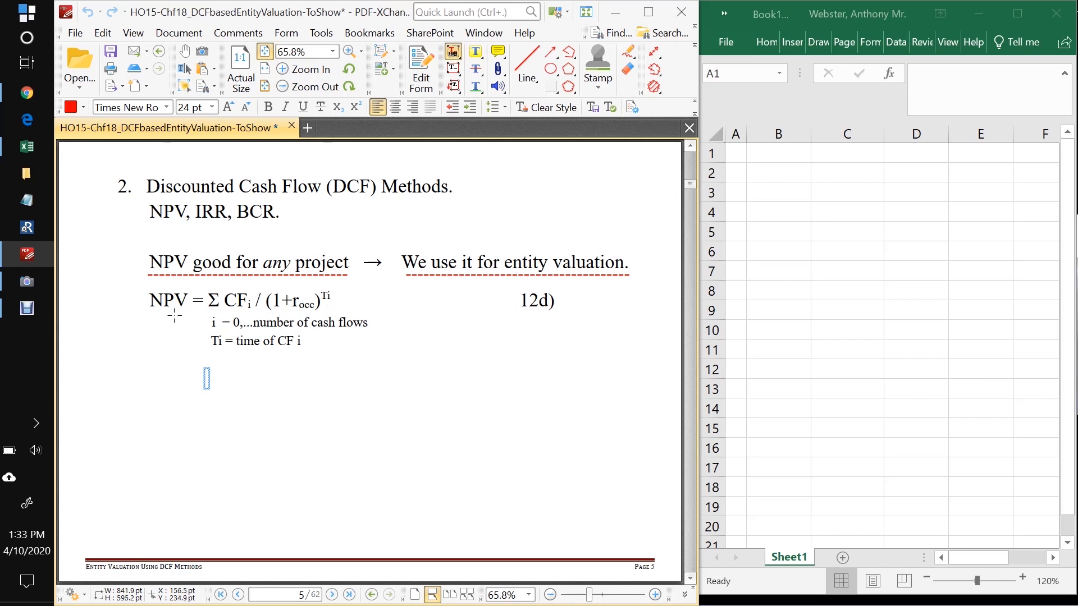
mouse_move(187, 360)
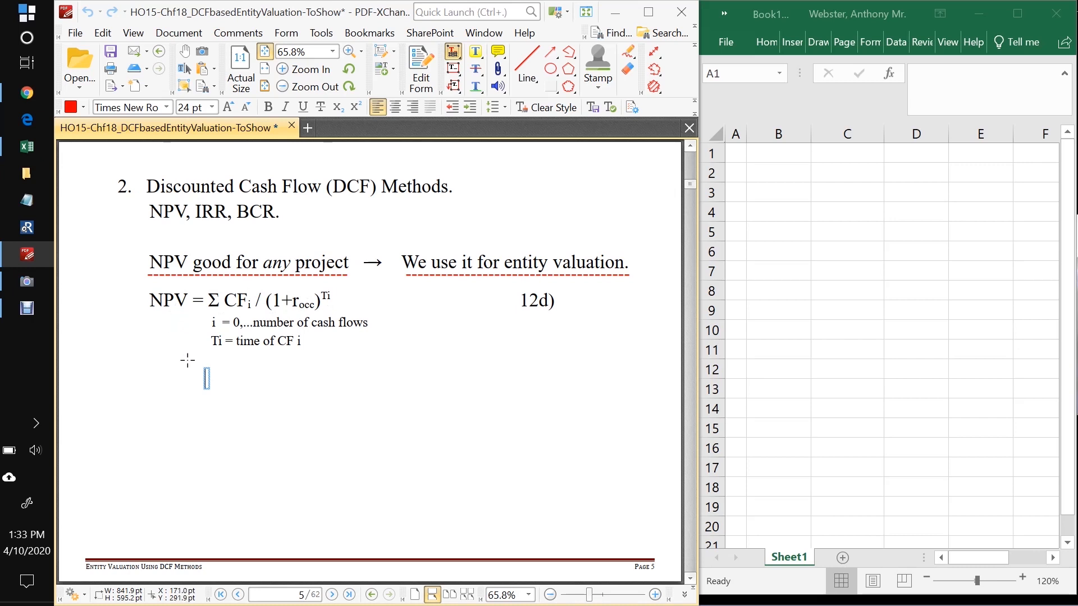
mouse_move(332, 594)
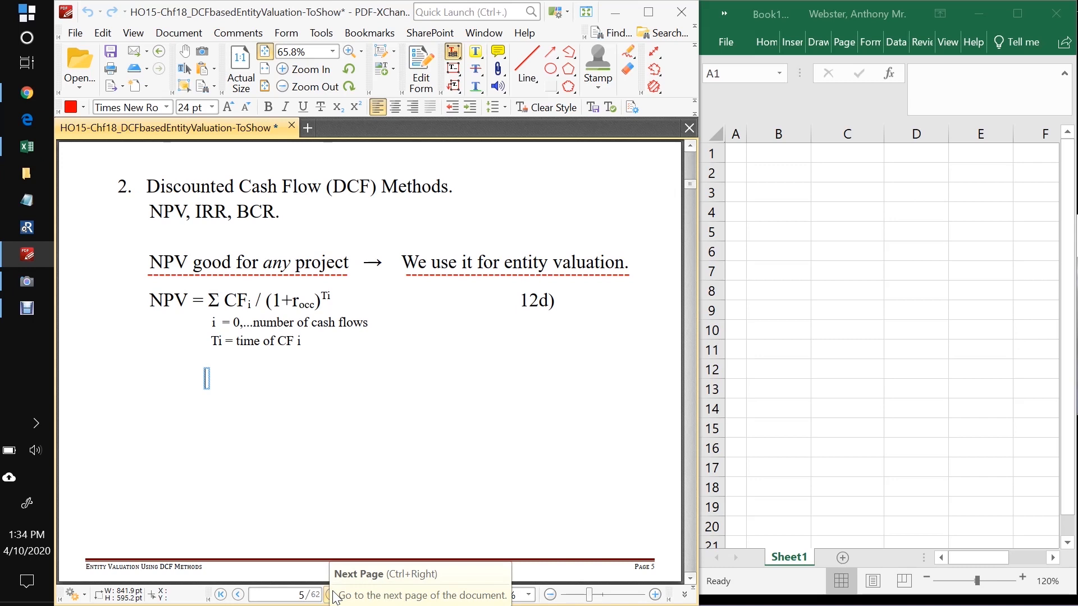
Step: Go to page 6 and uncover the price-paid explanation line
click(333, 595)
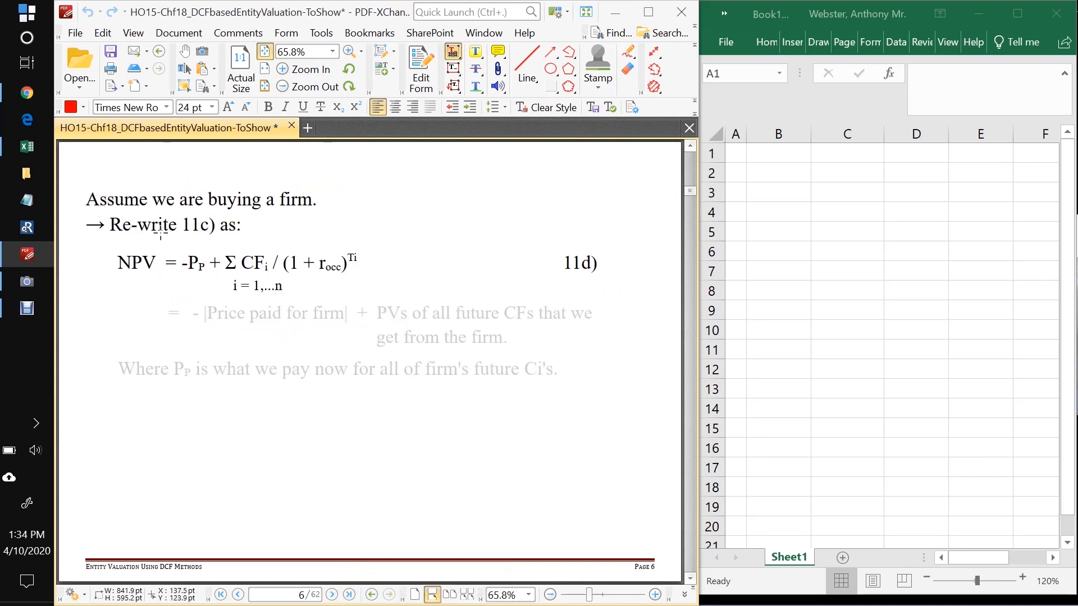
mouse_move(81, 213)
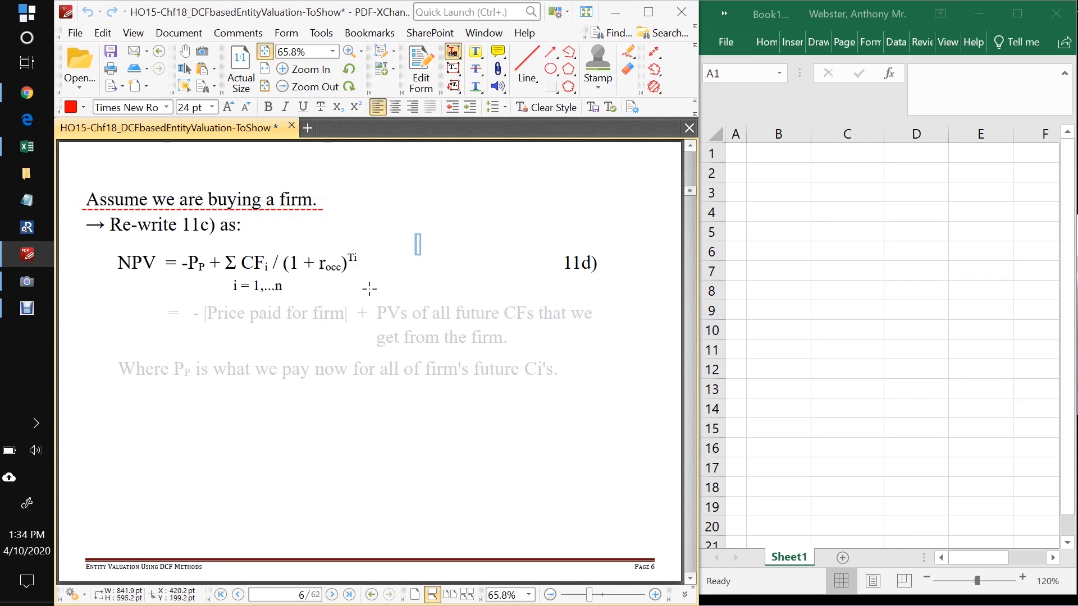
mouse_move(120, 273)
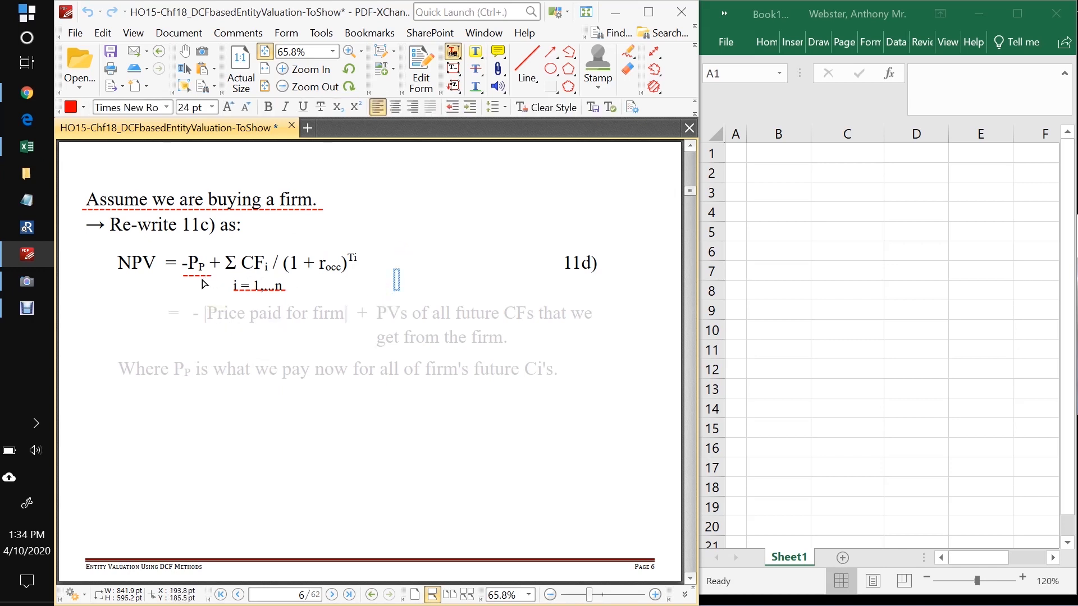
mouse_move(169, 275)
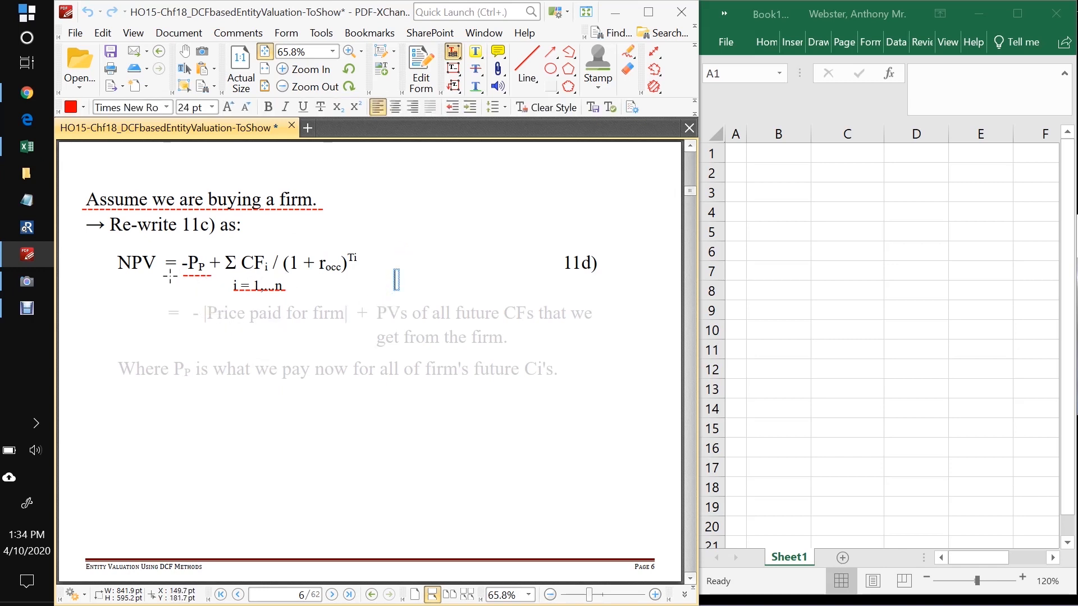
mouse_move(191, 275)
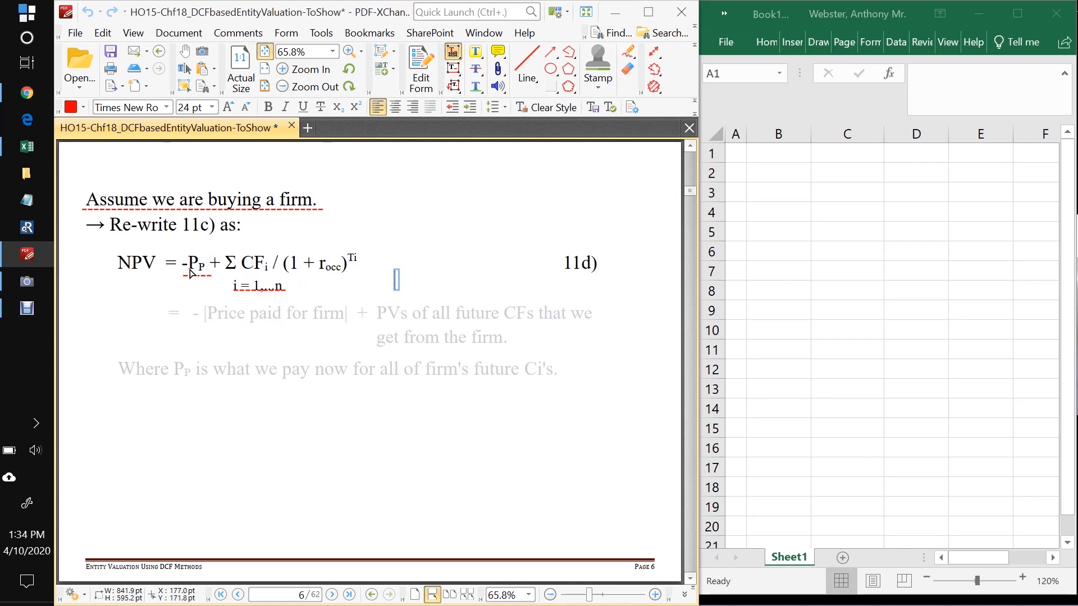
mouse_move(206, 275)
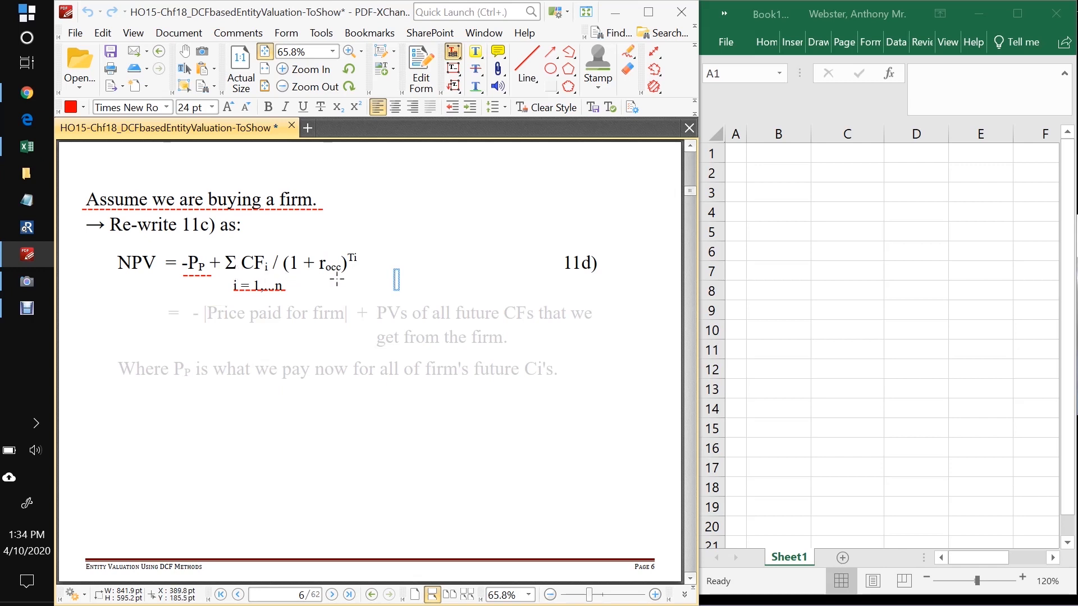
mouse_move(394, 355)
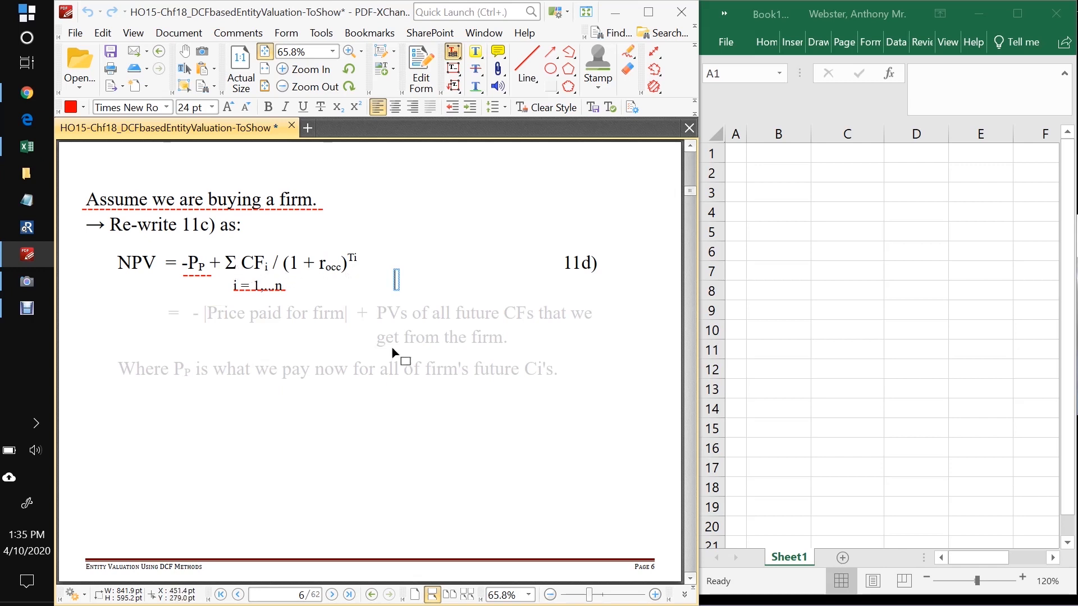
click(337, 312)
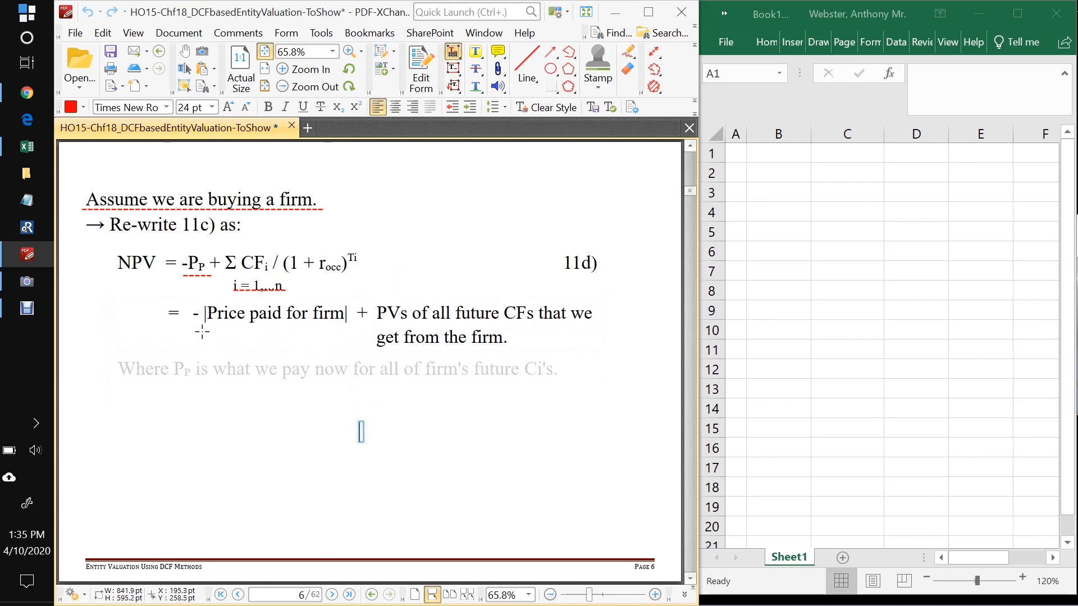
mouse_move(386, 331)
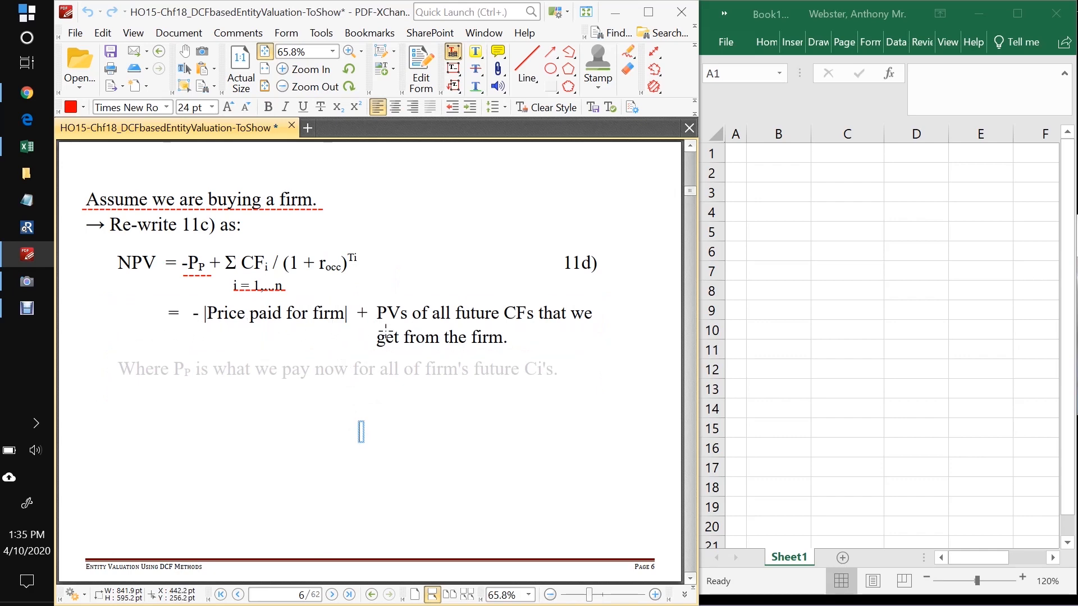
mouse_move(409, 327)
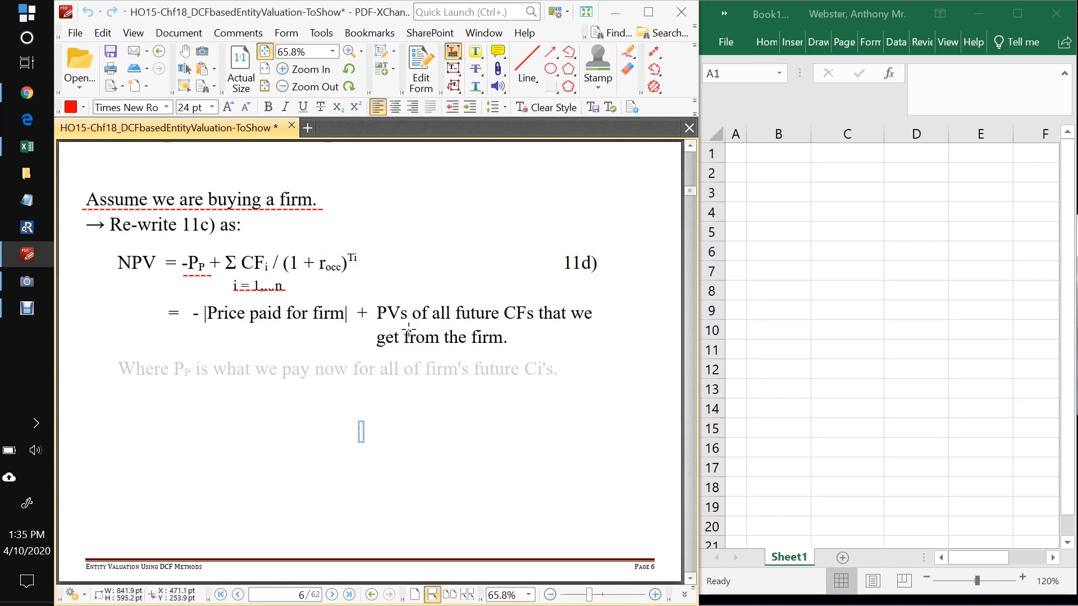
mouse_move(333, 388)
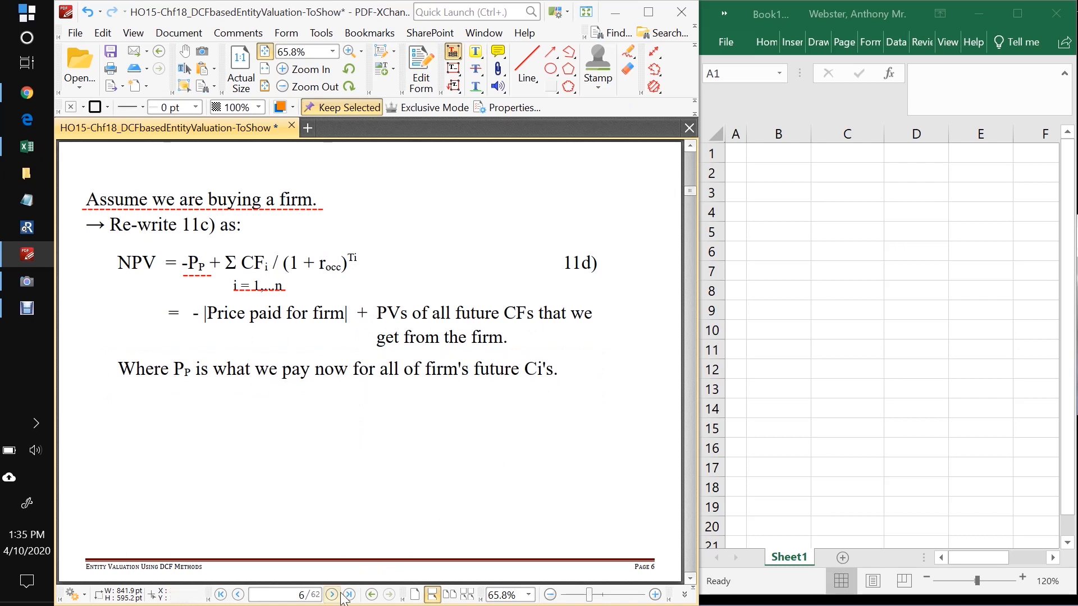
mouse_move(467, 414)
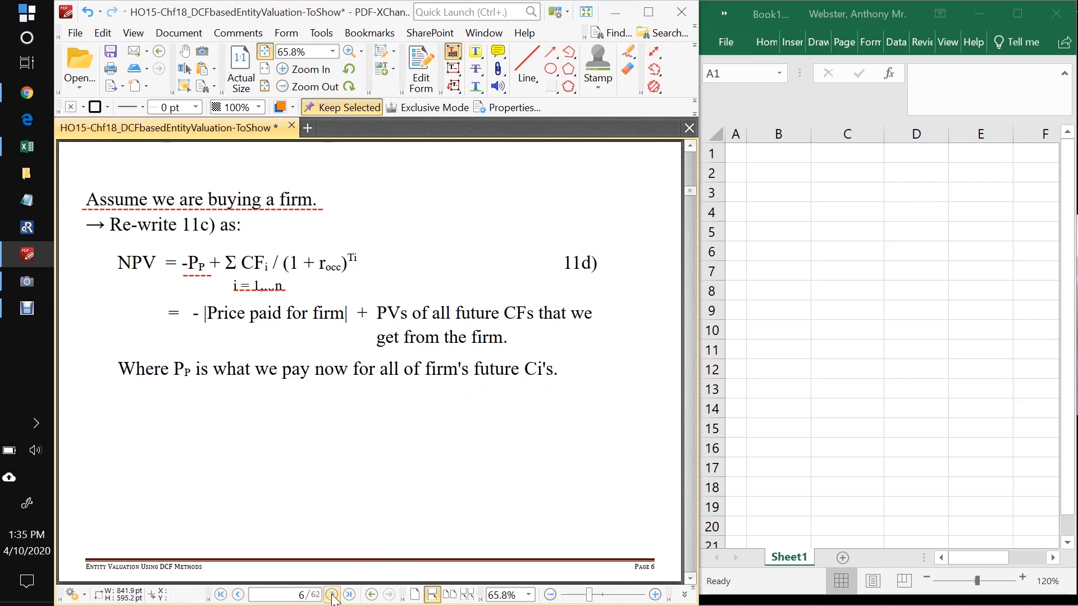
Step: Uncover the PV questions list on page 7, then move on to page 8
click(330, 594)
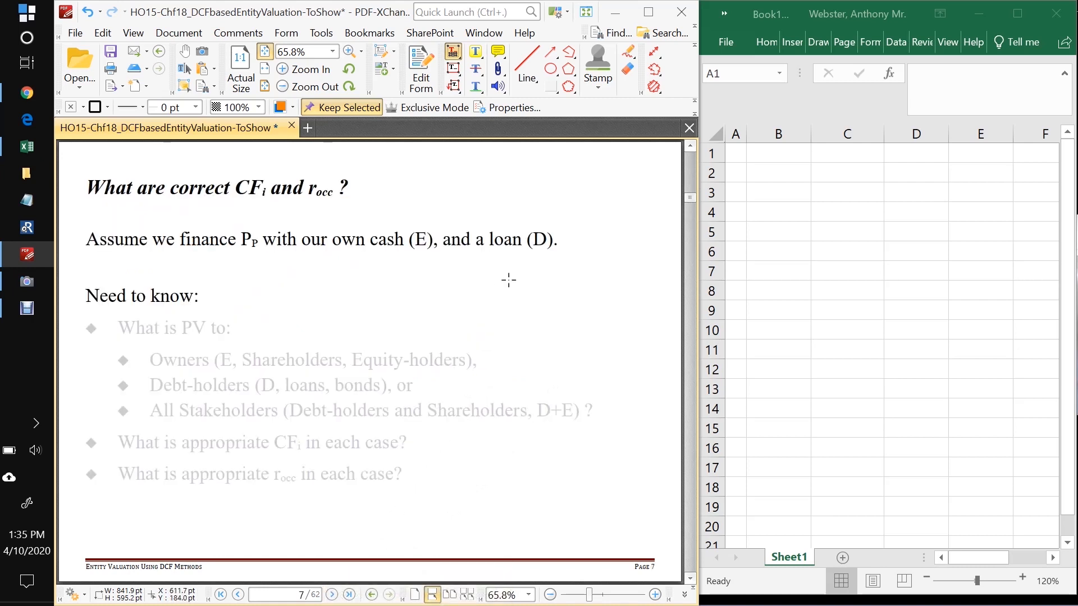
mouse_move(266, 579)
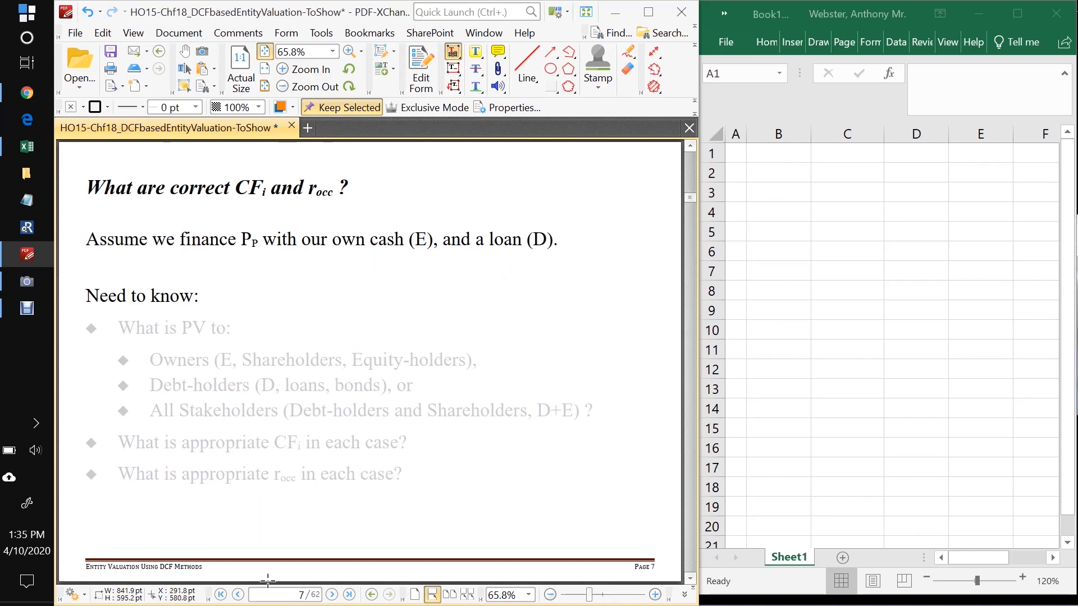
click(236, 595)
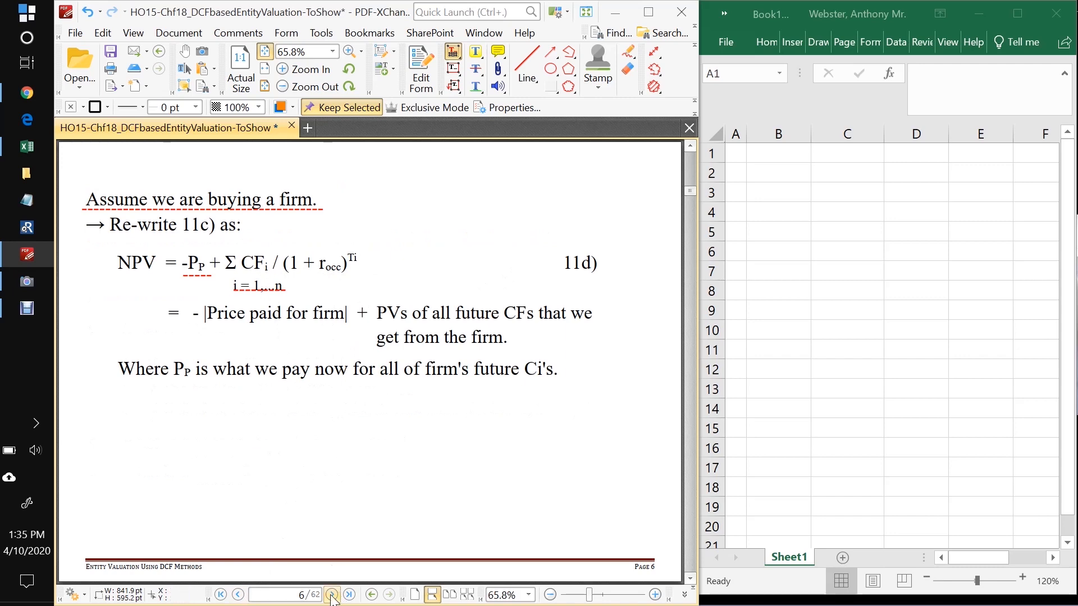
click(332, 593)
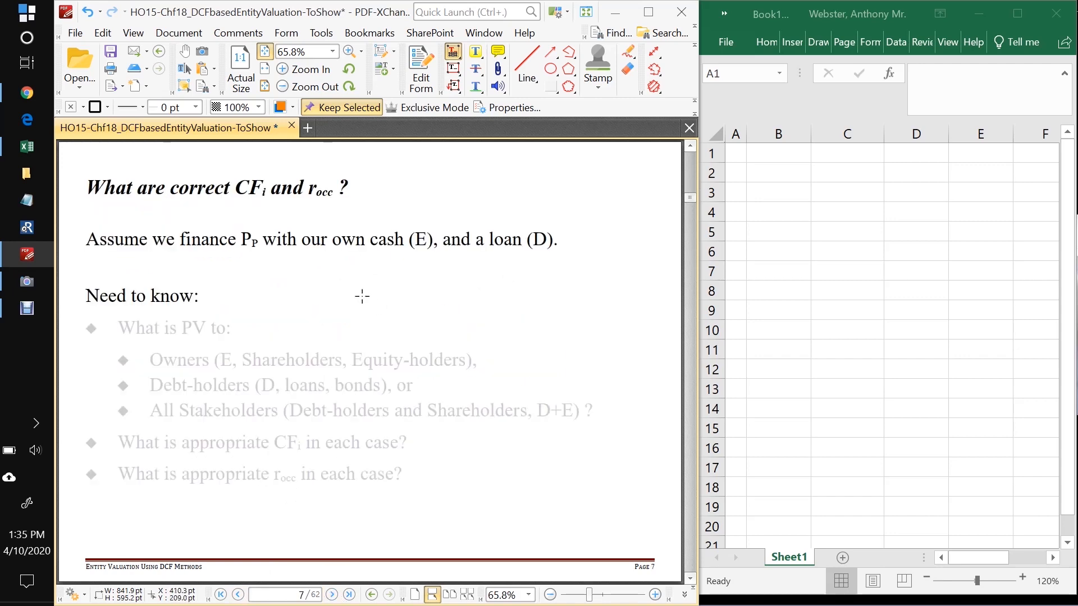
mouse_move(237, 257)
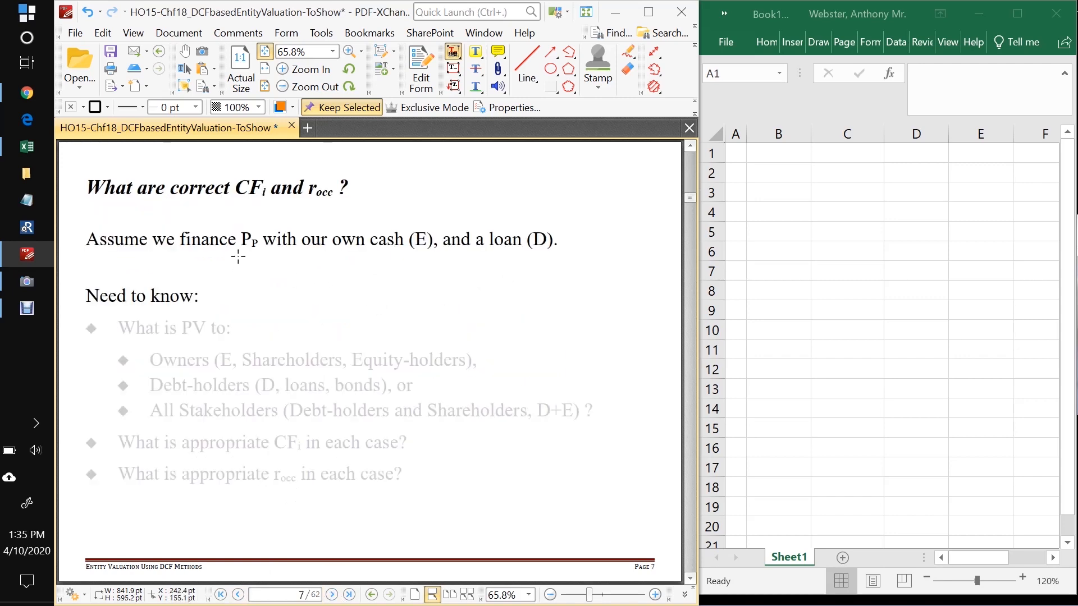
mouse_move(346, 260)
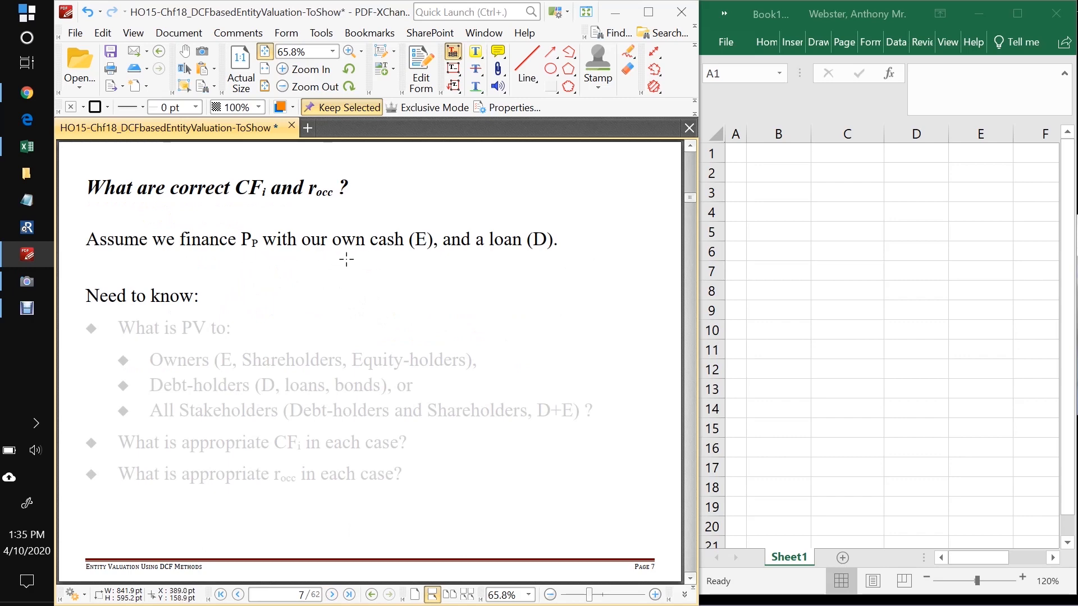
click(301, 239)
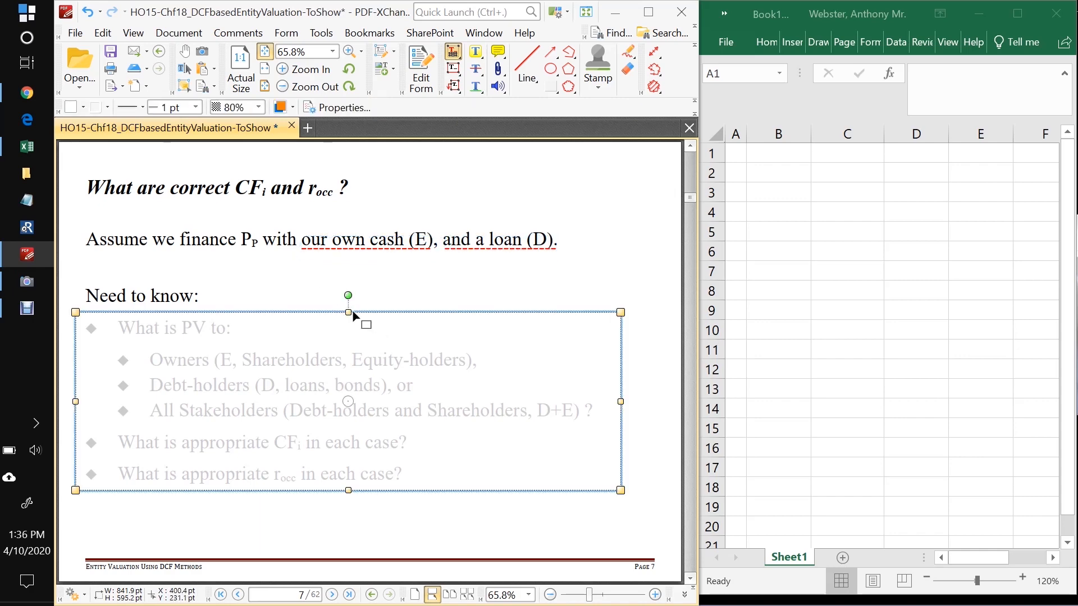
drag(347, 296, 347, 313)
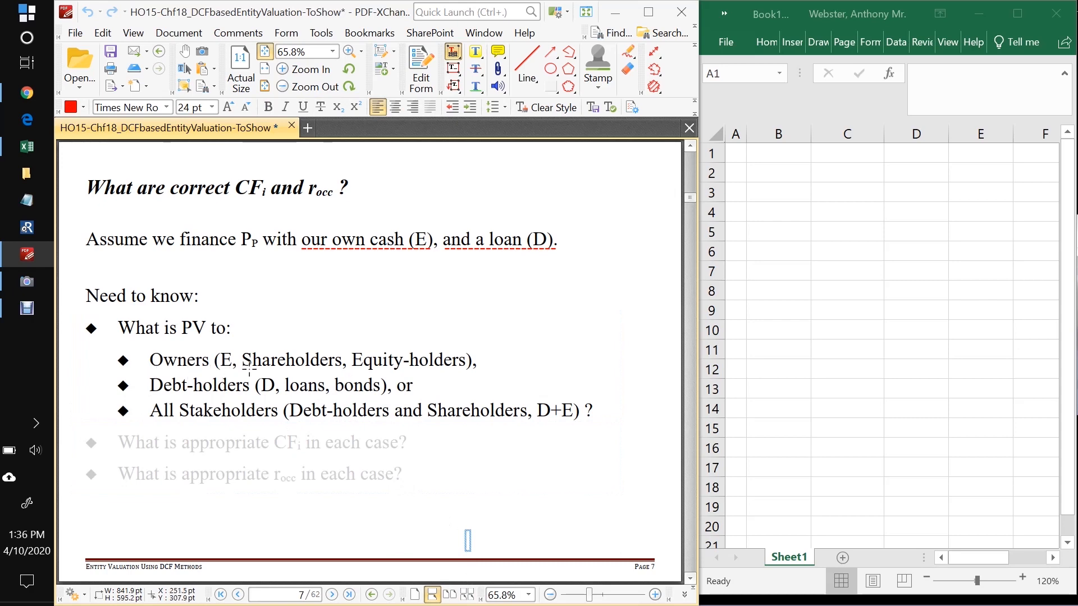
mouse_move(186, 397)
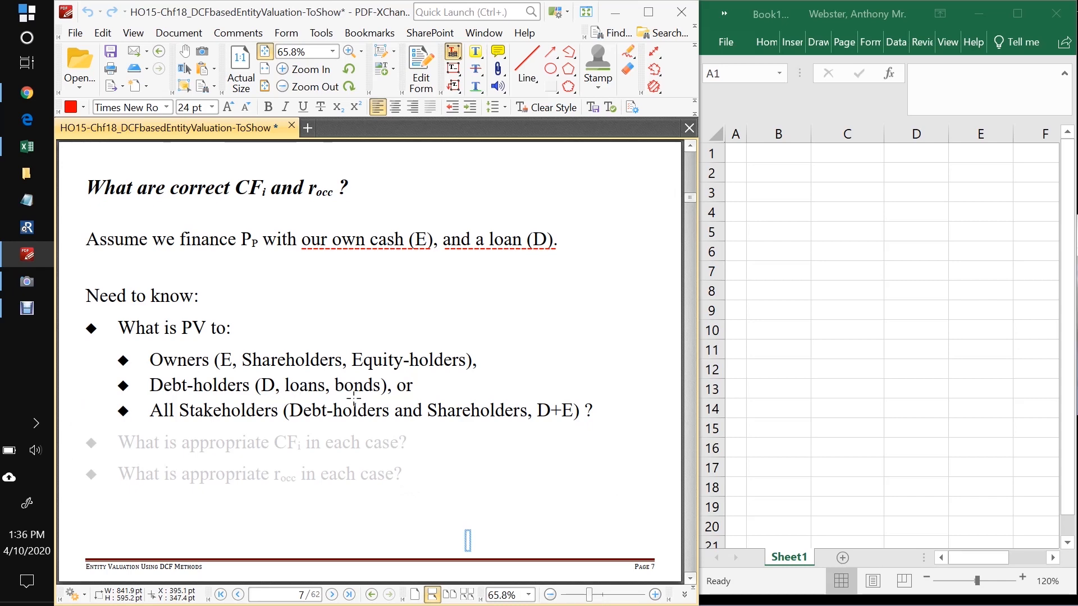
mouse_move(493, 260)
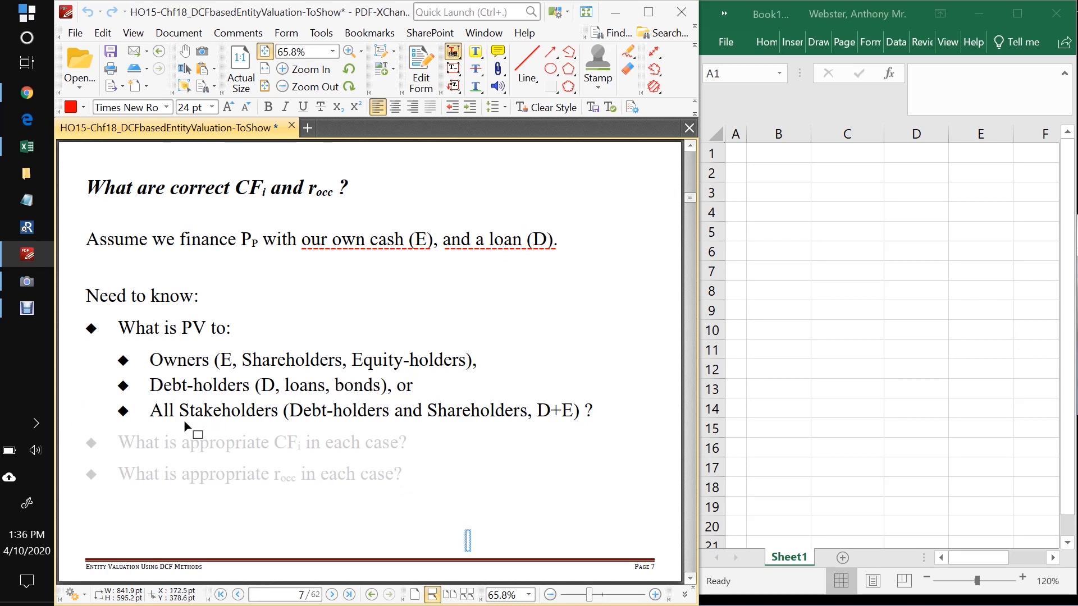
mouse_move(296, 434)
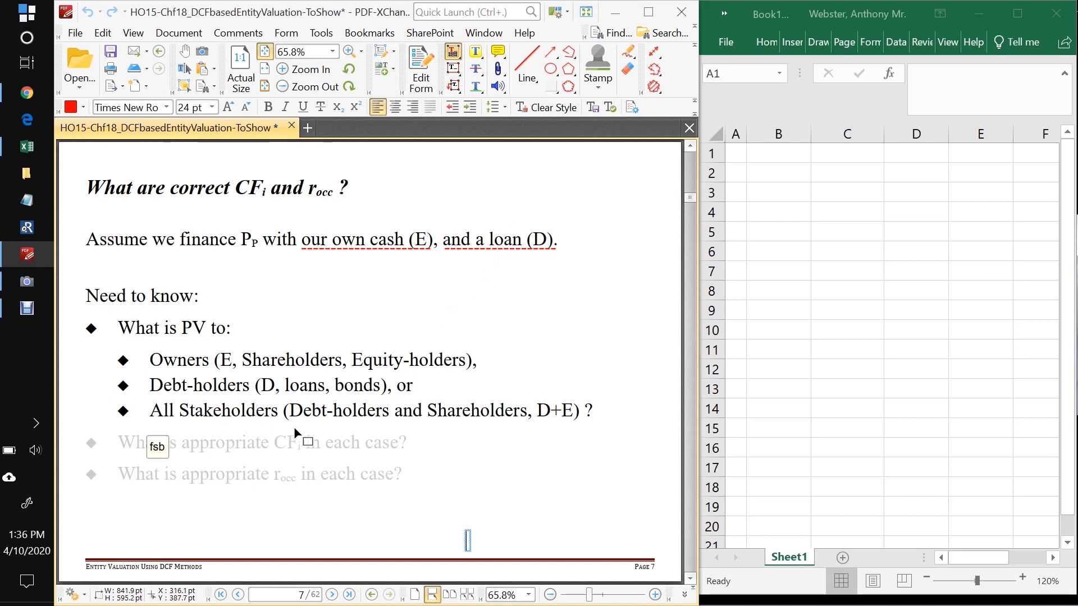
mouse_move(371, 440)
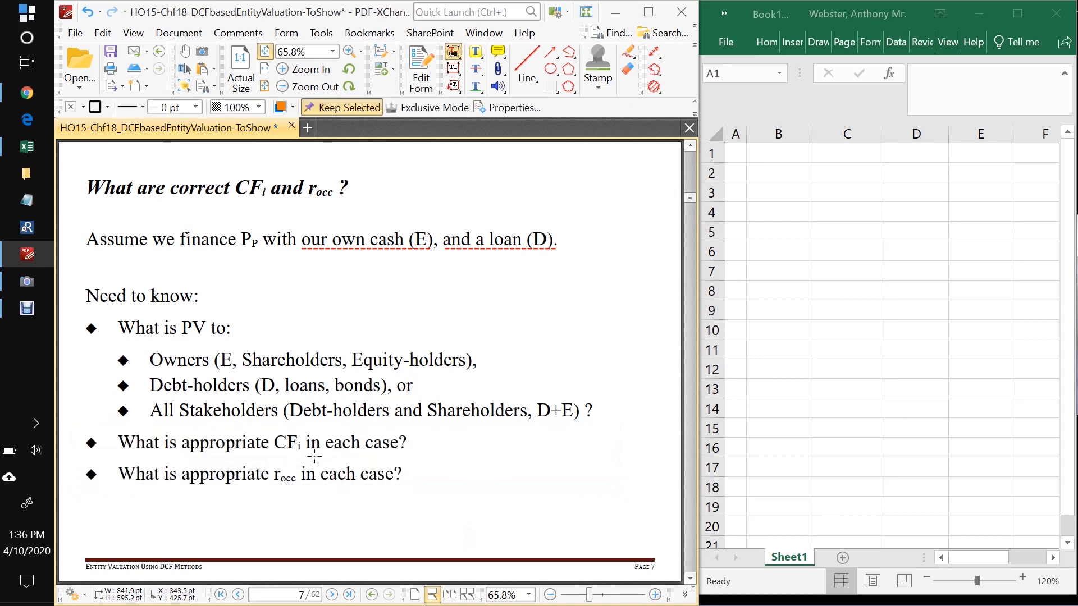
mouse_move(307, 492)
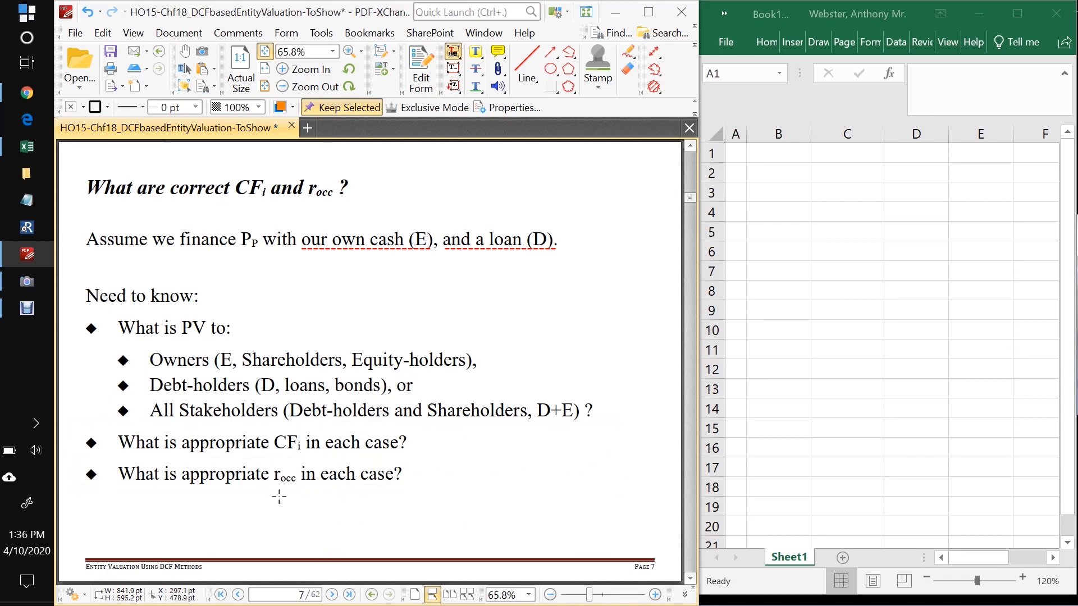
click(331, 593)
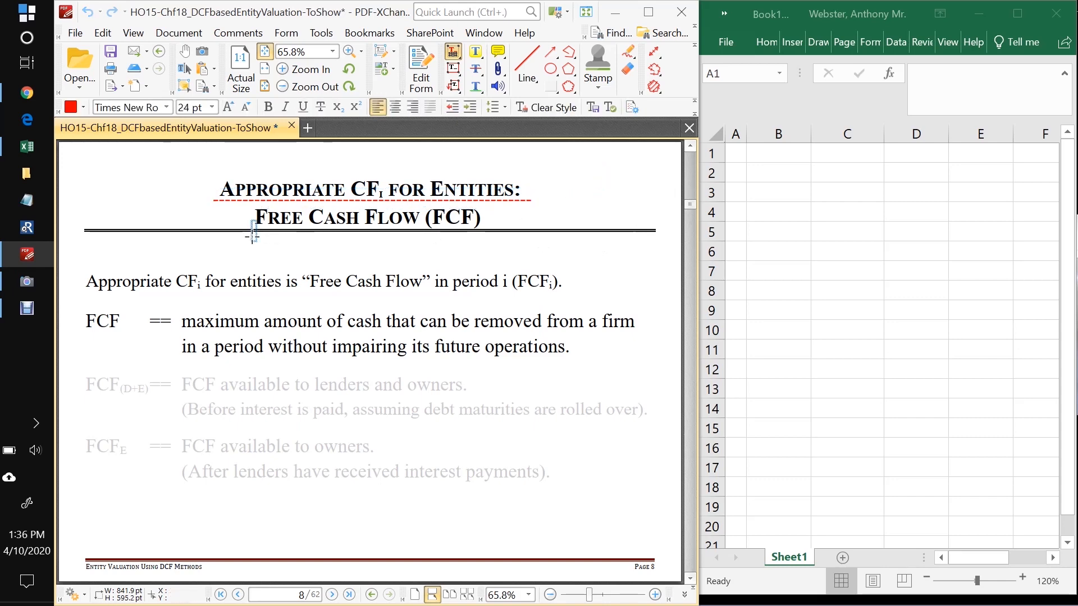
Step: Underline the Free Cash Flow title and add red '**' and 'for an Entity' notes
click(368, 218)
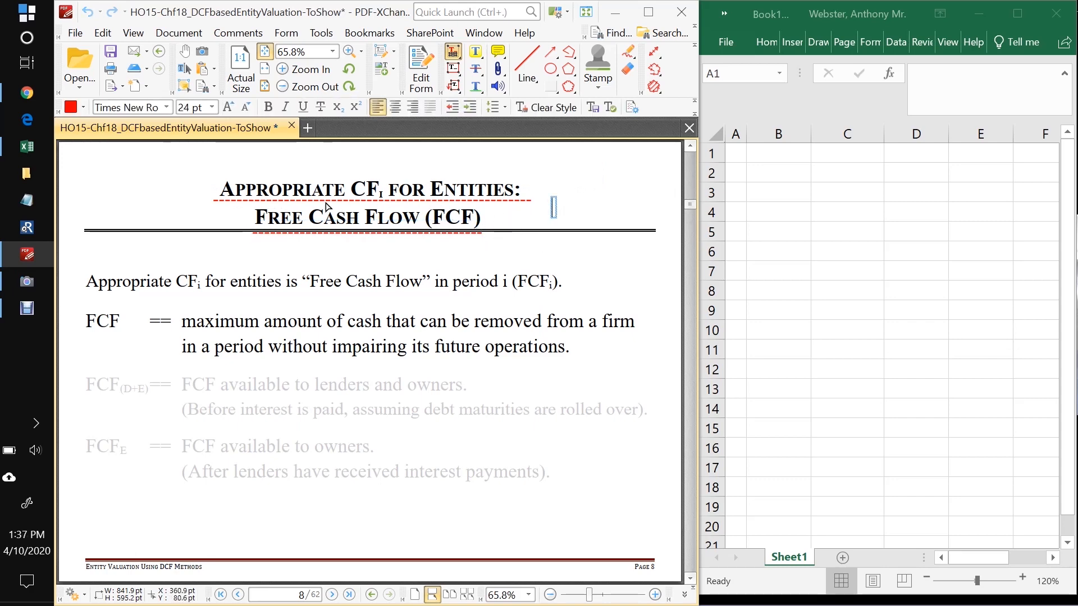
click(490, 218)
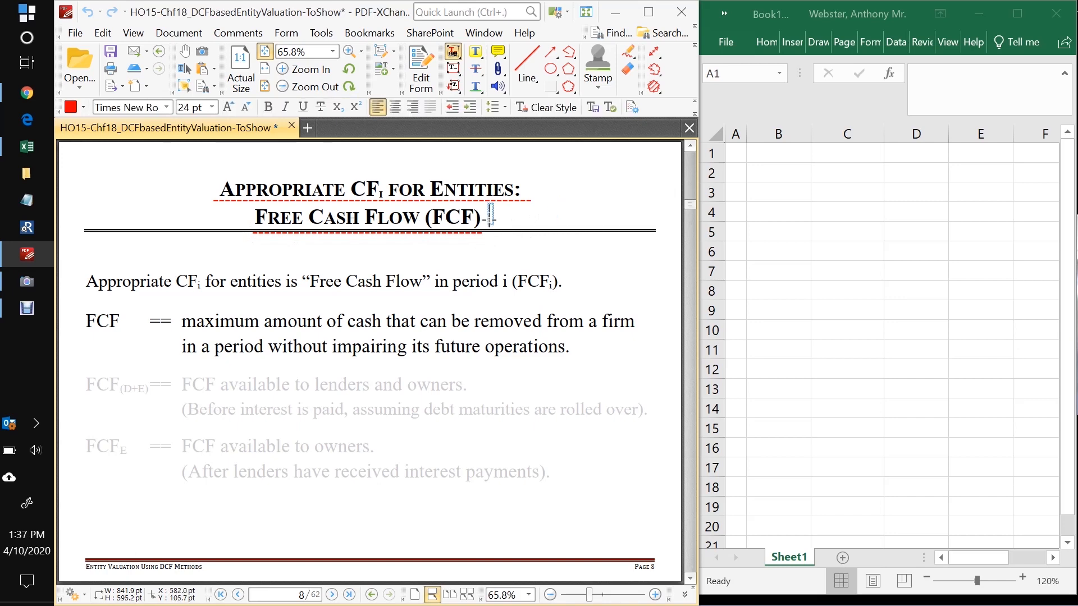
text(**)
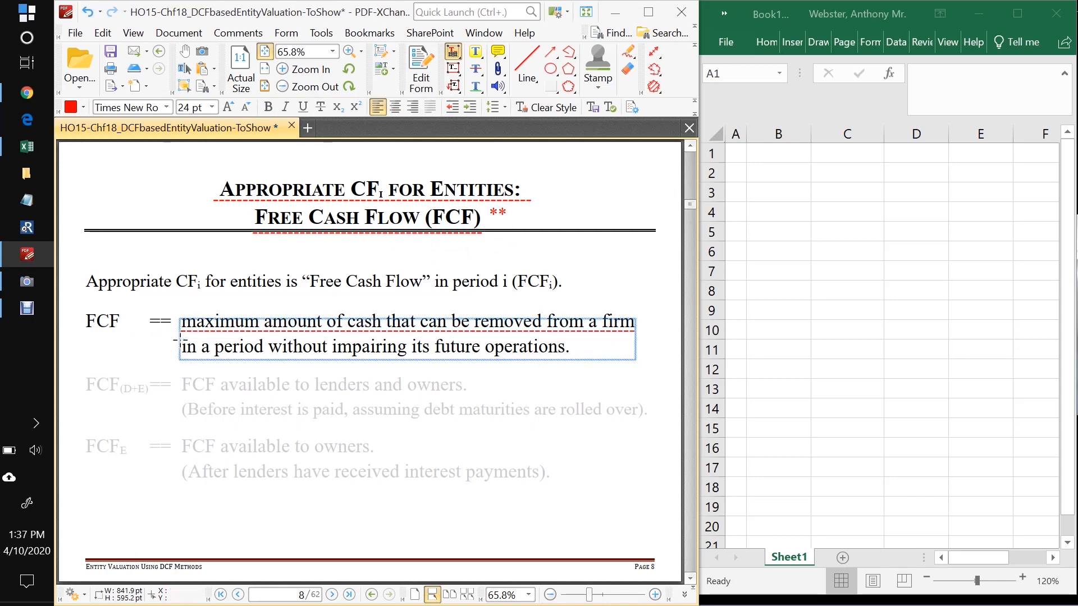
click(569, 346)
text(for)
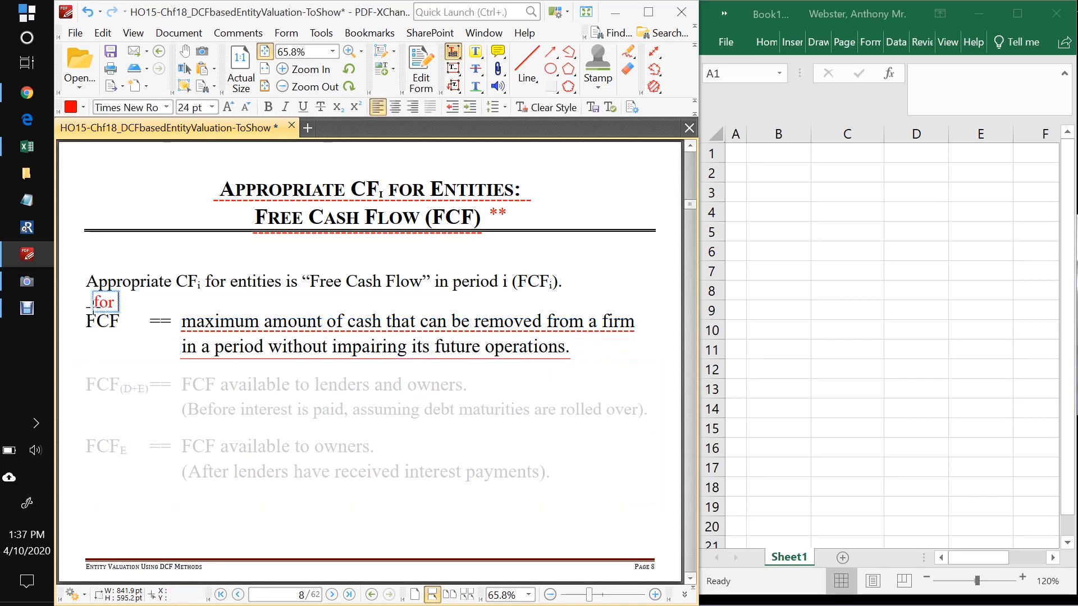
text(an Entity)
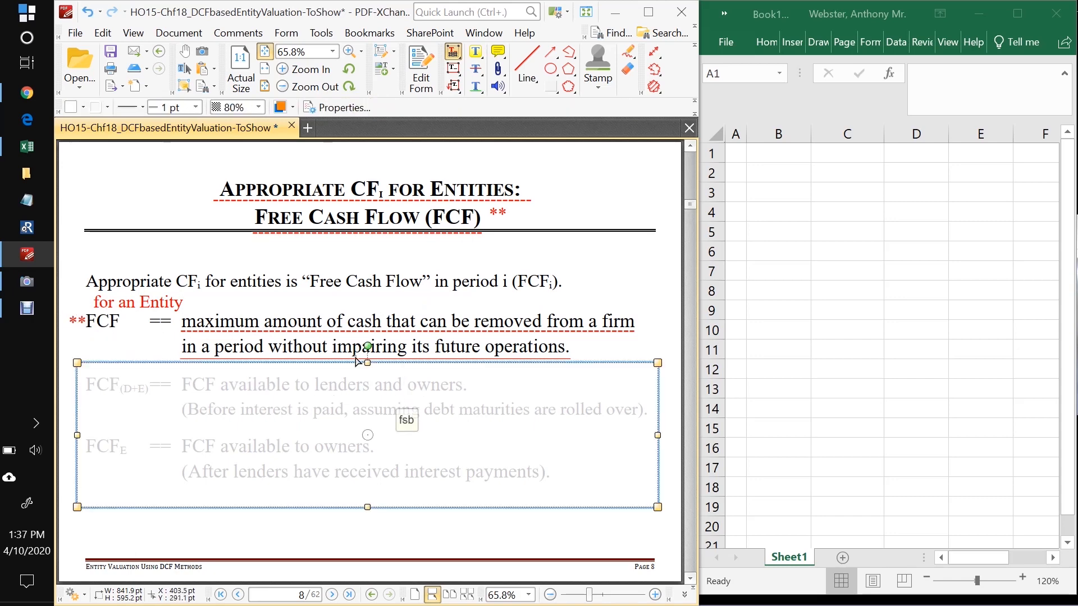
mouse_move(266, 343)
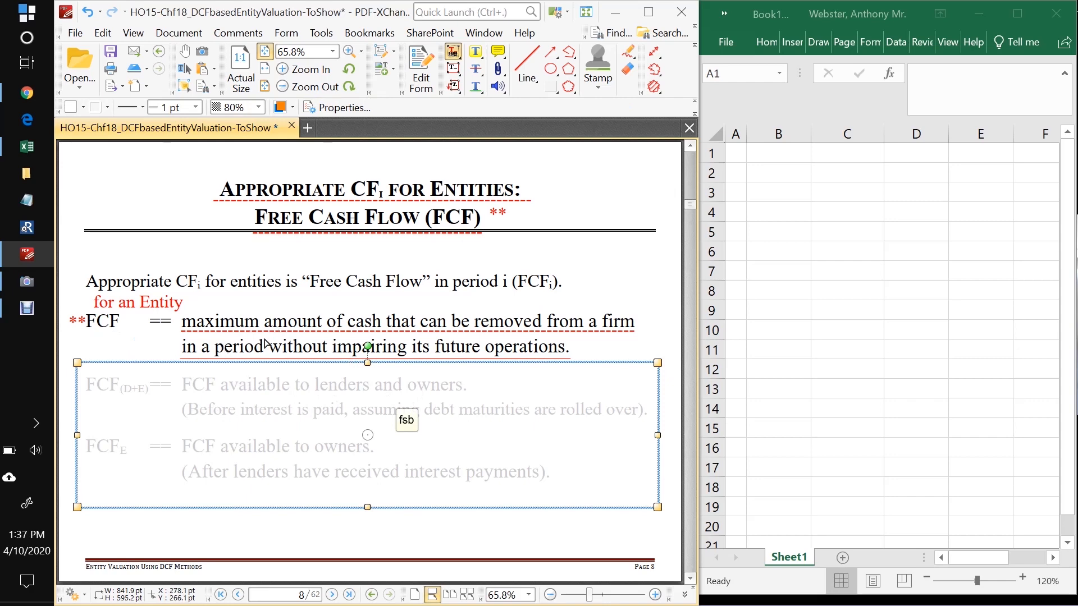
mouse_move(368, 362)
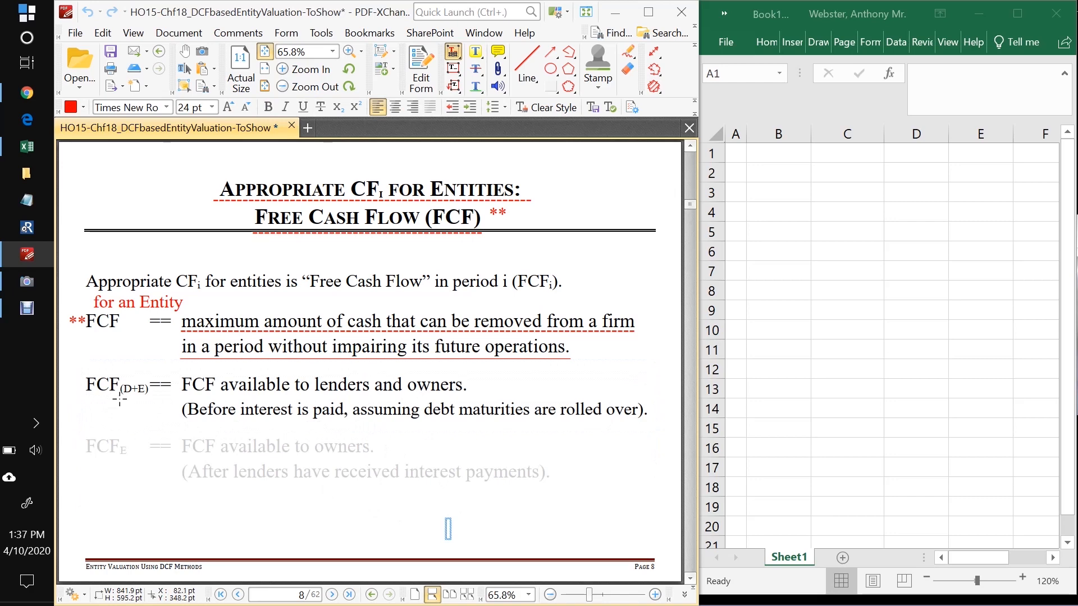
Step: Underline the D+E subscript, the FCFE label and the word 'owners' in red dashes
click(134, 390)
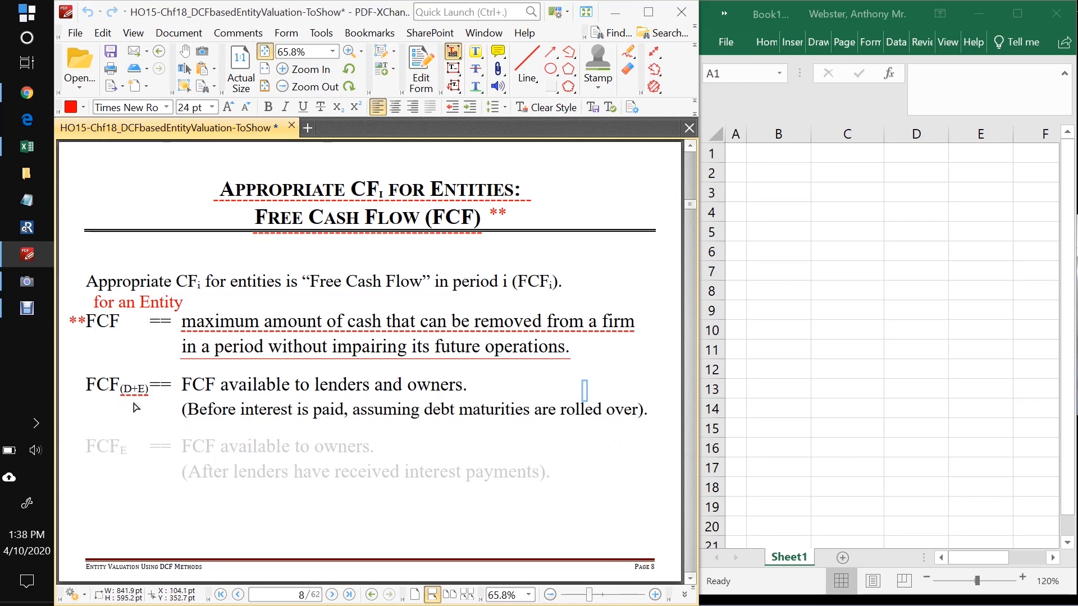
mouse_move(426, 439)
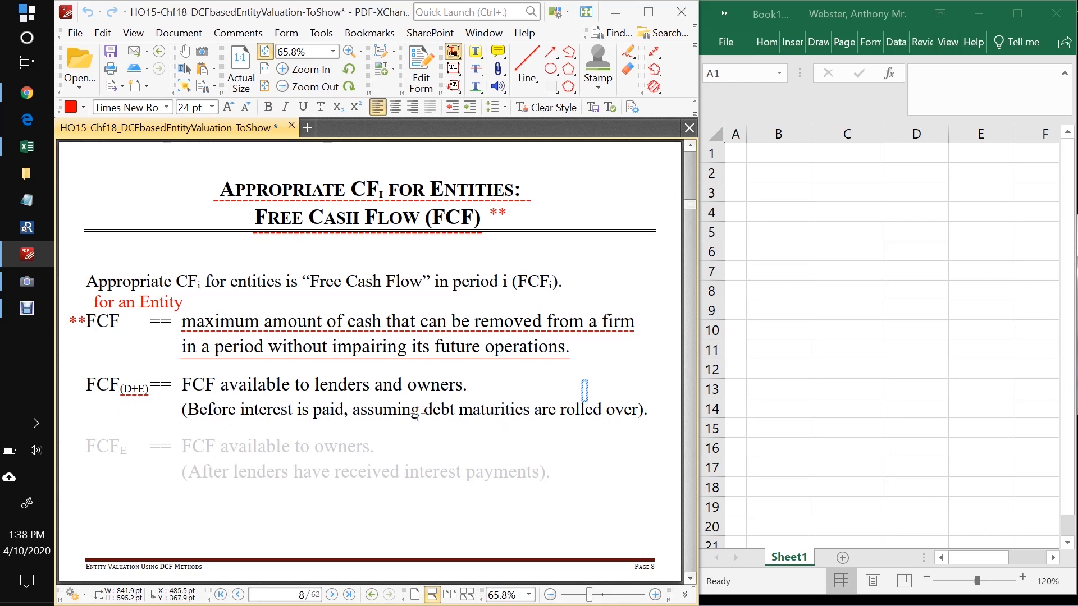
mouse_move(616, 421)
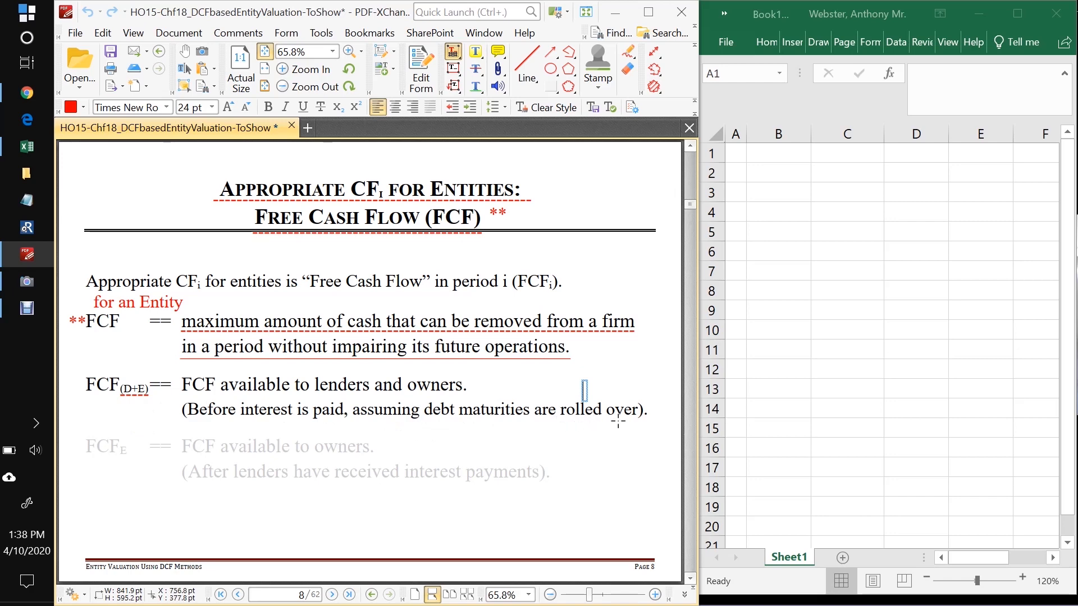
mouse_move(424, 419)
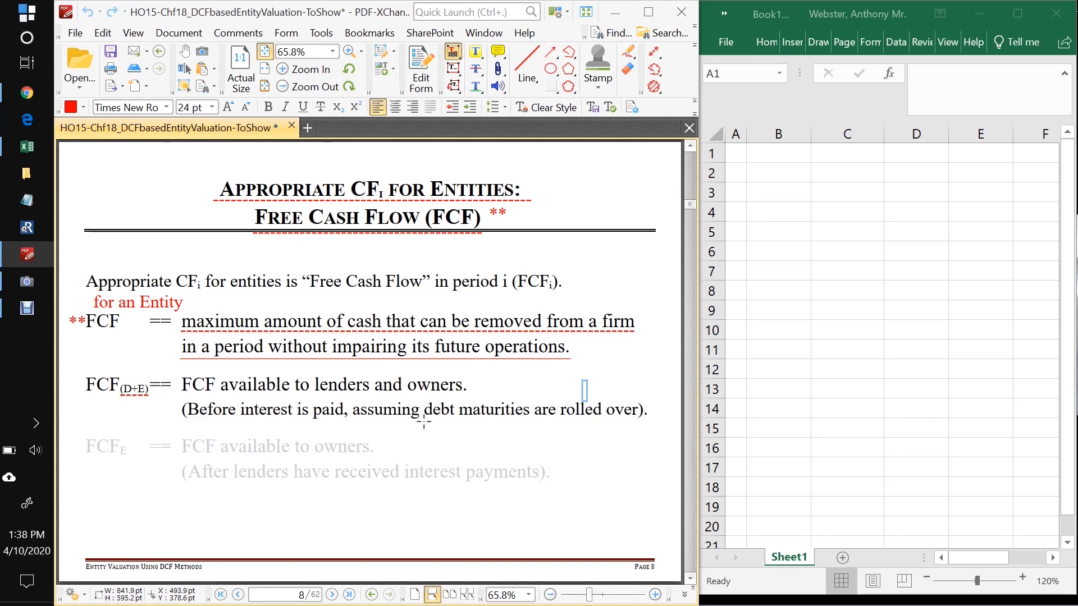
mouse_move(536, 416)
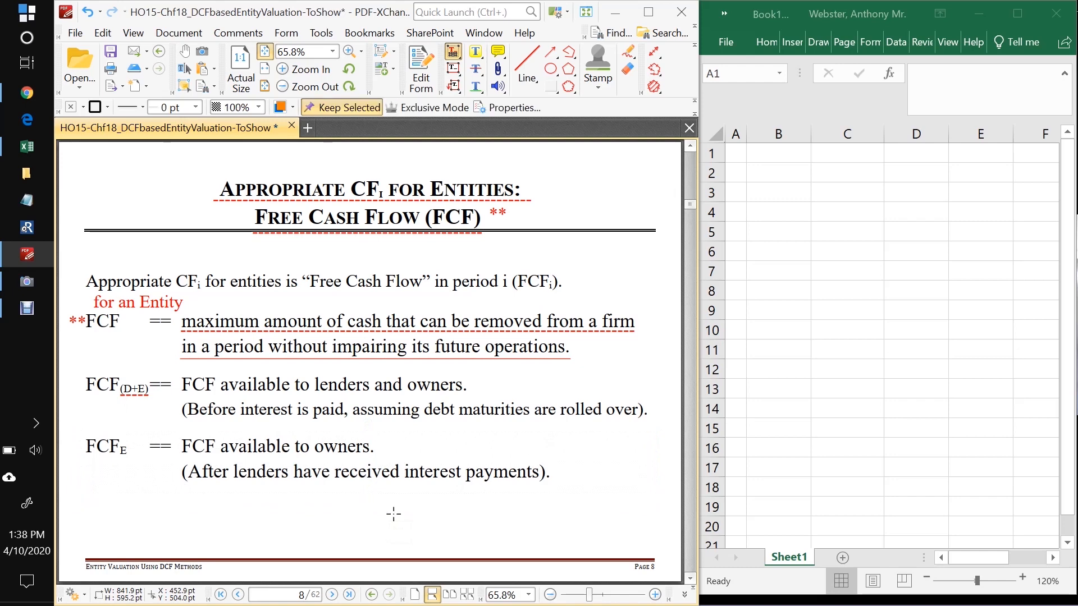
mouse_move(128, 445)
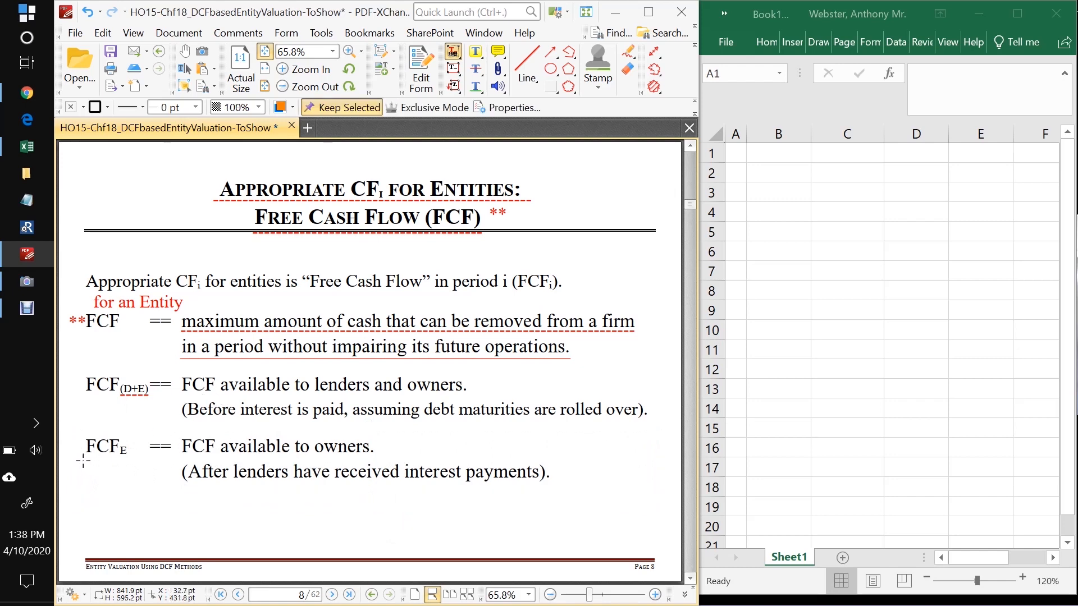
click(103, 453)
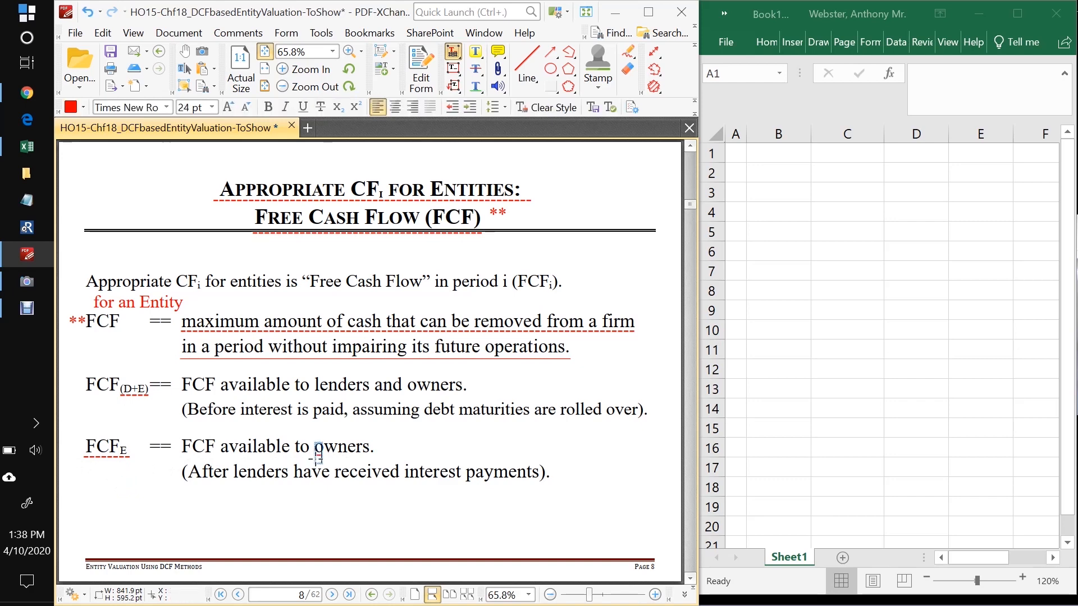
double_click(342, 446)
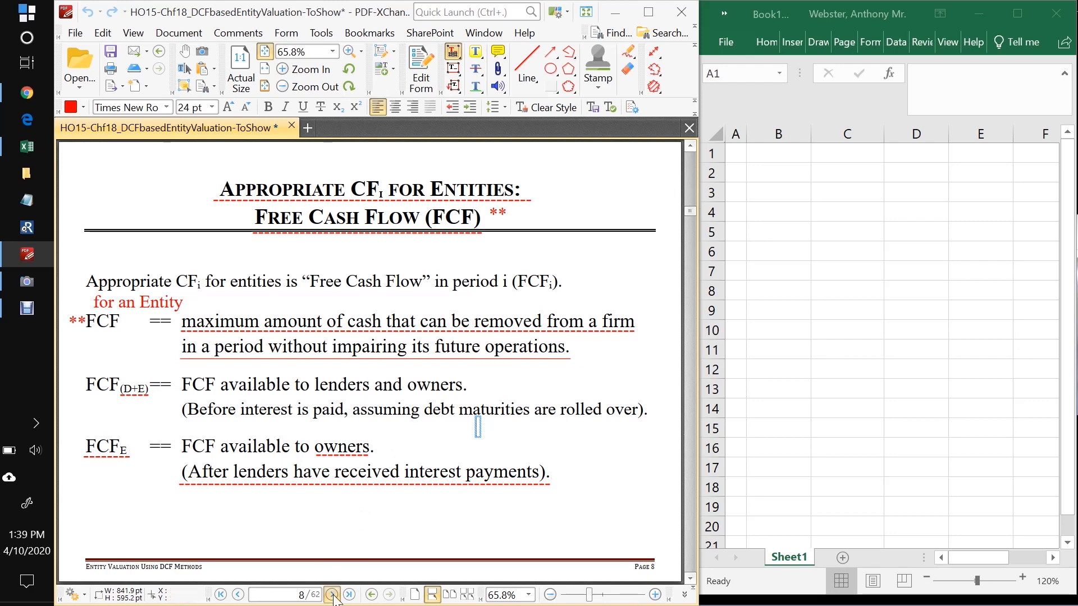
Step: Advance to page 9, Key Features of these FCFs
click(331, 595)
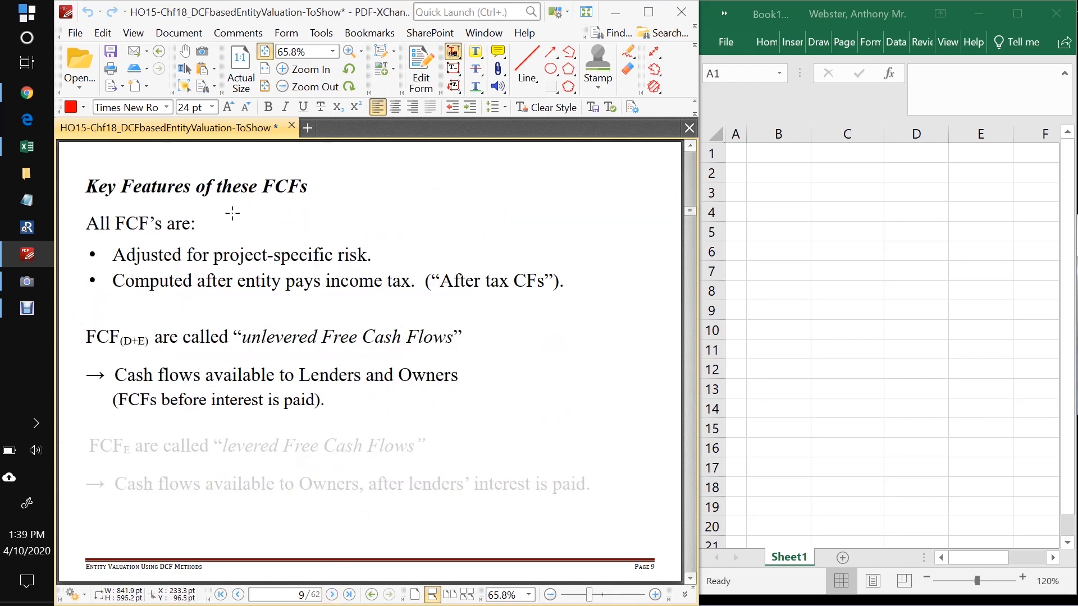
mouse_move(88, 238)
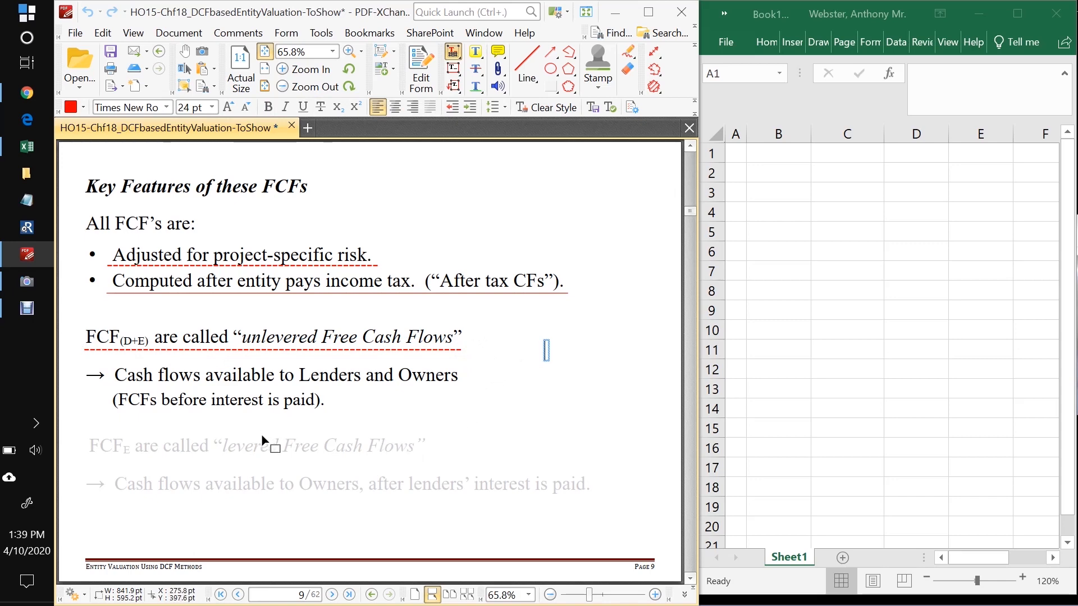
mouse_move(316, 420)
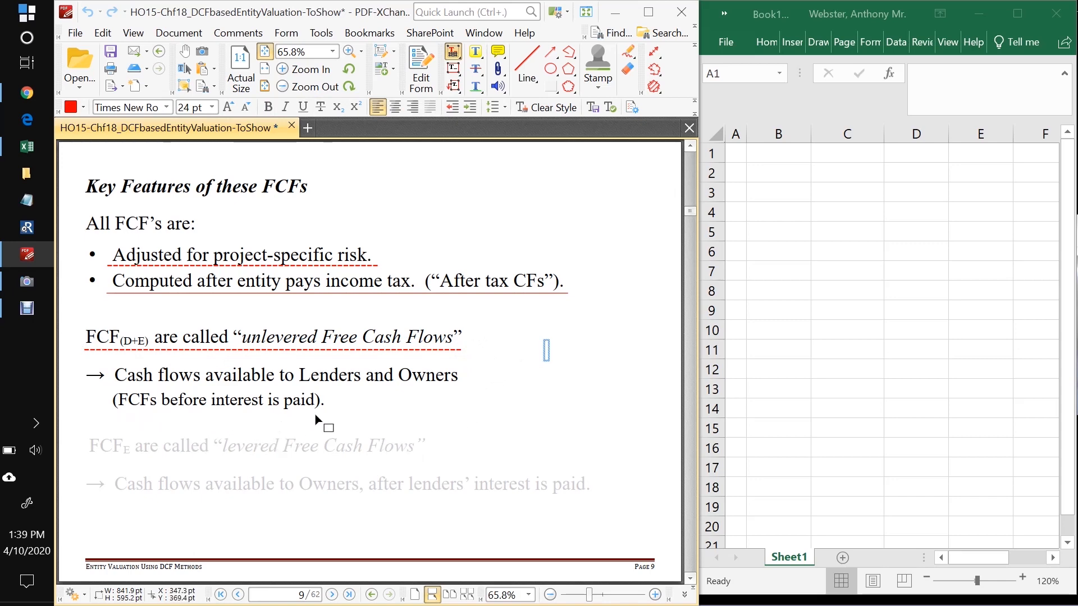
mouse_move(386, 383)
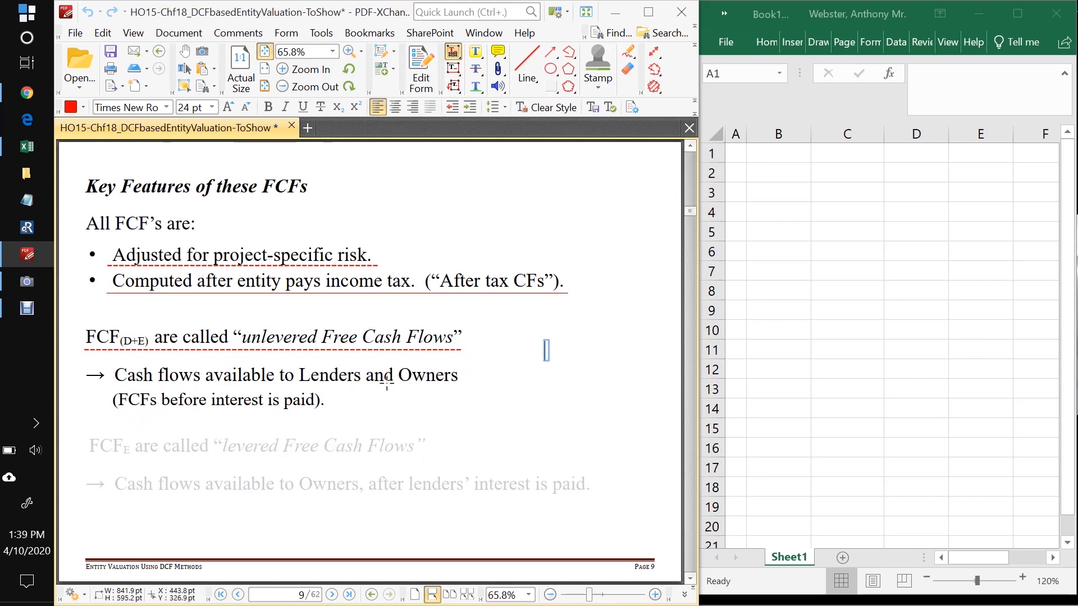
mouse_move(319, 386)
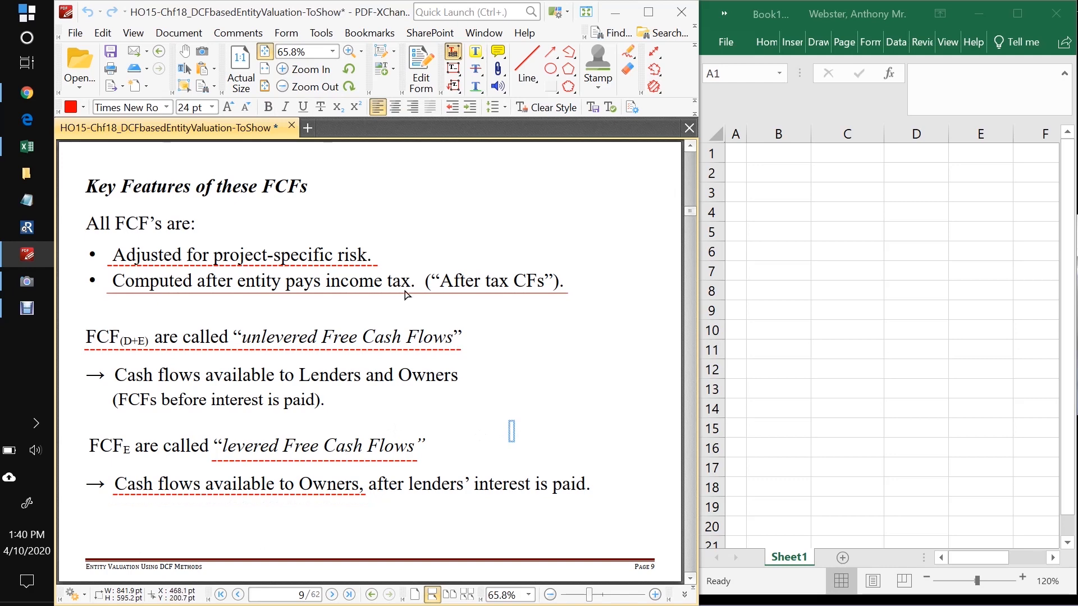
mouse_move(282, 350)
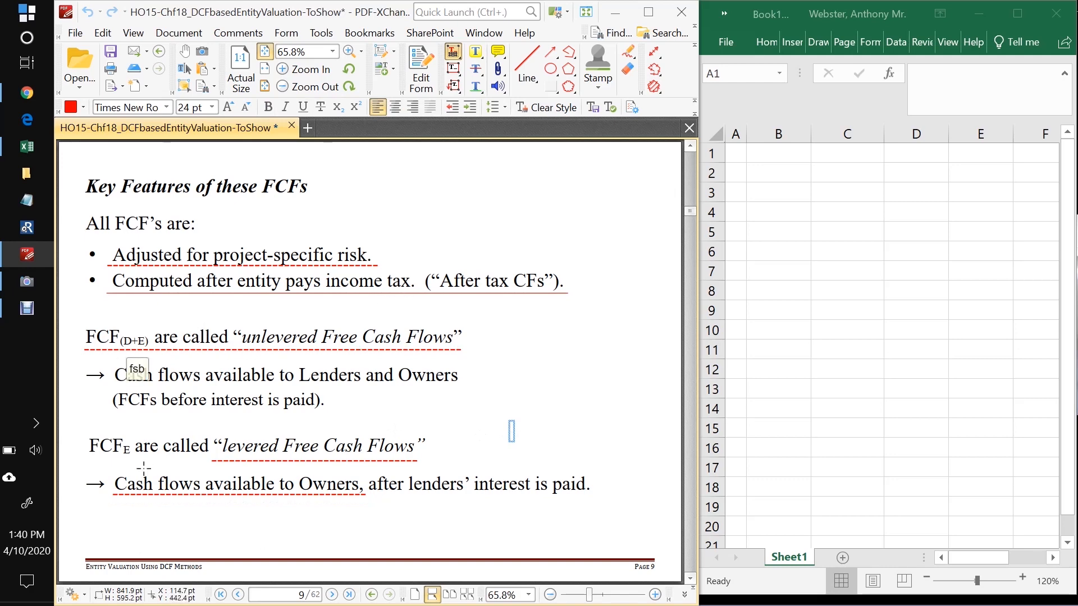
mouse_move(321, 531)
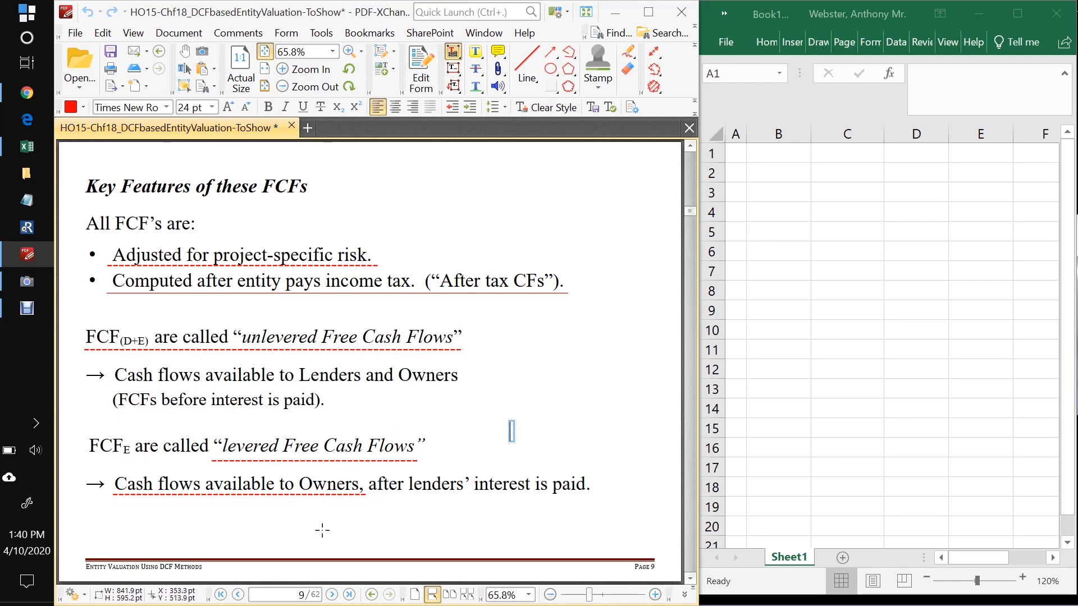
Step: Advance to page 10, the NPV formulas slide
click(332, 595)
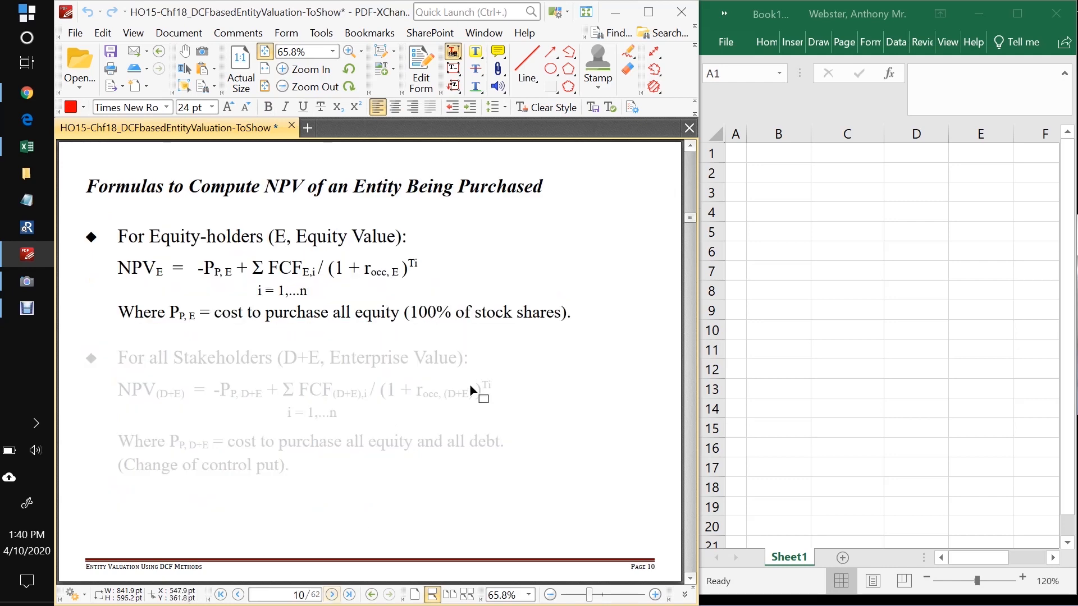
mouse_move(159, 217)
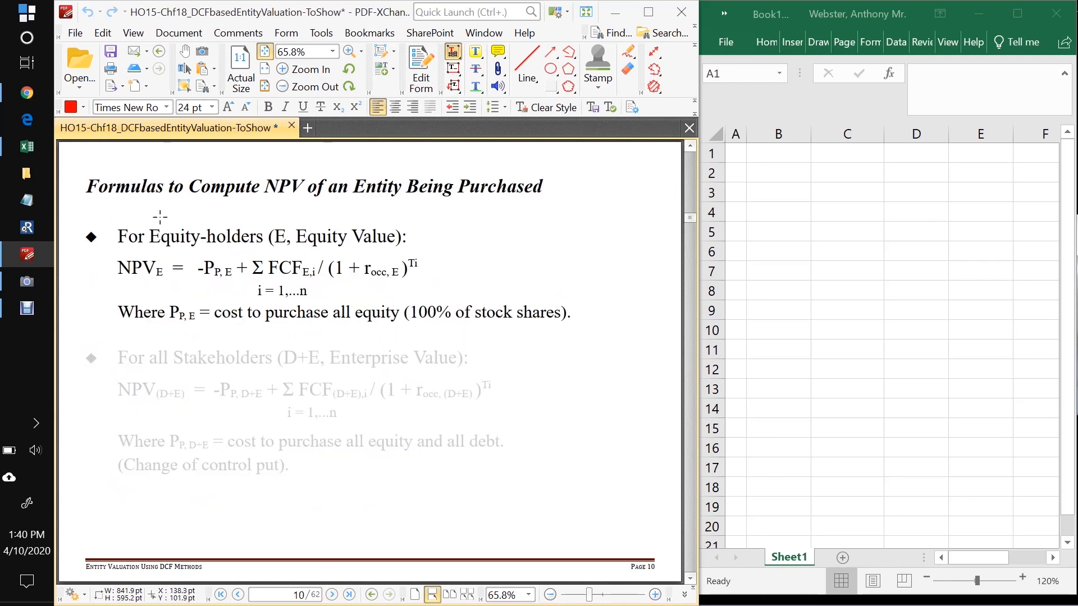
mouse_move(307, 211)
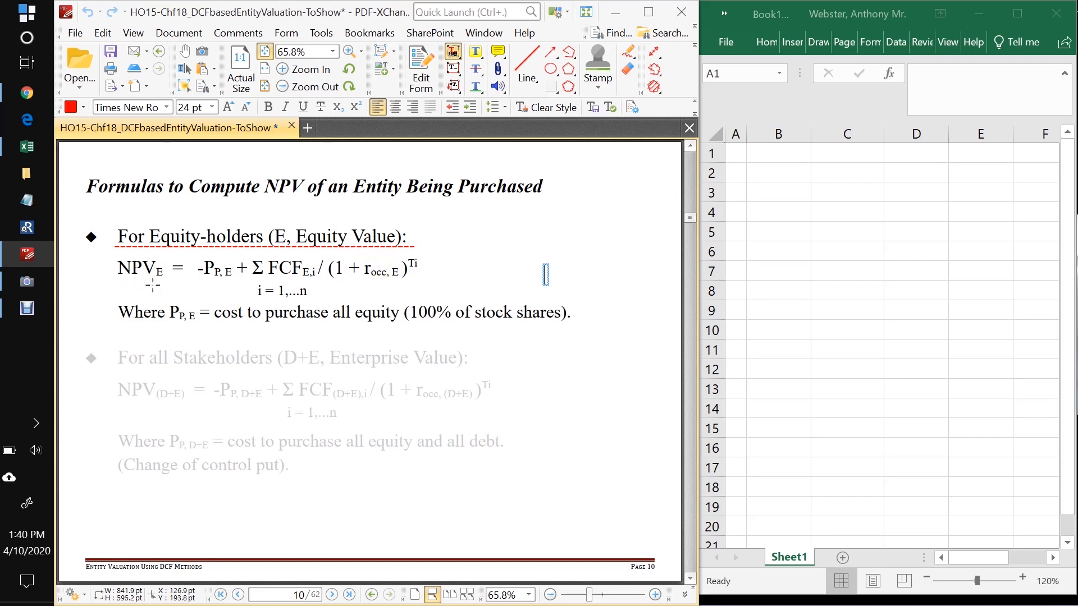
mouse_move(199, 285)
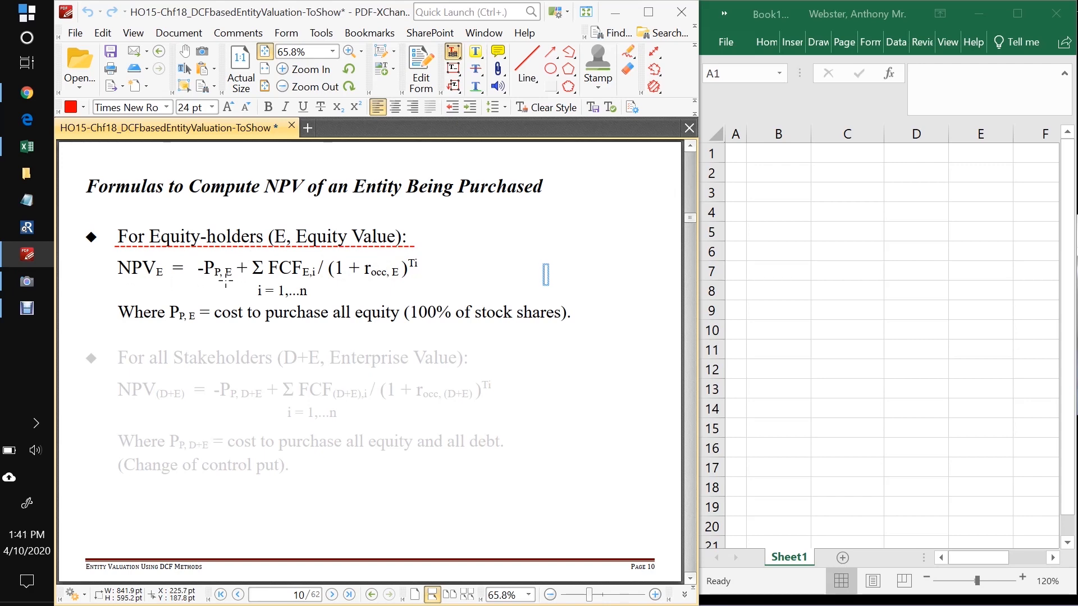
mouse_move(205, 268)
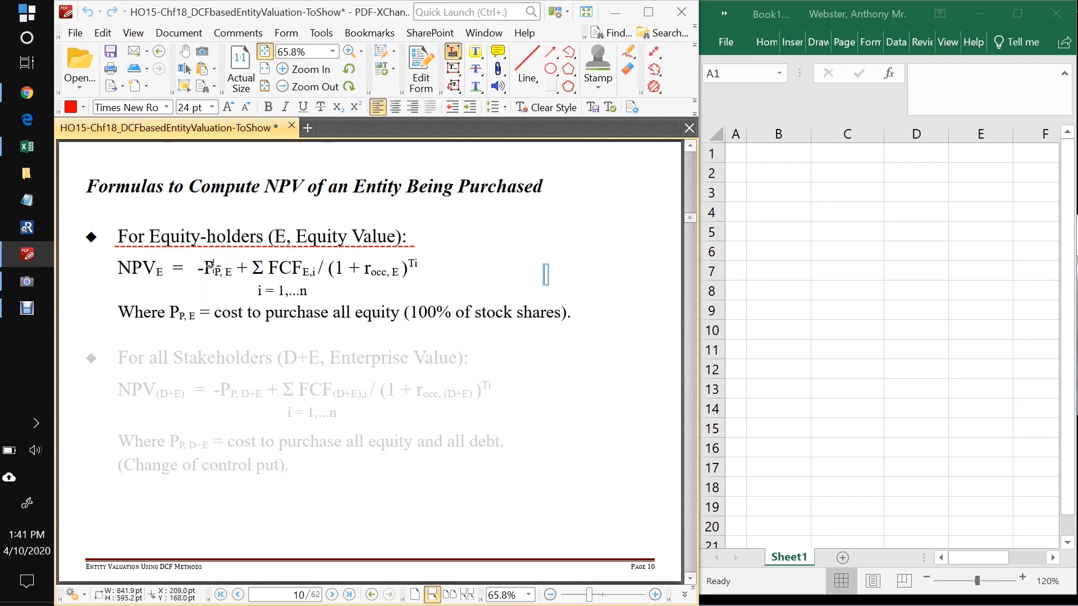
mouse_move(215, 264)
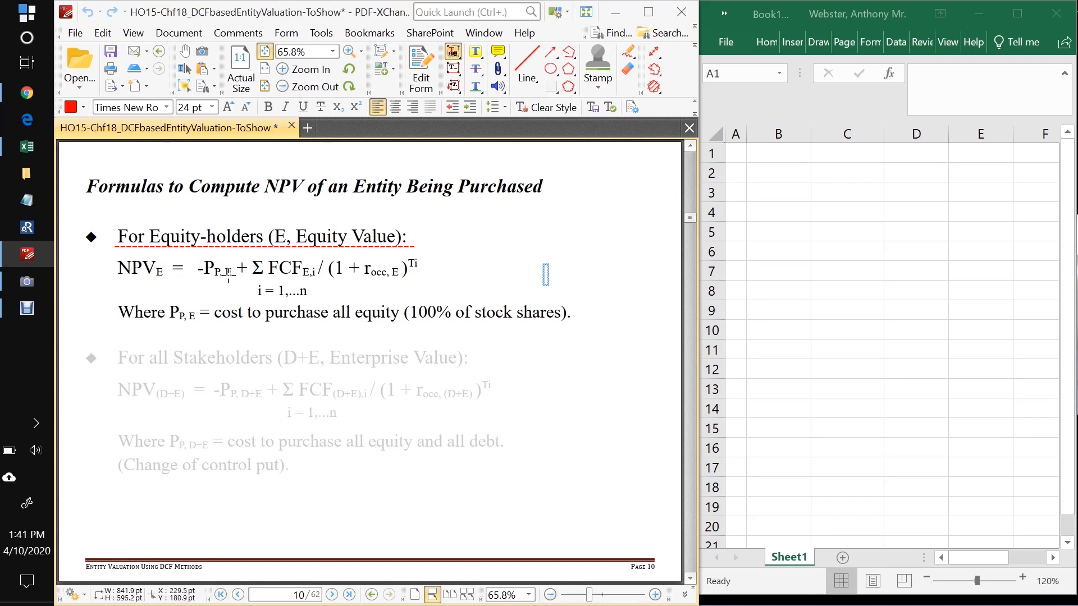
mouse_move(199, 270)
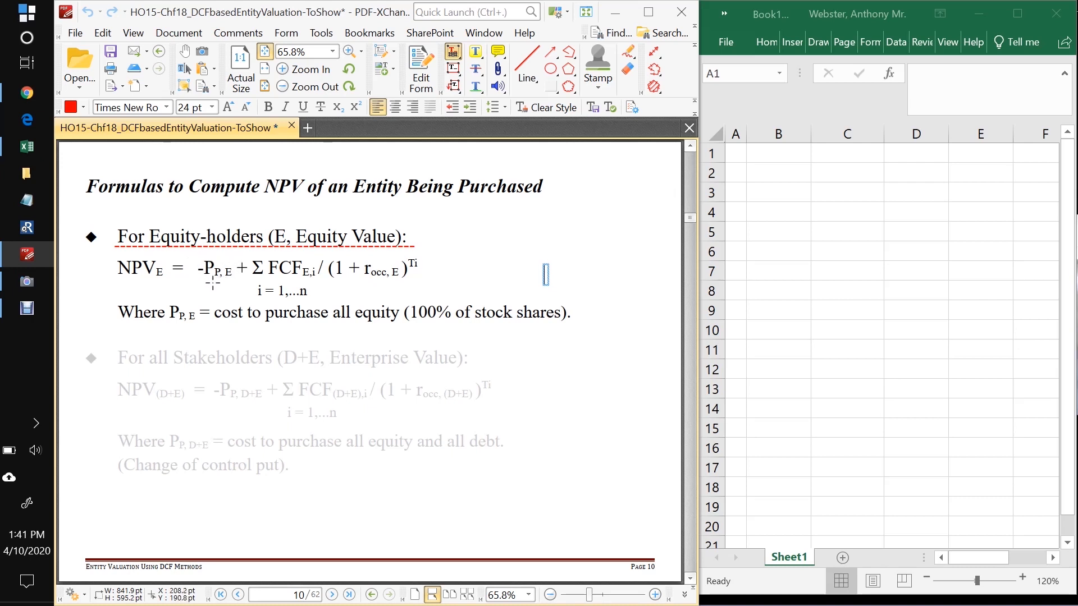
mouse_move(225, 280)
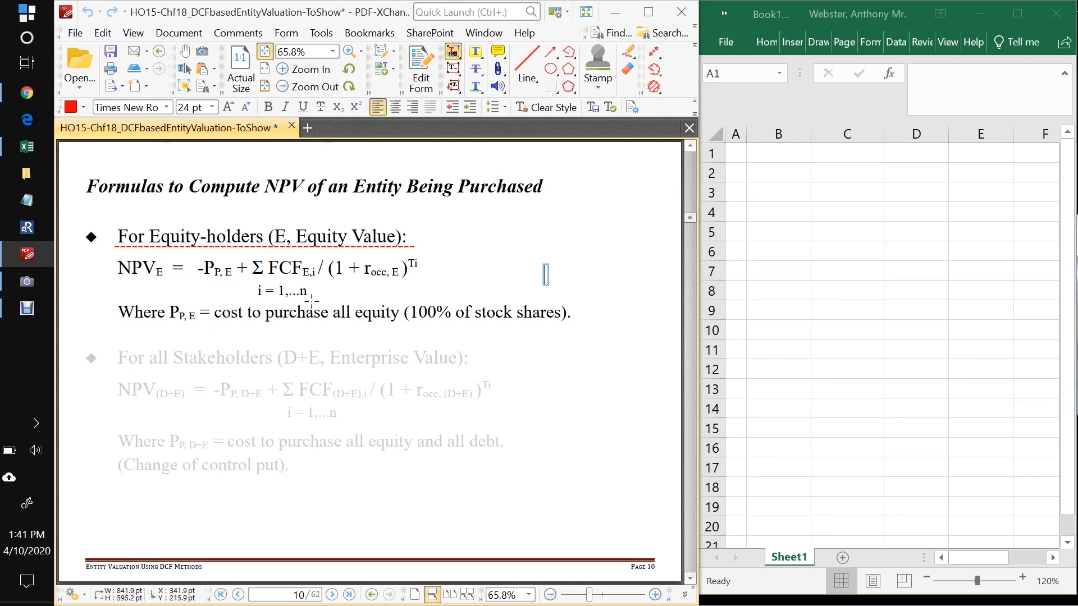
Step: Type the red 'paid by owners' note below the P(P,E) purchase-cost line
text(paid by owners)
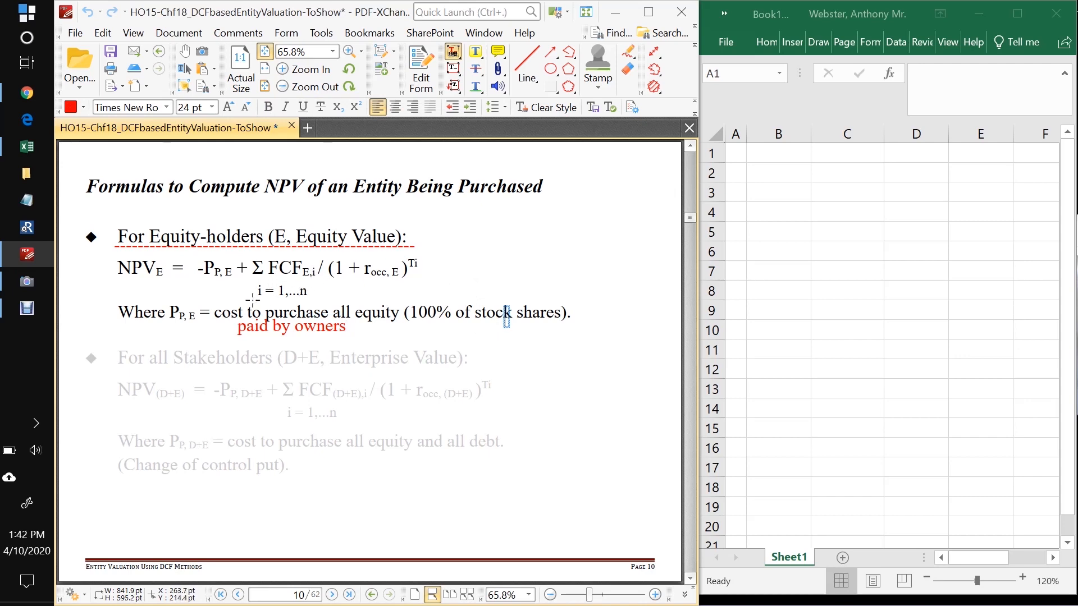
mouse_move(334, 301)
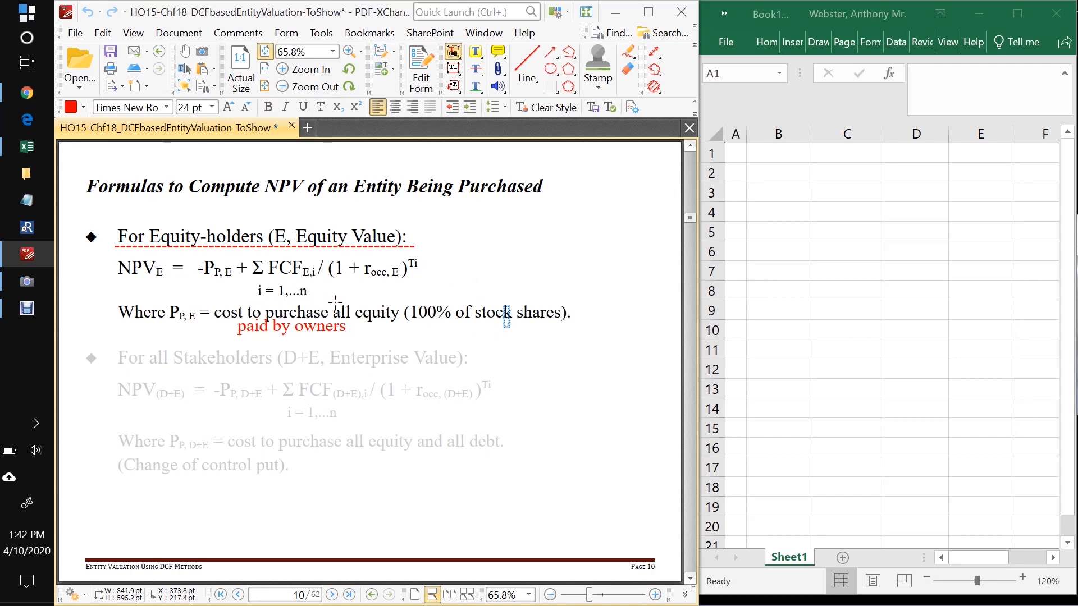
mouse_move(395, 294)
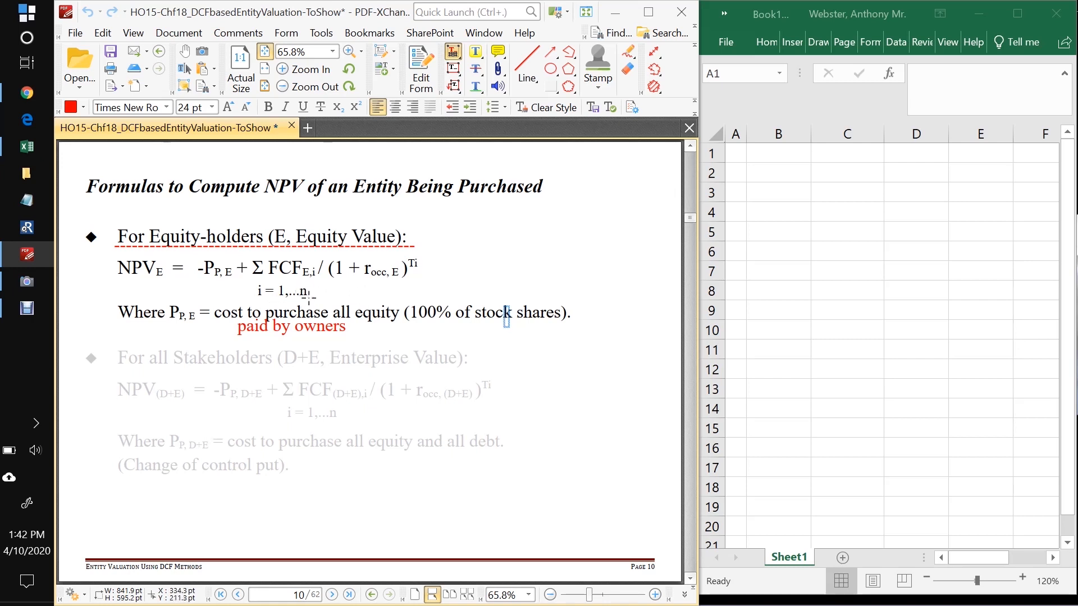
mouse_move(364, 285)
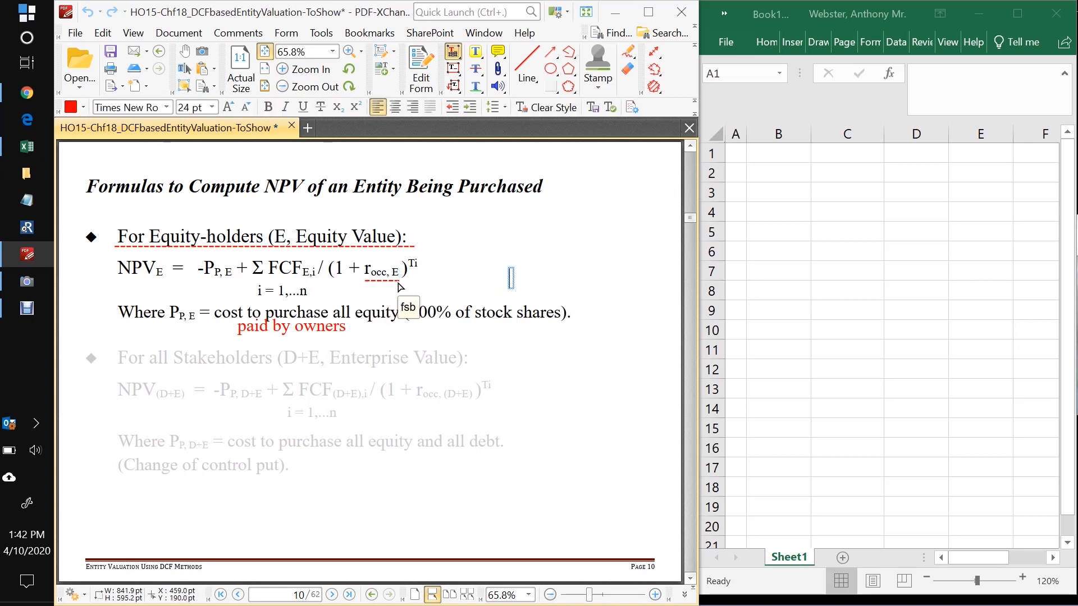
mouse_move(389, 284)
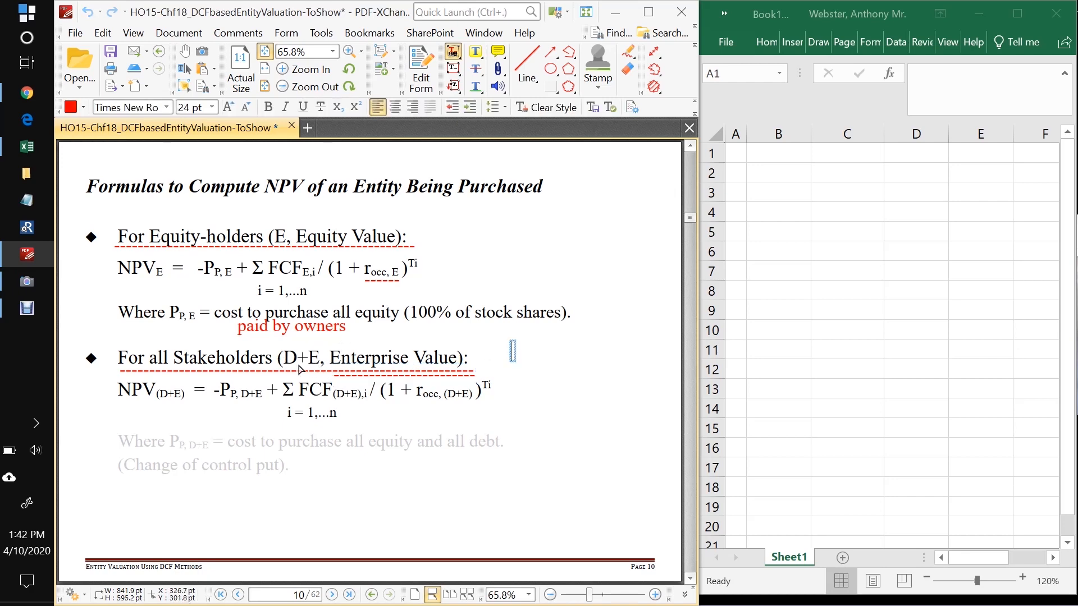
mouse_move(447, 371)
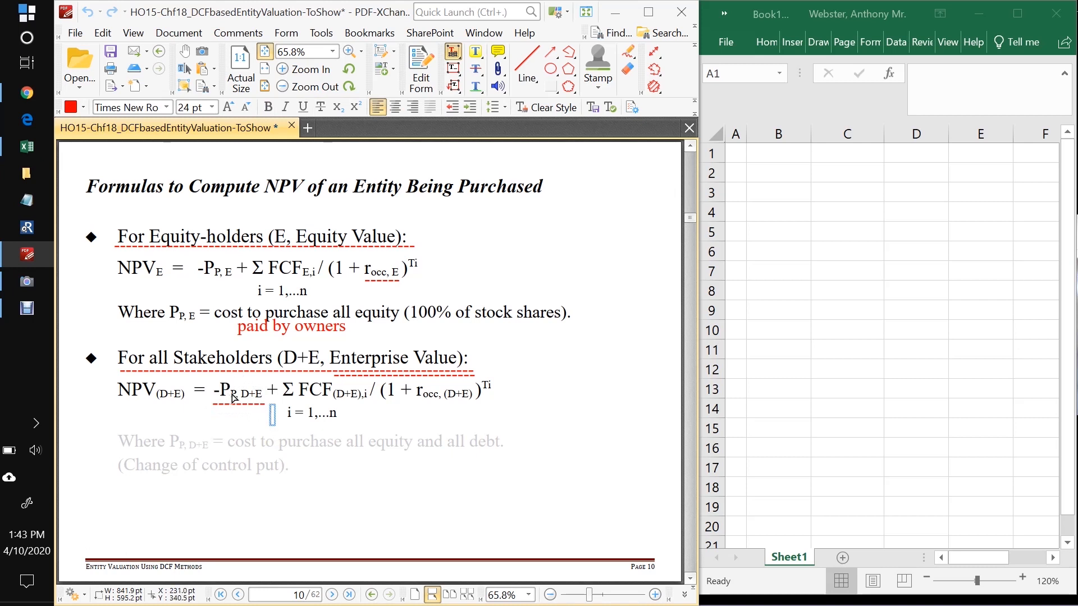
mouse_move(260, 398)
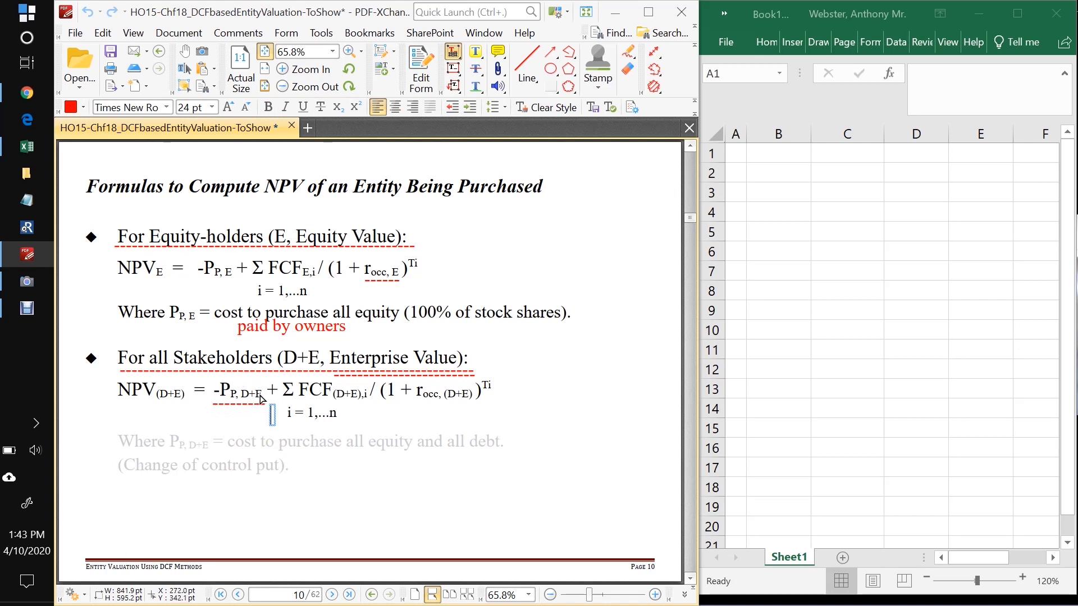
mouse_move(296, 405)
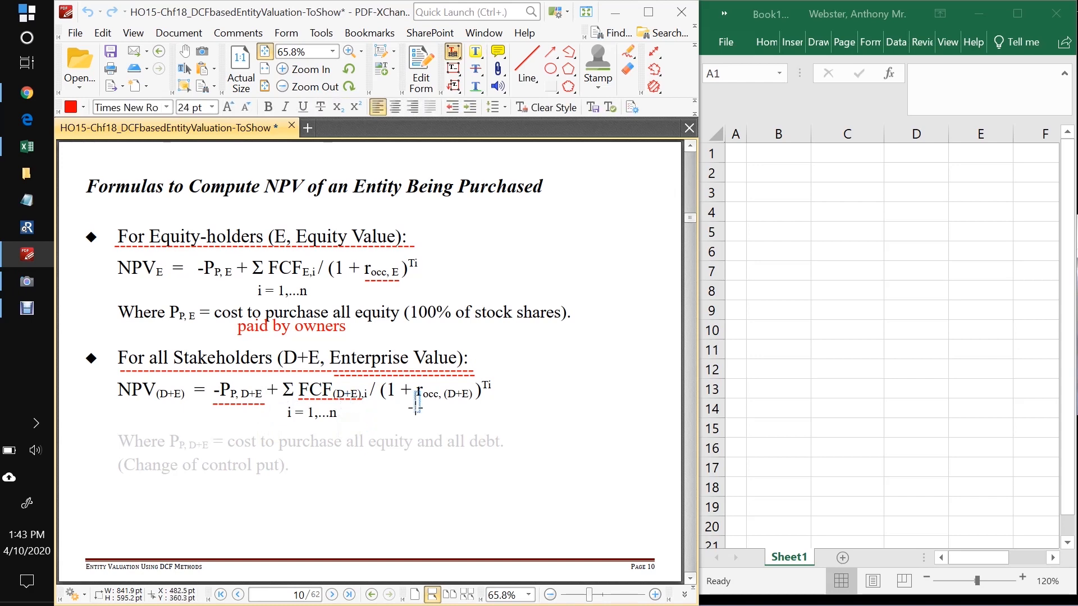
Step: Underline the enterprise discount rate term with a red dashed line
click(445, 395)
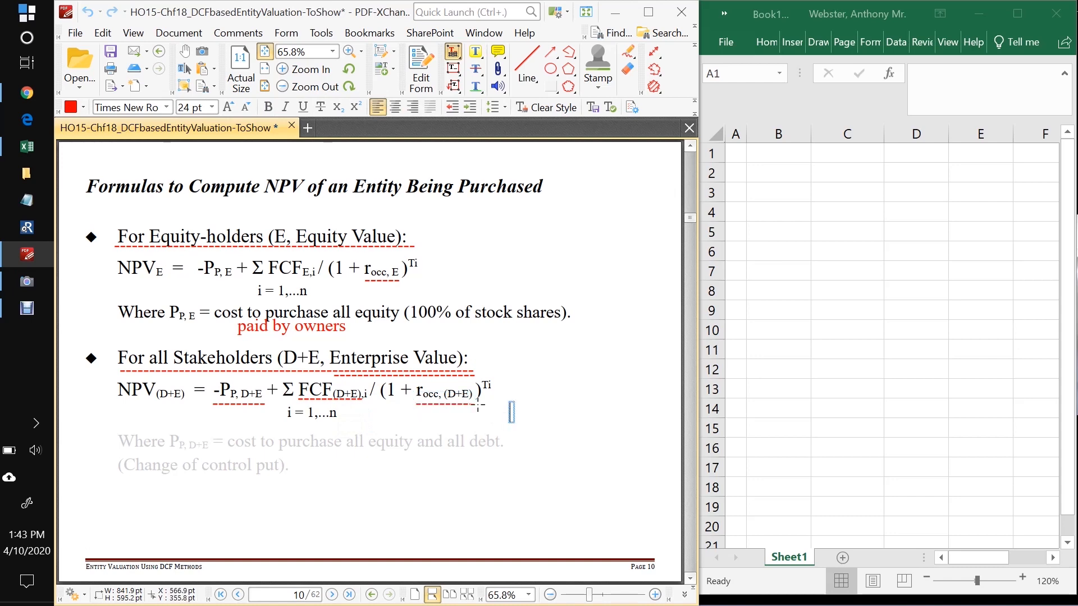
mouse_move(469, 397)
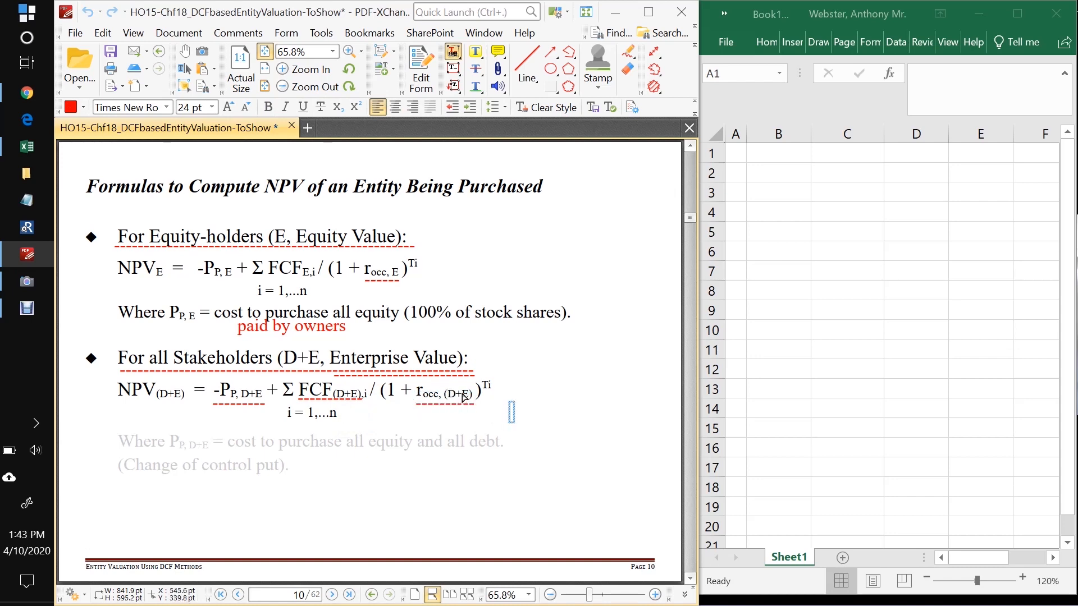
mouse_move(385, 278)
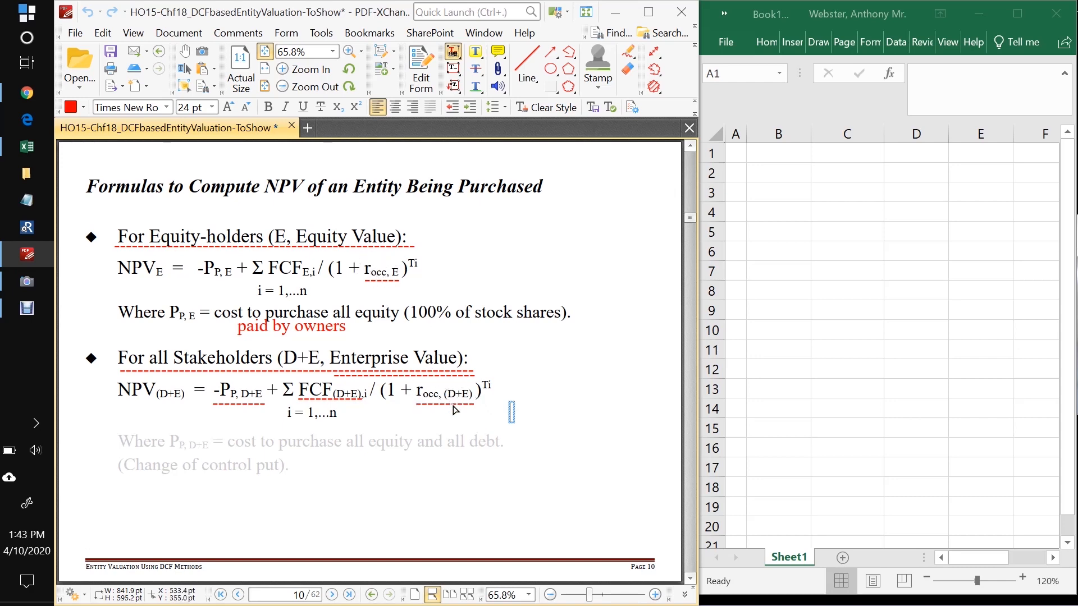
Step: Draw red dashed underlines beneath 'Where P P,D+E = cost…' and '(Change of control put).'
click(310, 450)
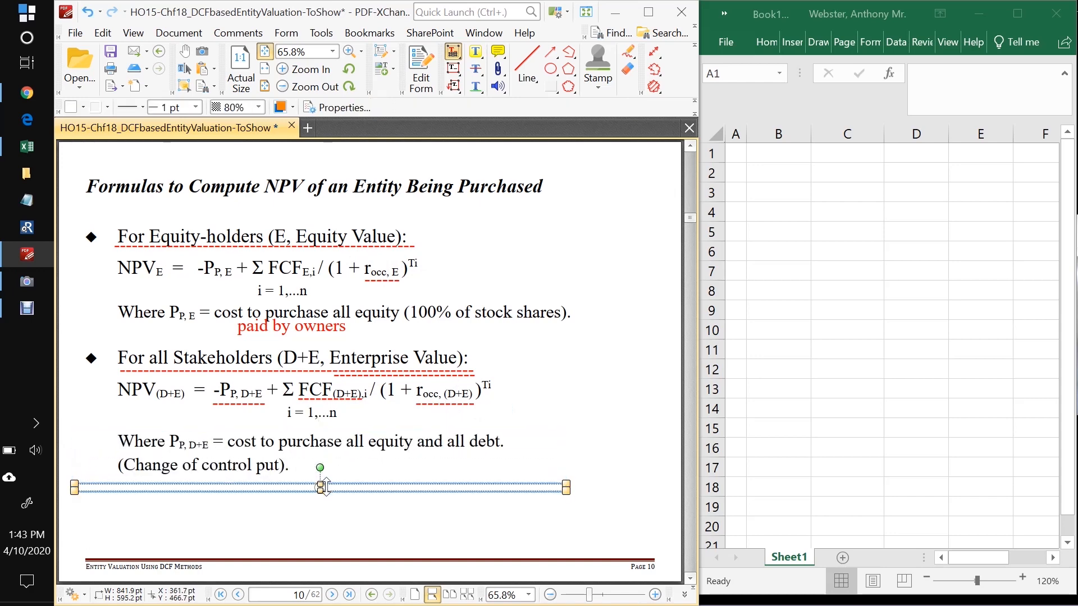
click(320, 488)
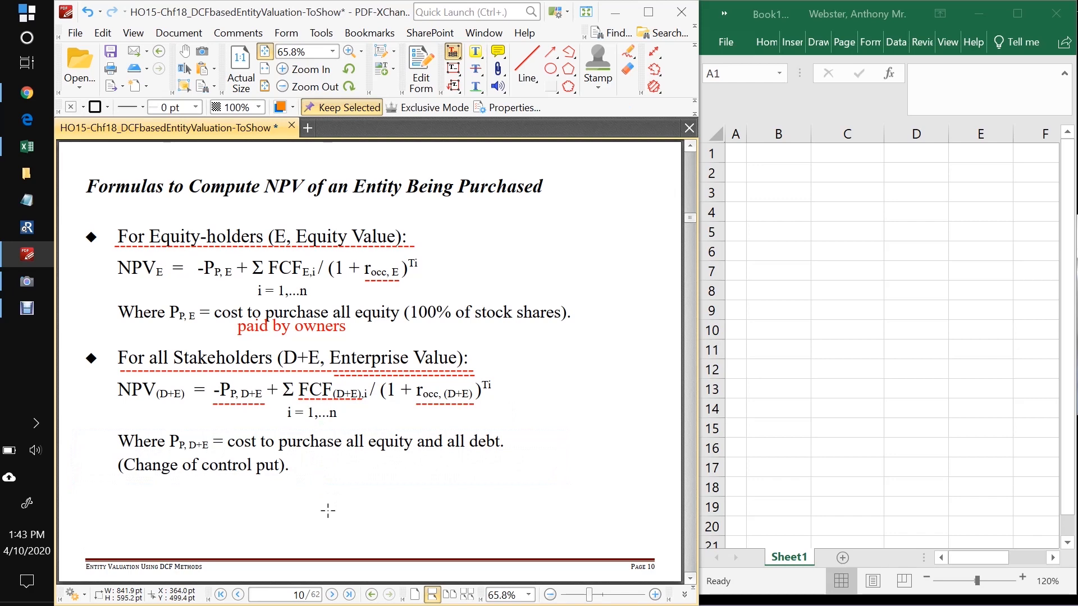
mouse_move(184, 453)
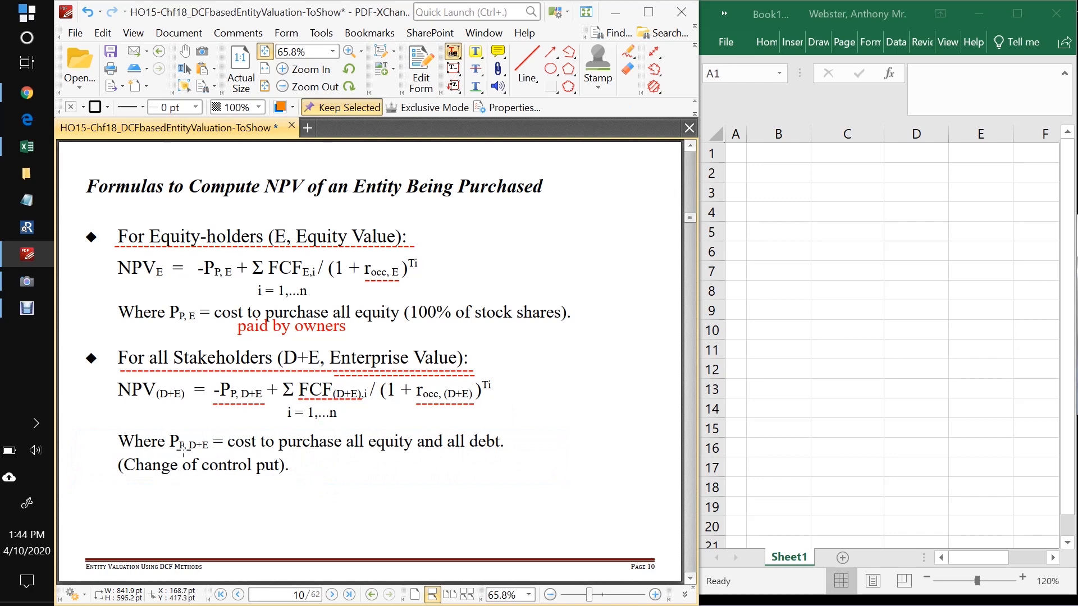
mouse_move(210, 453)
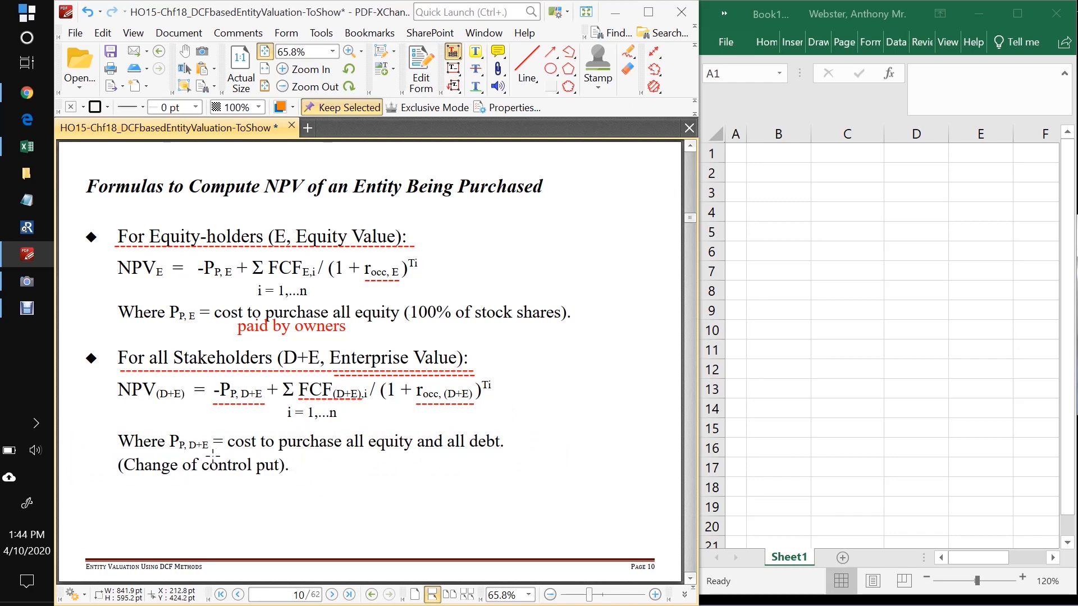
click(121, 450)
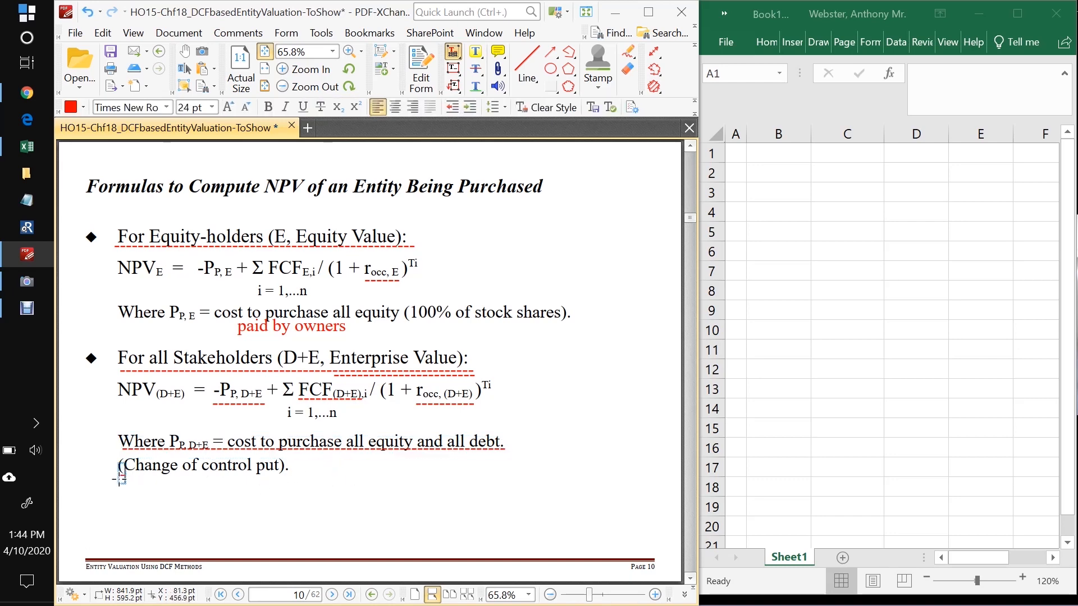
click(203, 465)
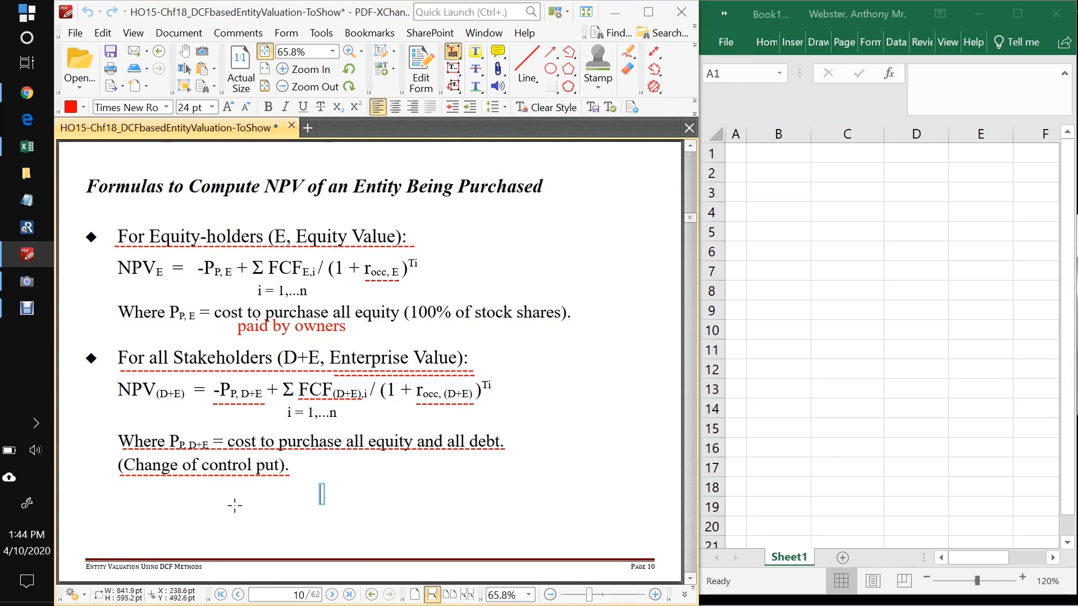
mouse_move(121, 502)
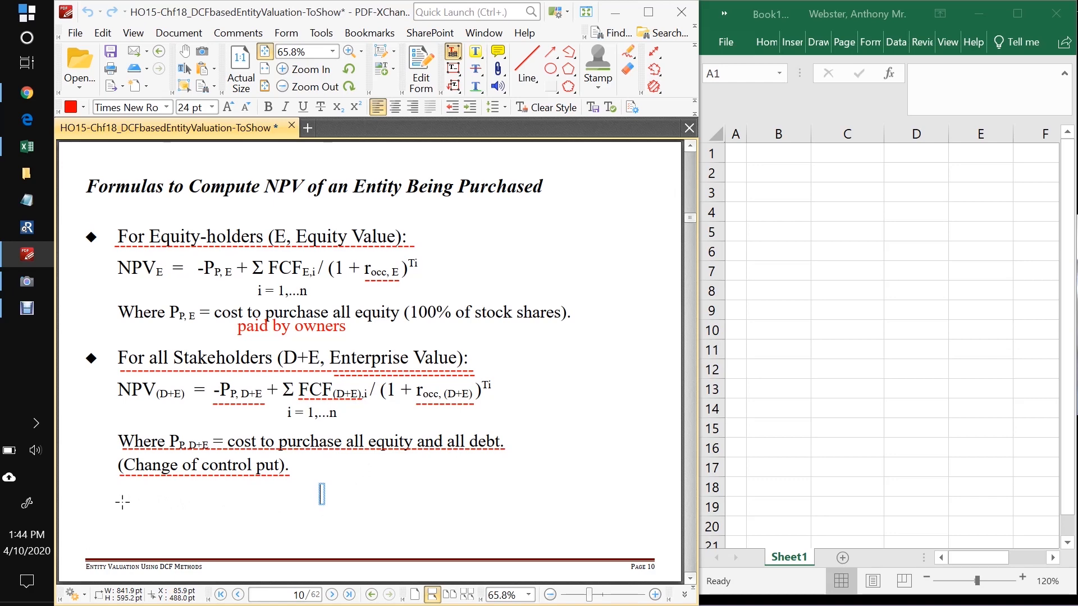
Step: Type the red note '$100mm Equity' / '$100mm Loans' and reopen it for editing
text($100mm)
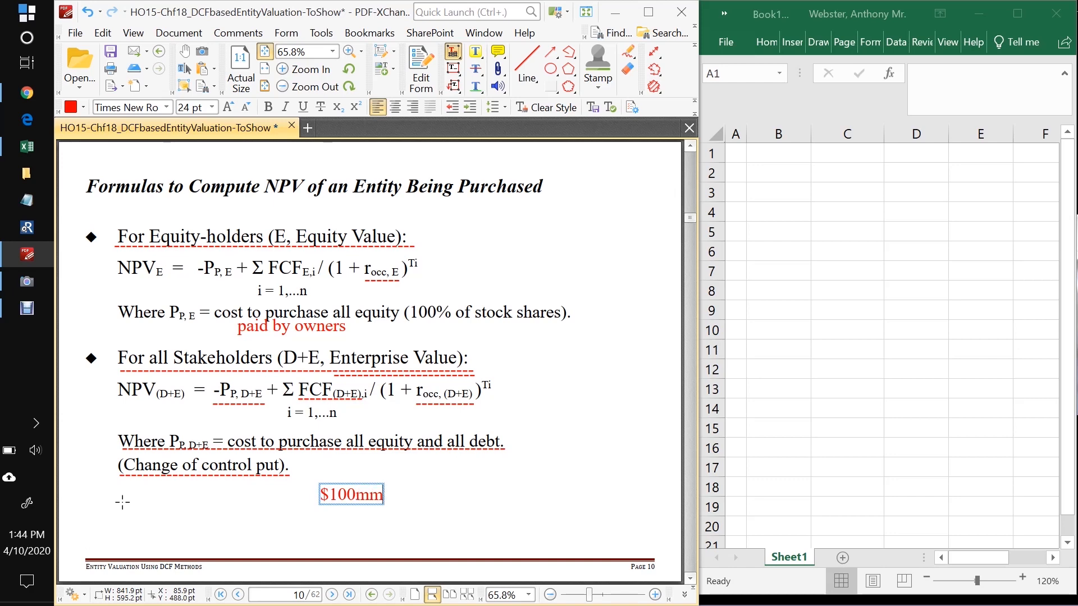
text(Equity)
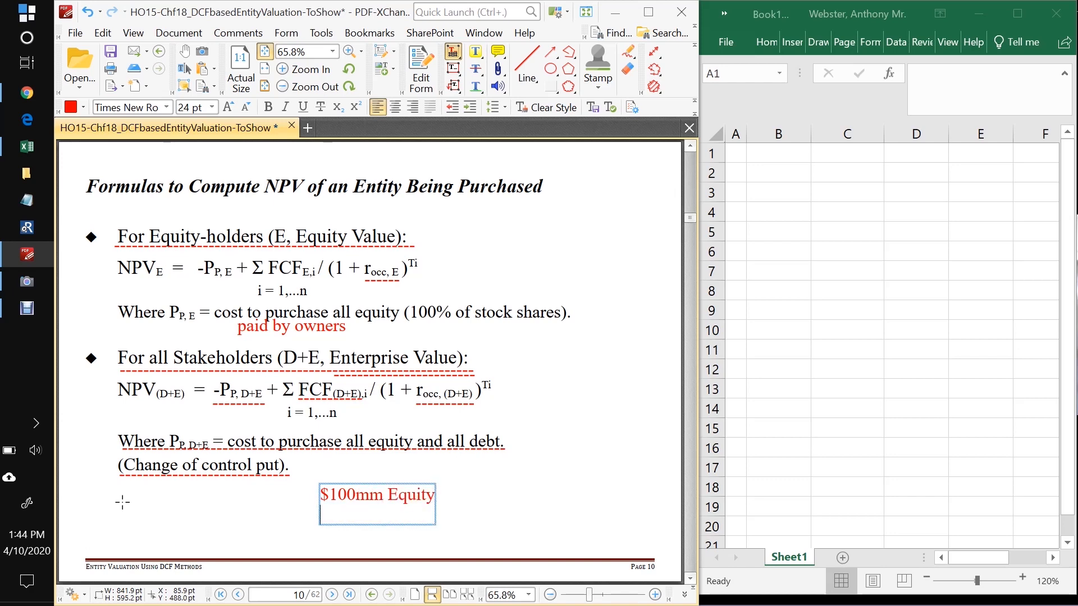
text($100mm Loans)
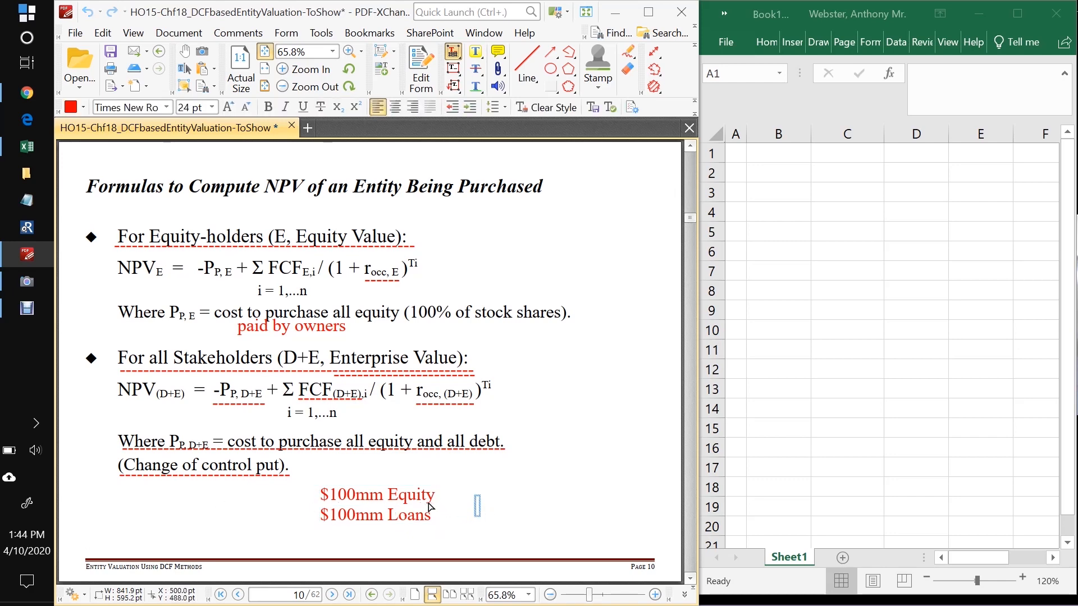
mouse_move(444, 526)
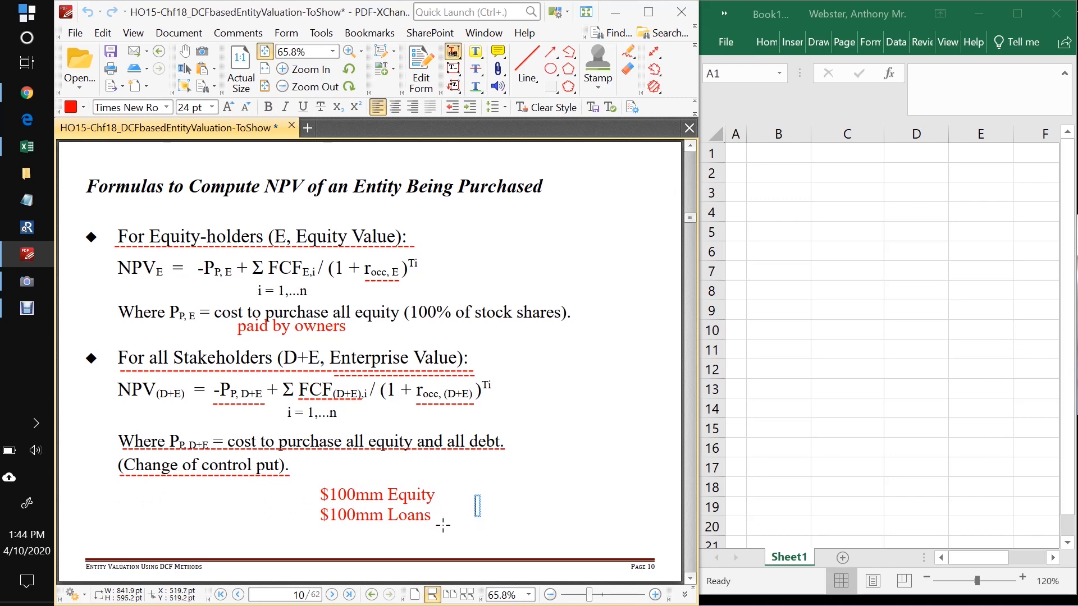
mouse_move(444, 526)
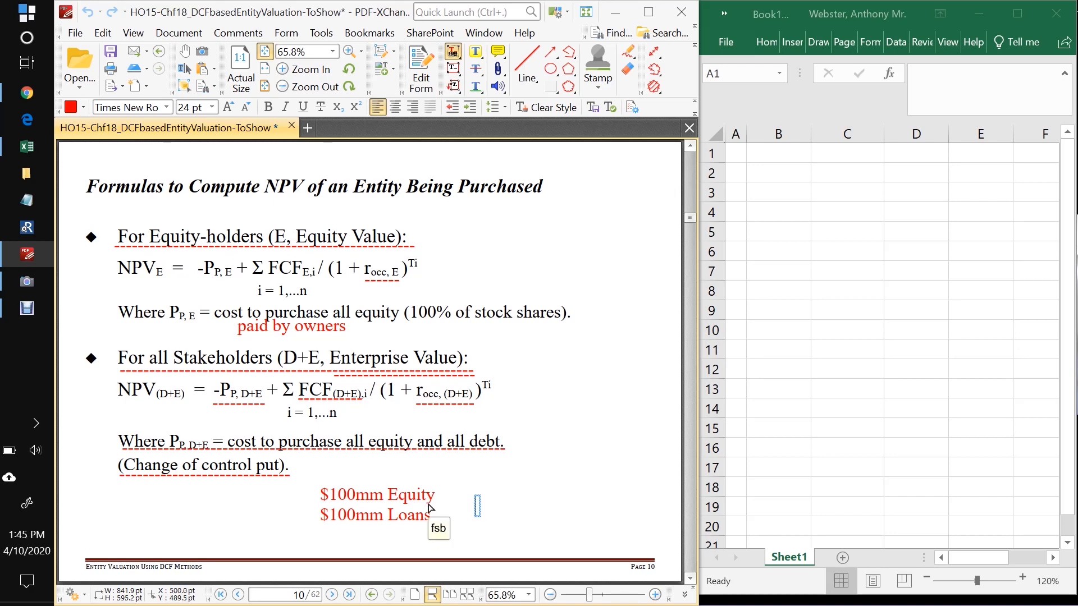
click(376, 504)
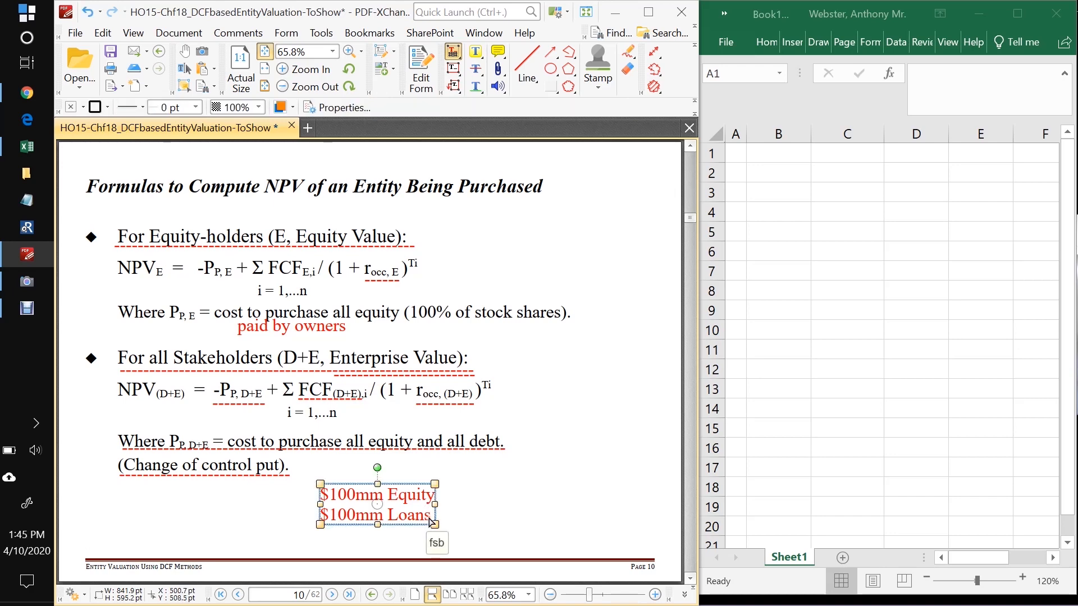
double_click(376, 504)
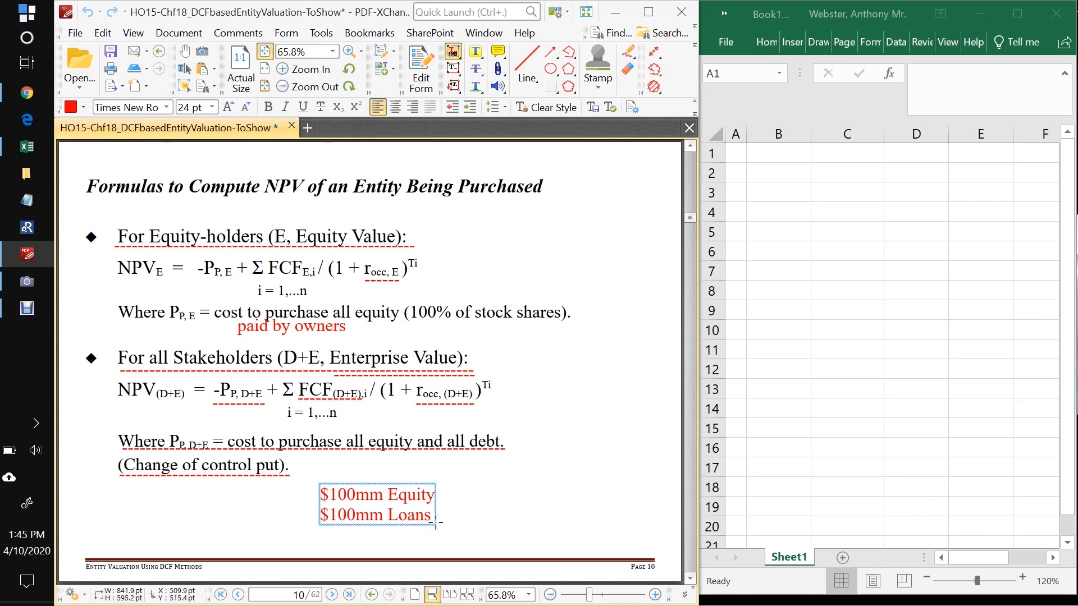
mouse_move(455, 526)
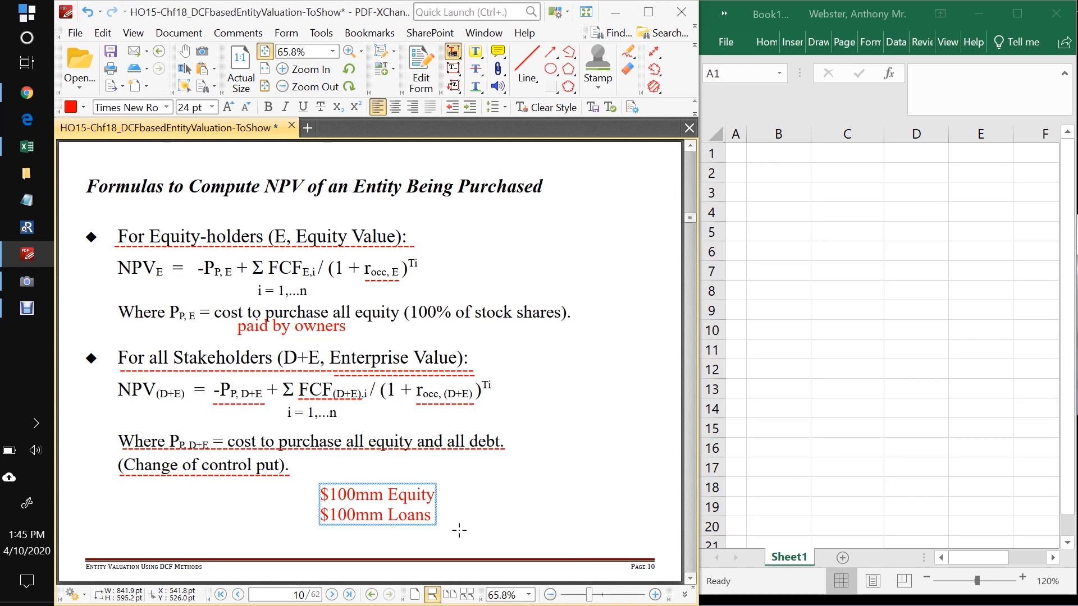
mouse_move(193, 493)
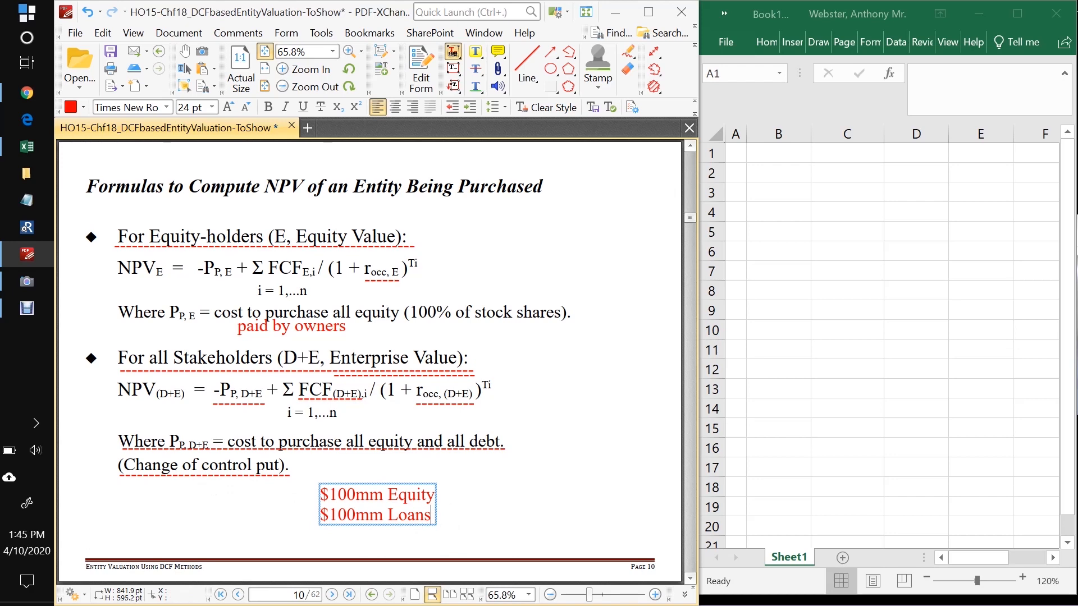
double_click(377, 514)
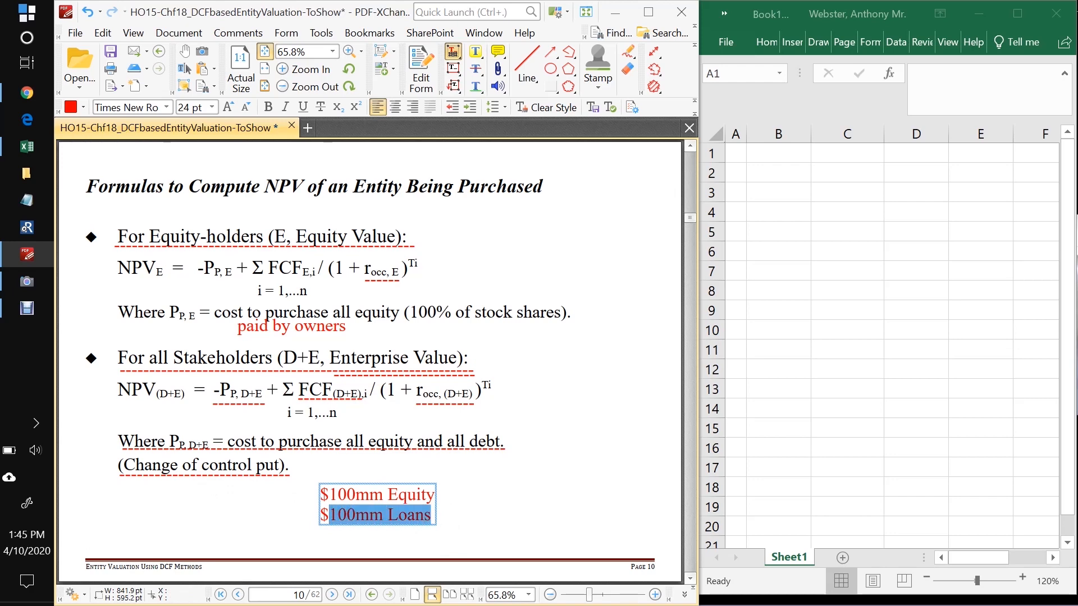
click(431, 524)
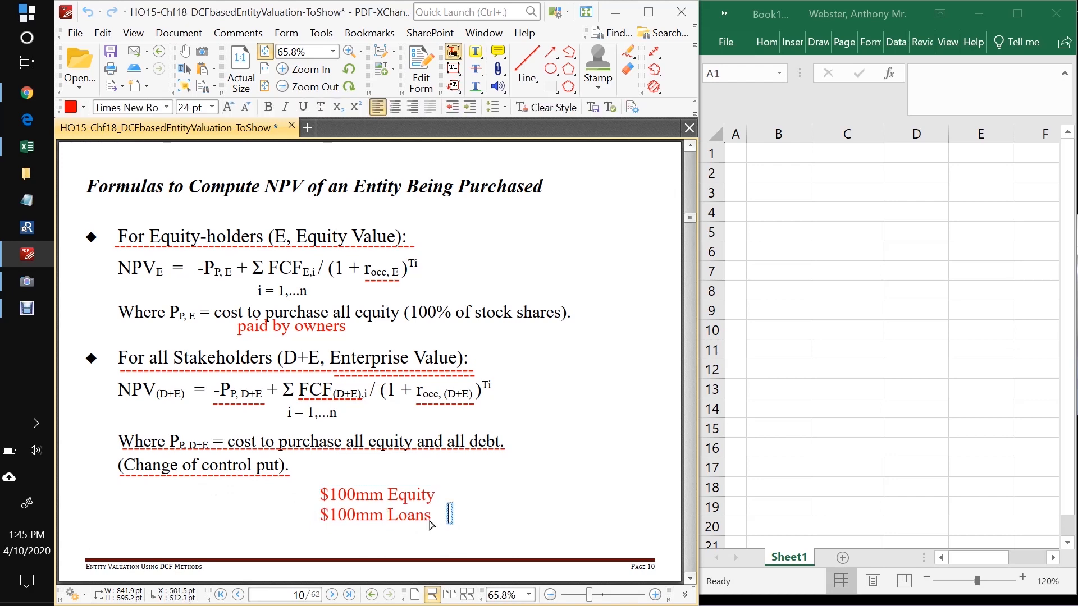
click(377, 505)
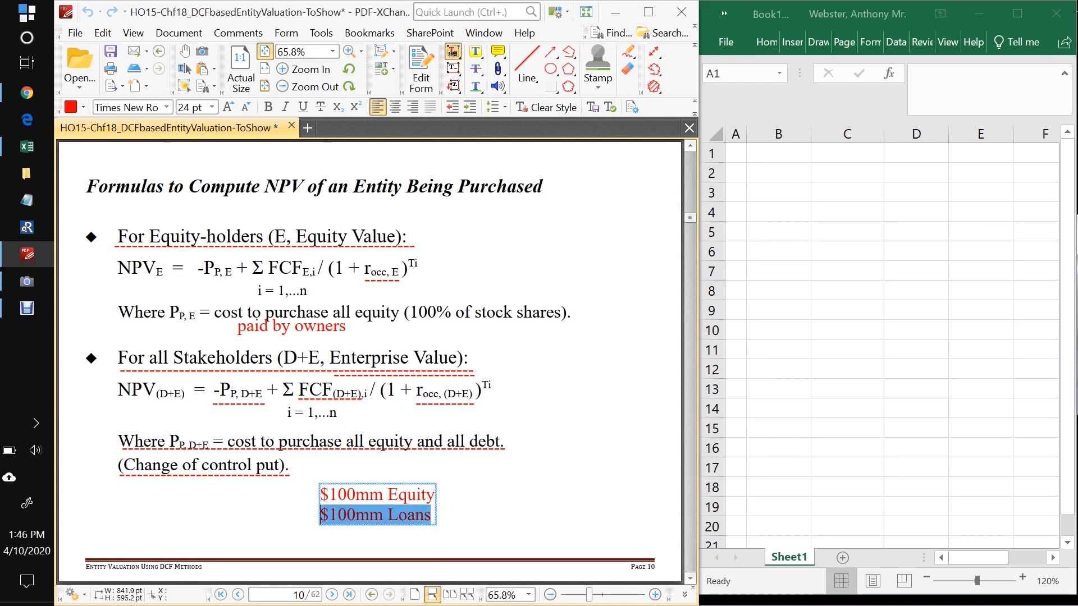
mouse_move(479, 521)
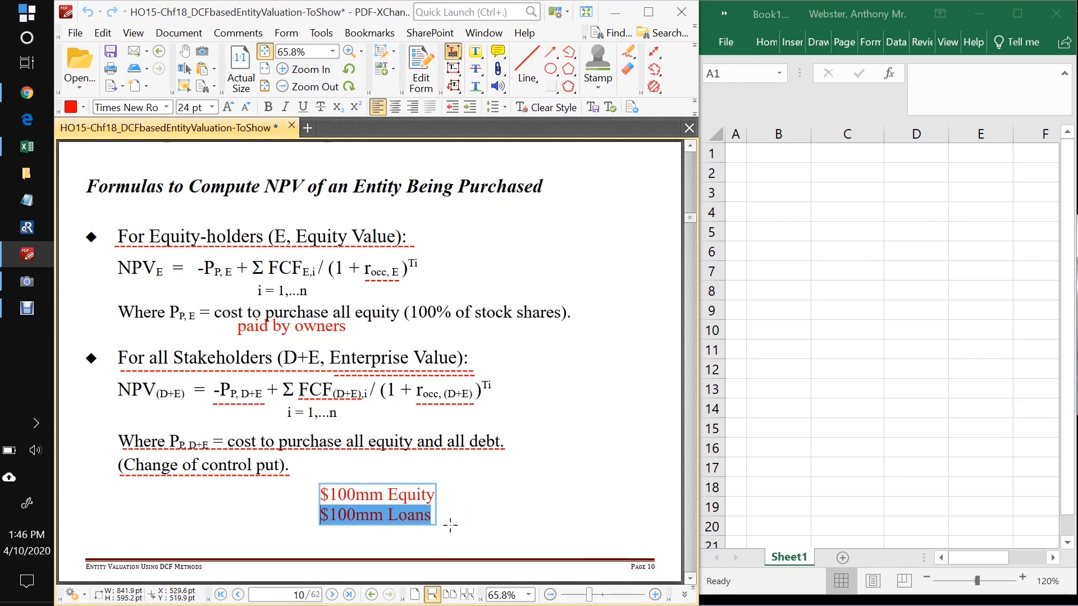
click(444, 515)
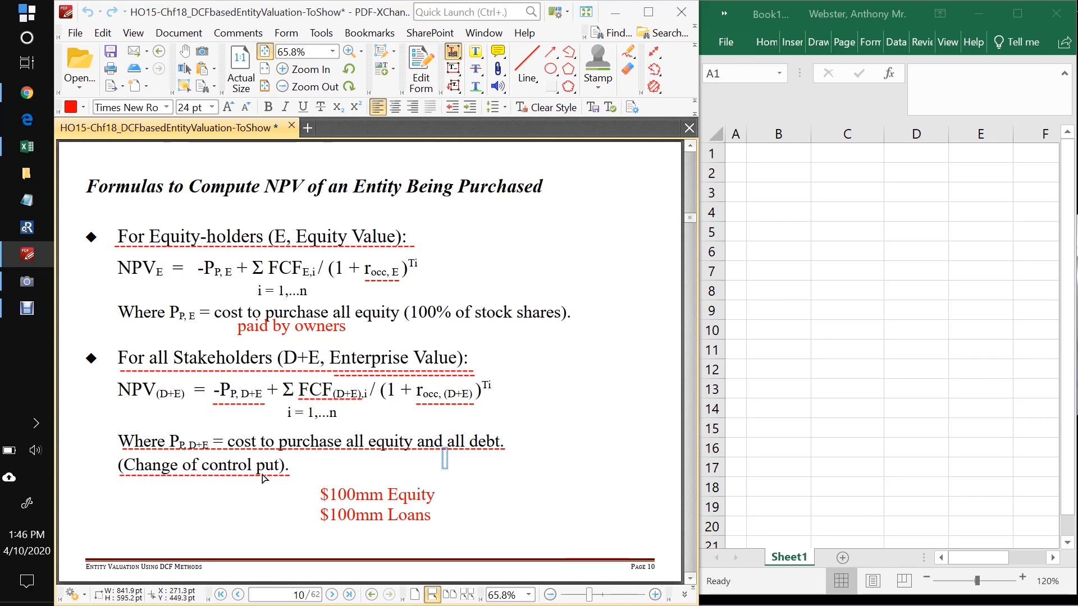
click(374, 504)
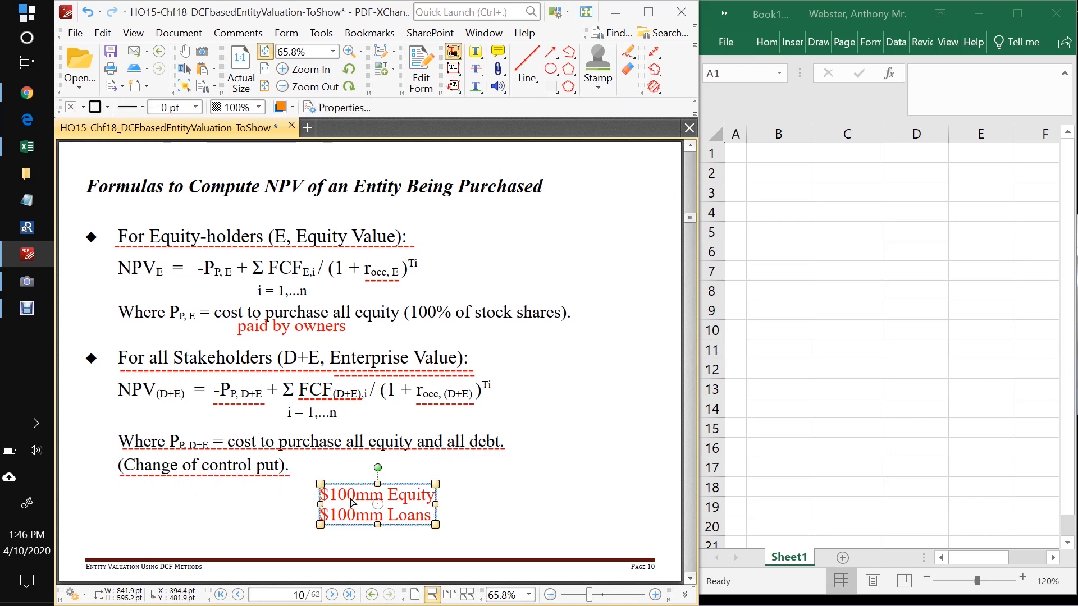
mouse_move(434, 504)
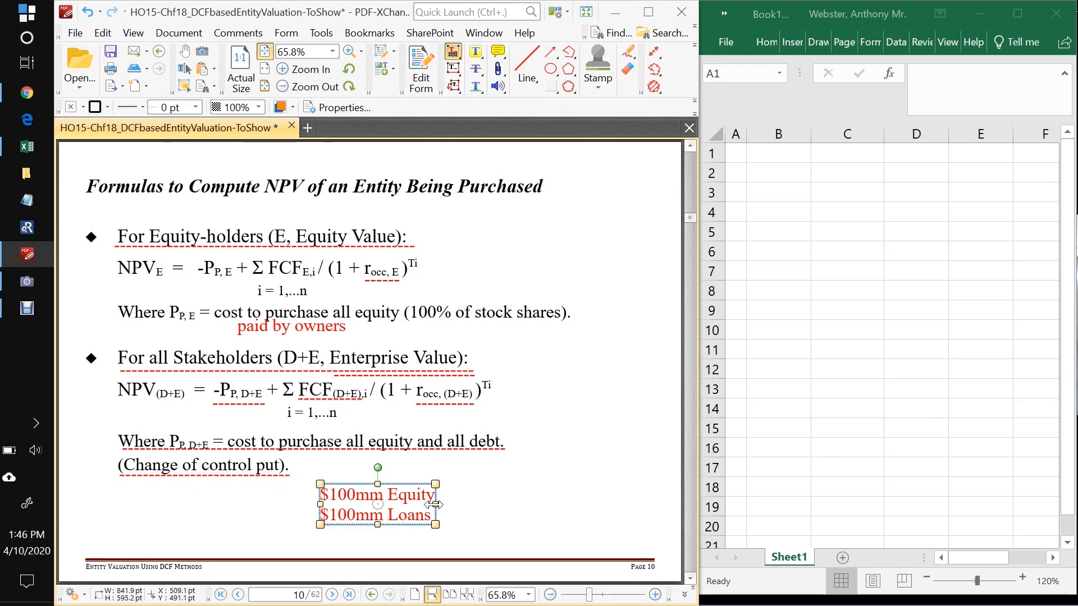
double_click(410, 495)
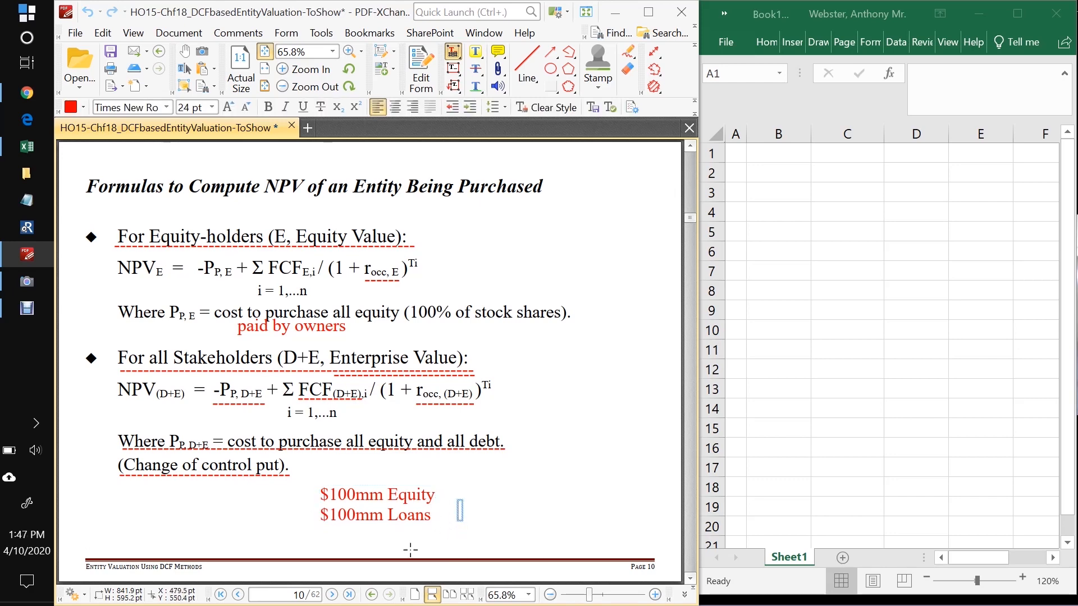
mouse_move(333, 595)
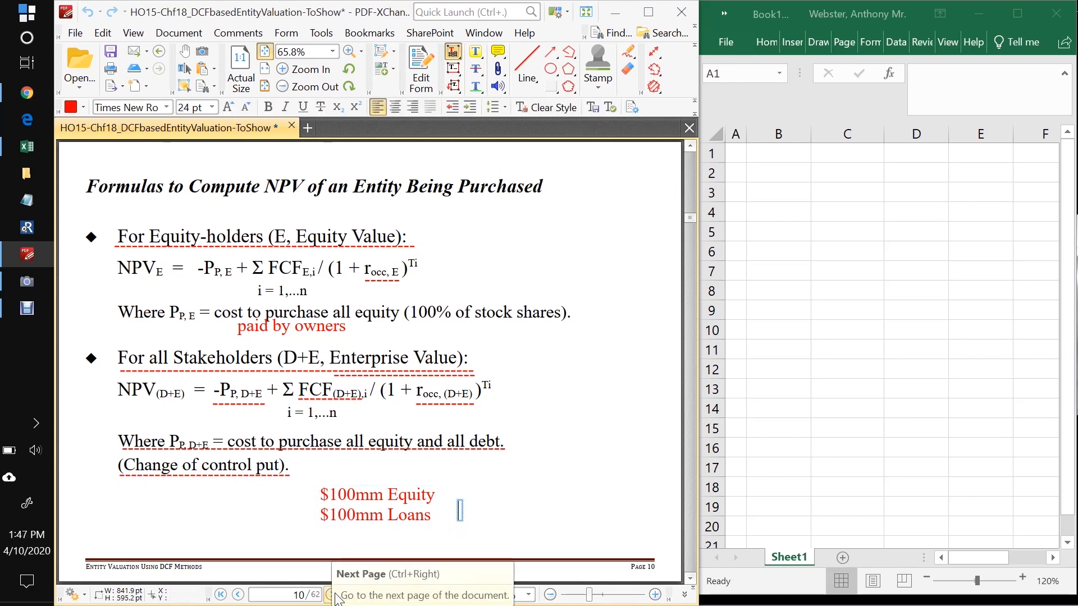